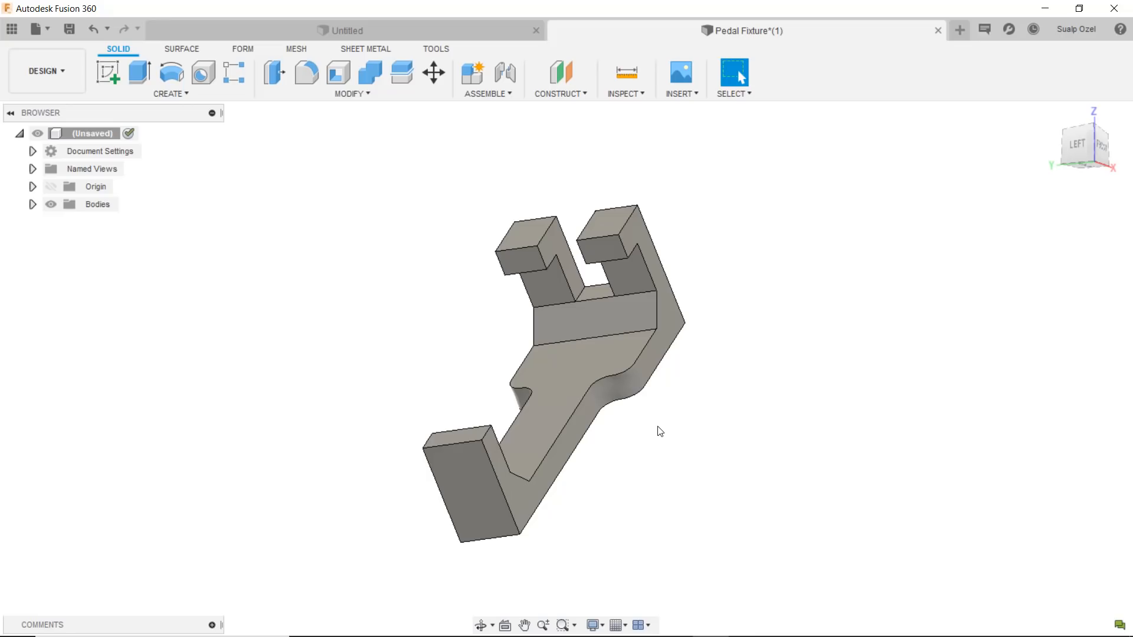
mouse_move(654, 464)
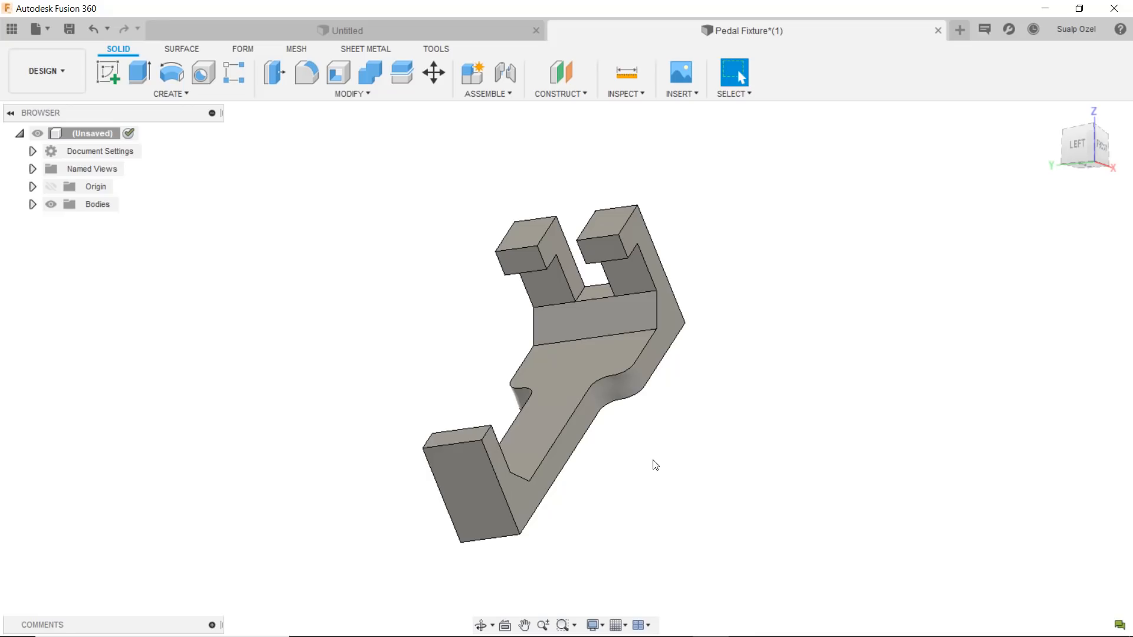
mouse_move(368, 351)
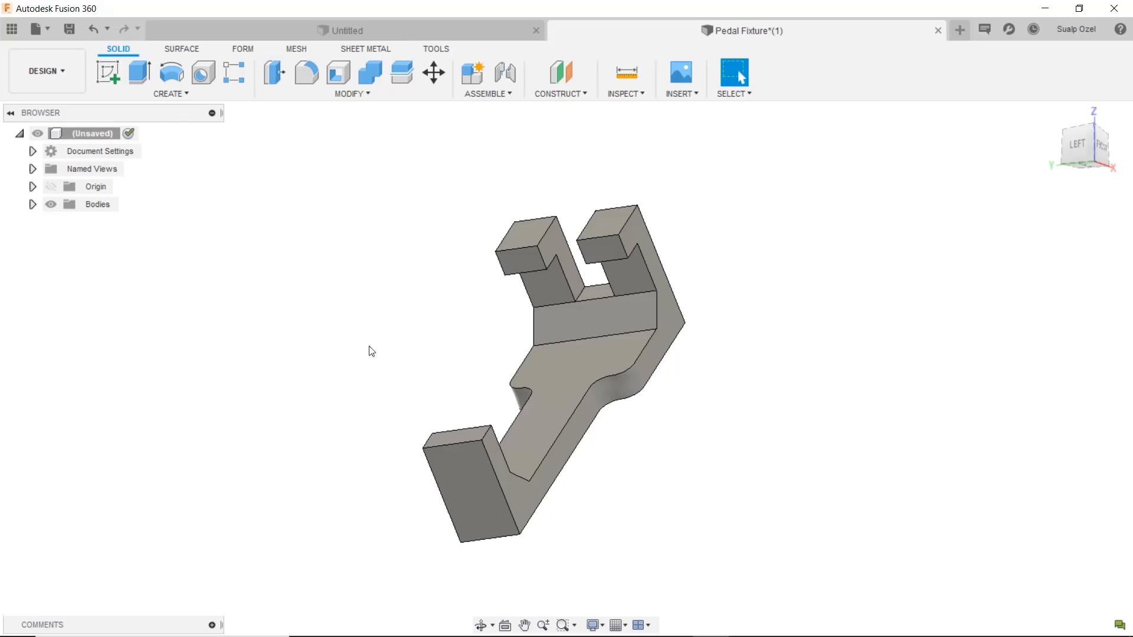
mouse_move(347, 342)
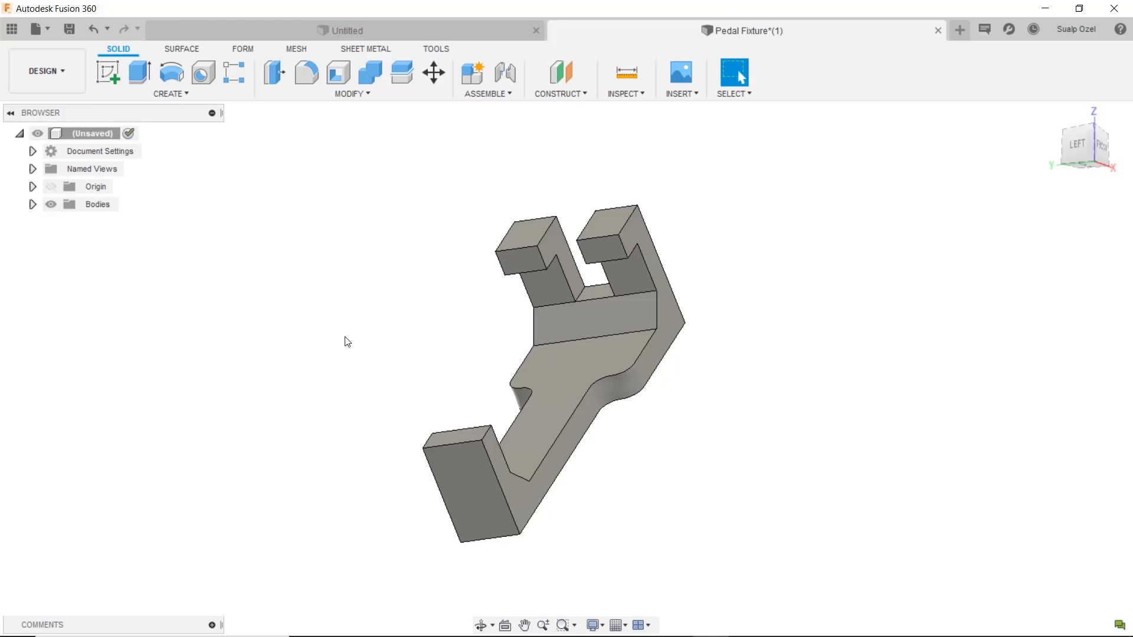
mouse_move(277, 299)
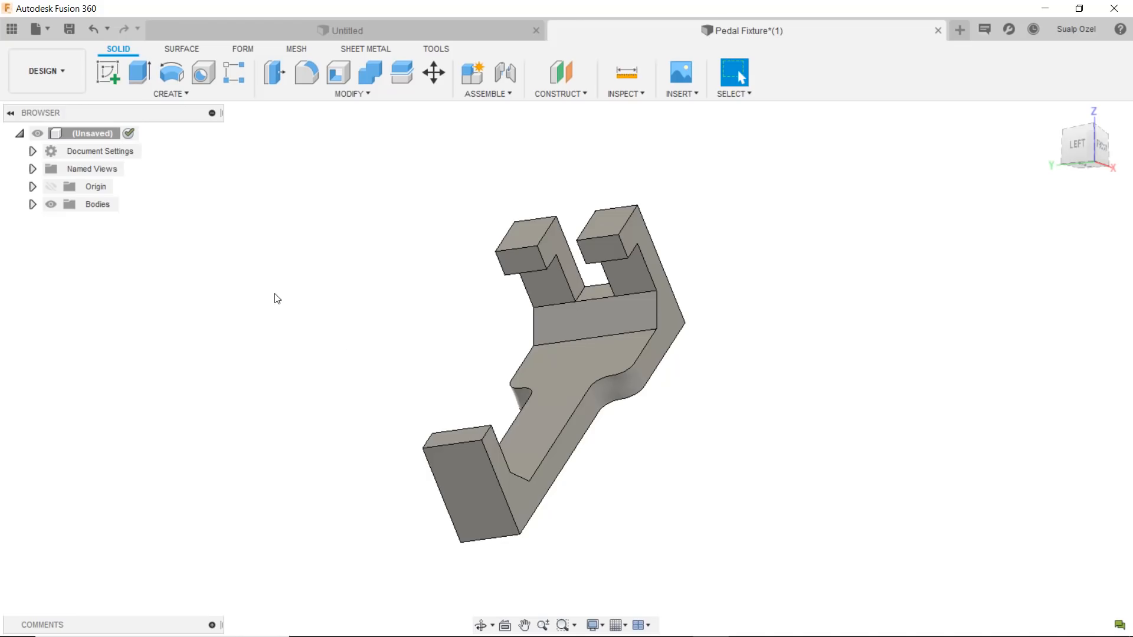
mouse_move(411, 370)
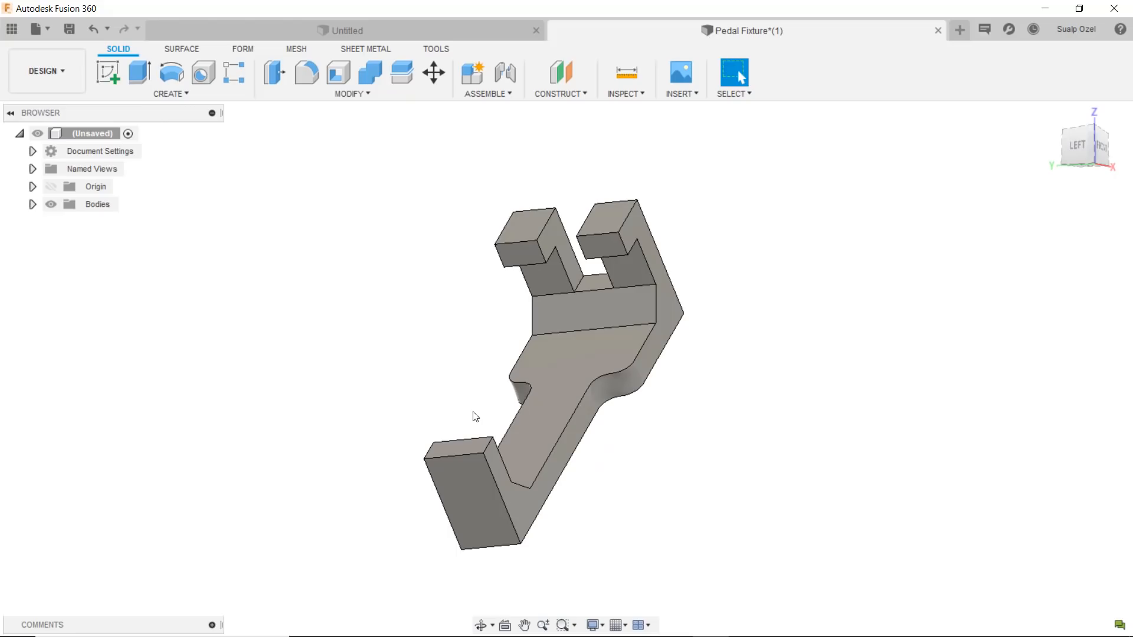
mouse_move(206, 255)
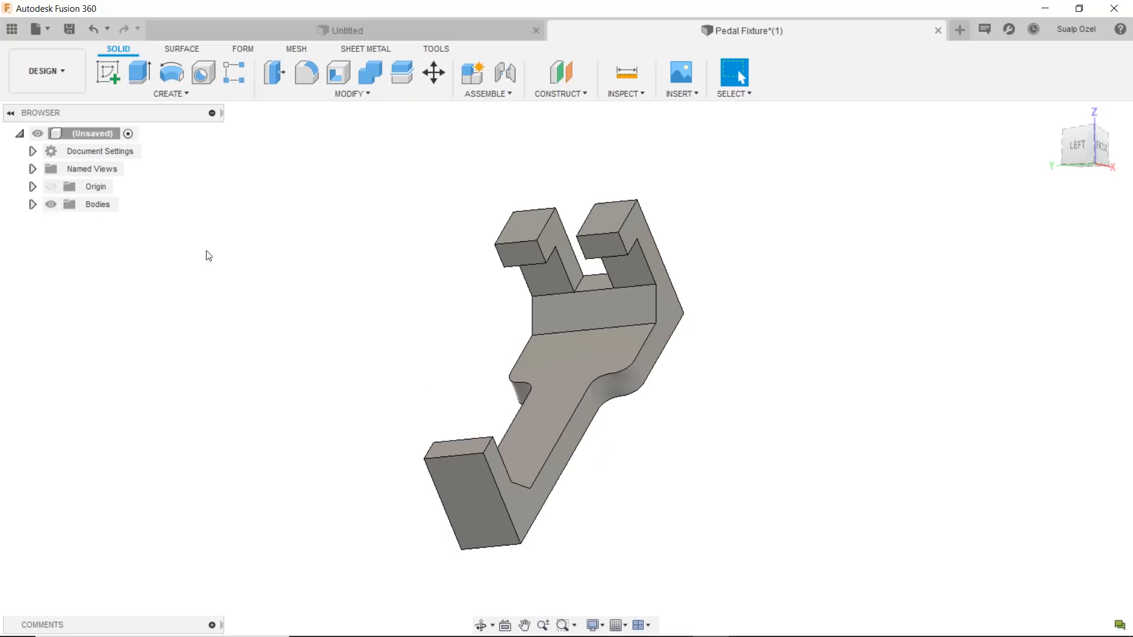
mouse_move(45, 71)
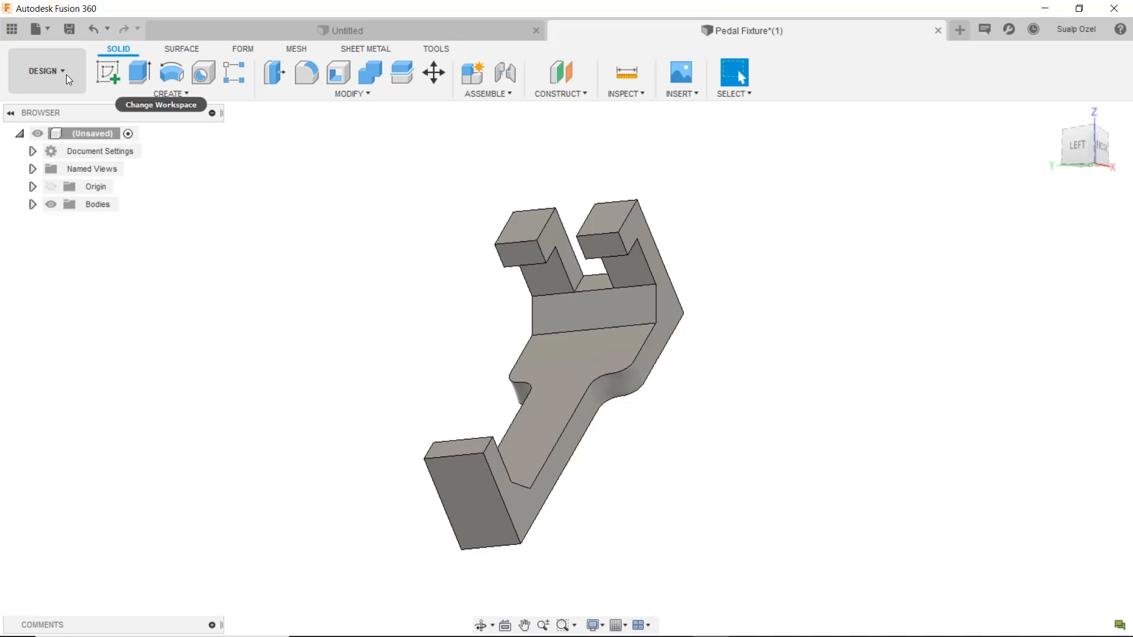
mouse_move(141, 300)
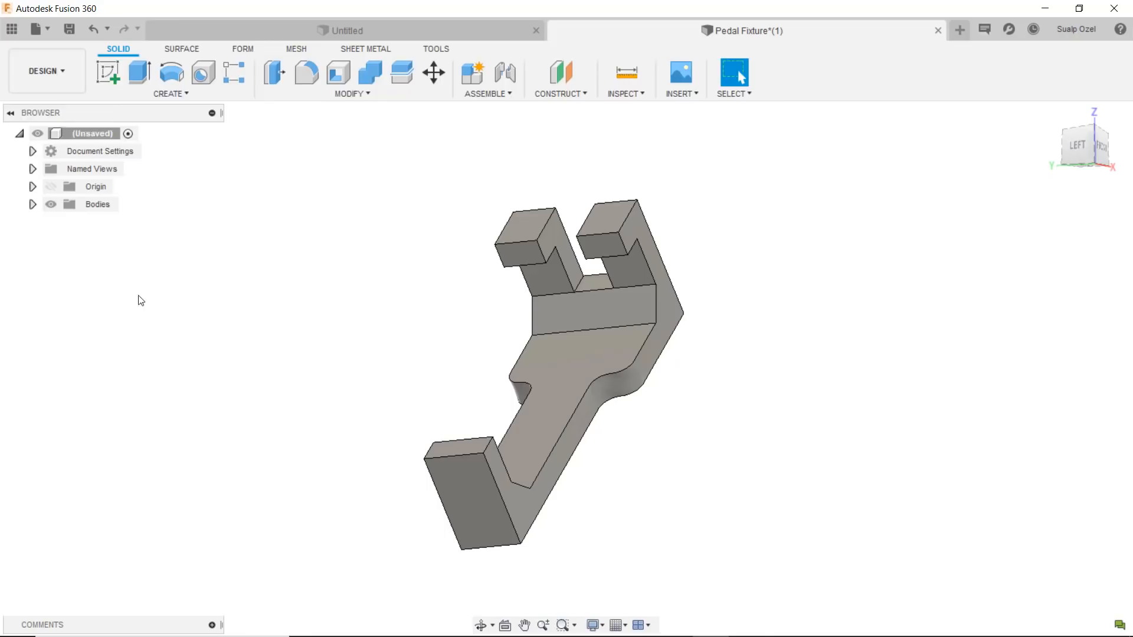
Switch to the Manufacture workspace's Additive tab and start a new setup
click(42, 70)
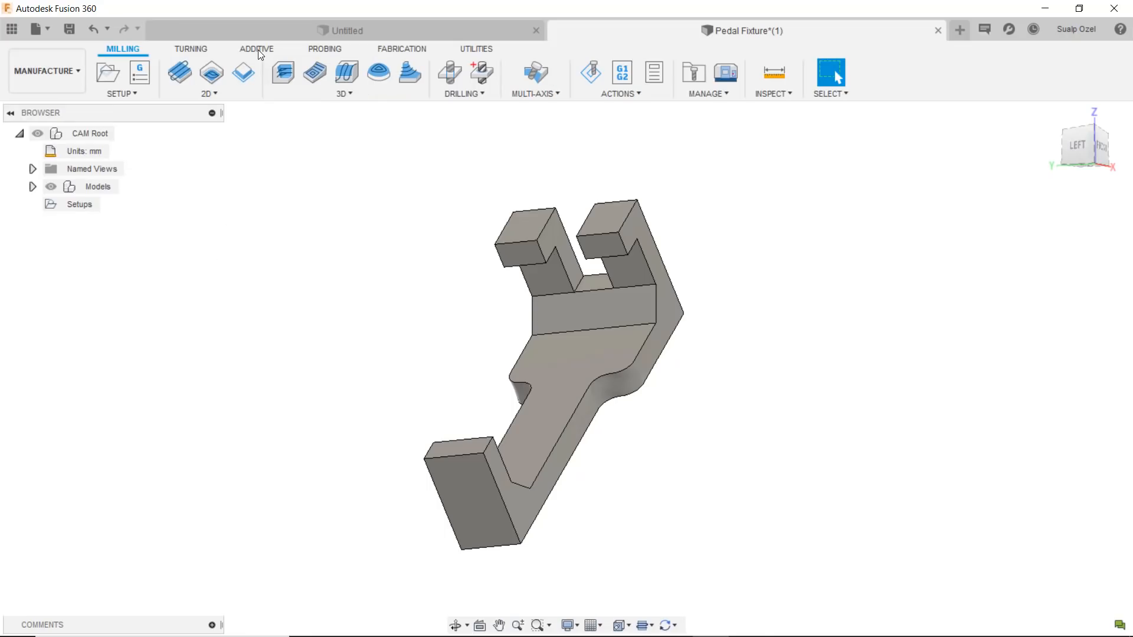
click(255, 48)
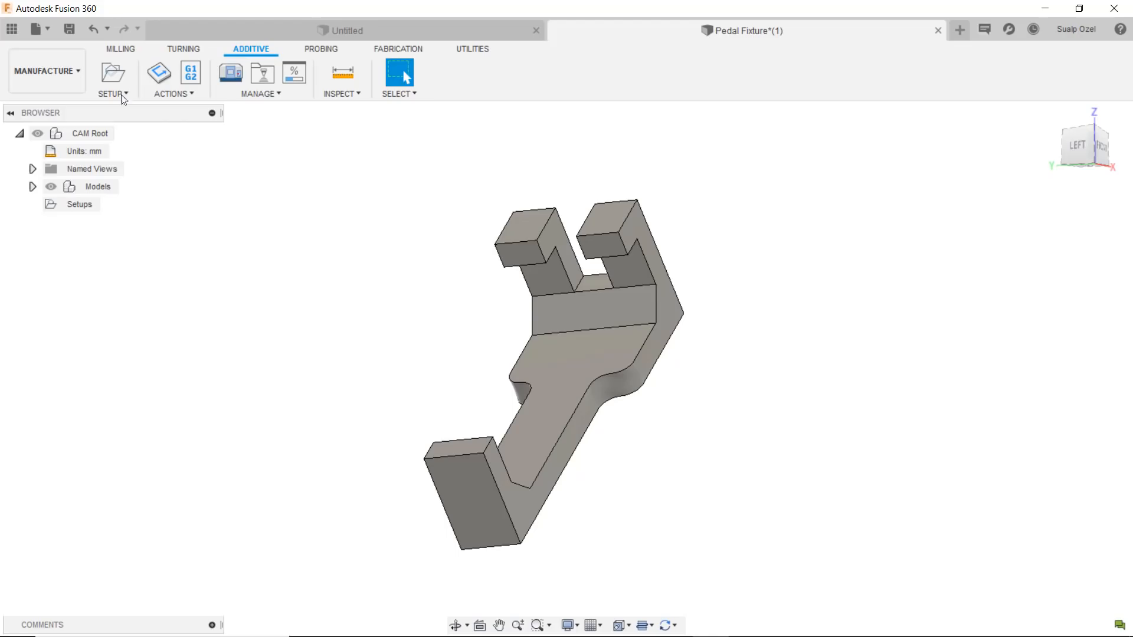
click(109, 74)
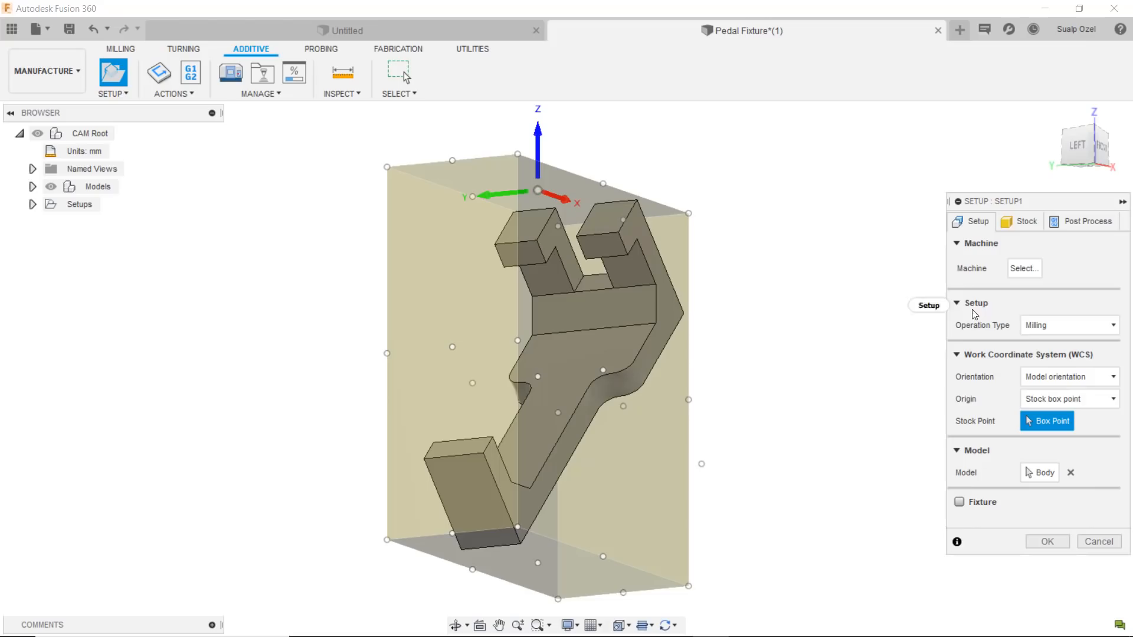
Set the setup's operation type to Additive and open the machine library
click(1068, 325)
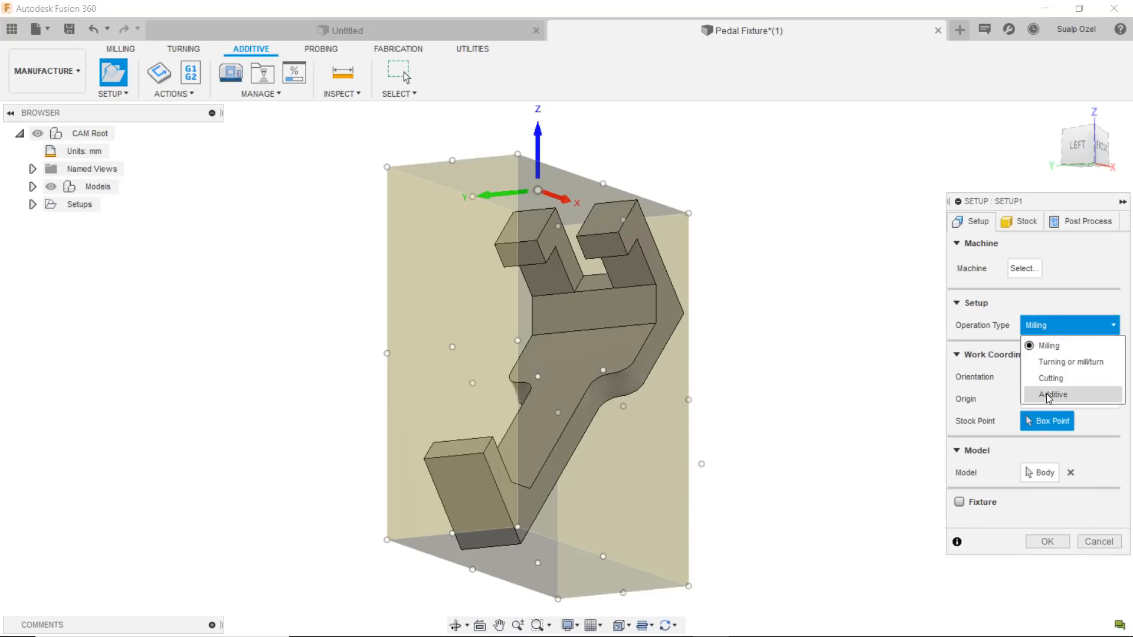
click(1050, 393)
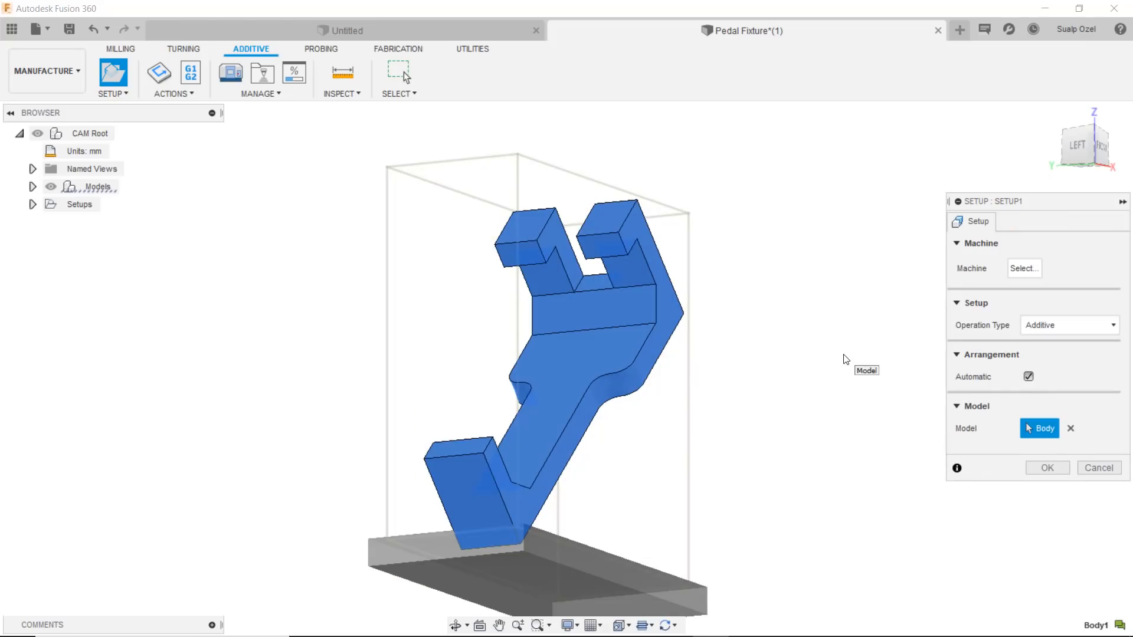
mouse_move(1024, 268)
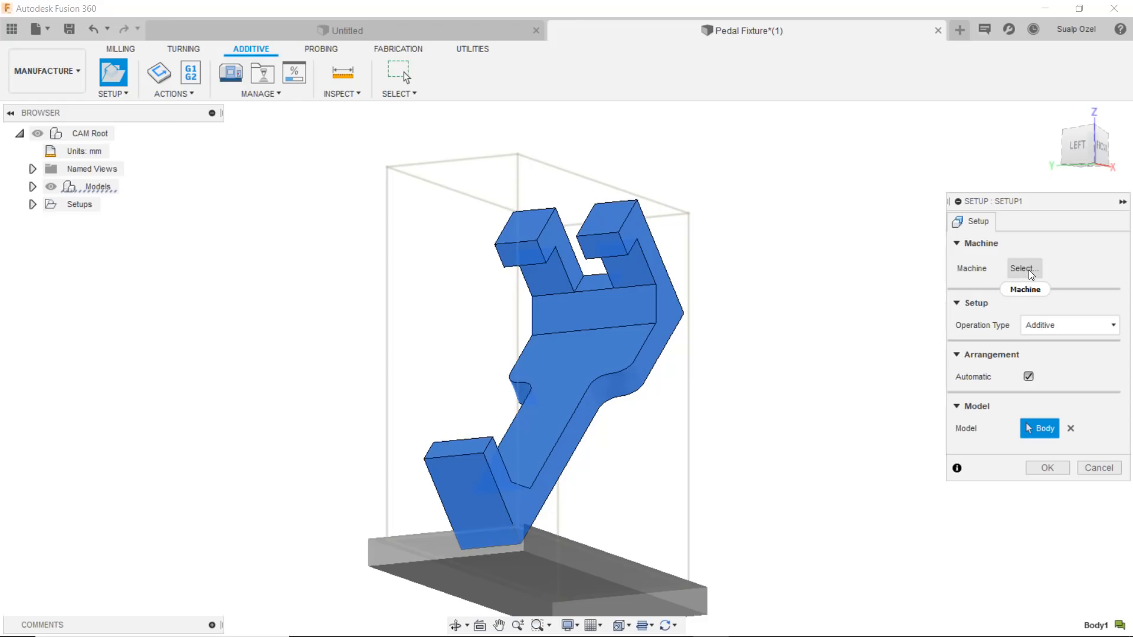
click(1024, 268)
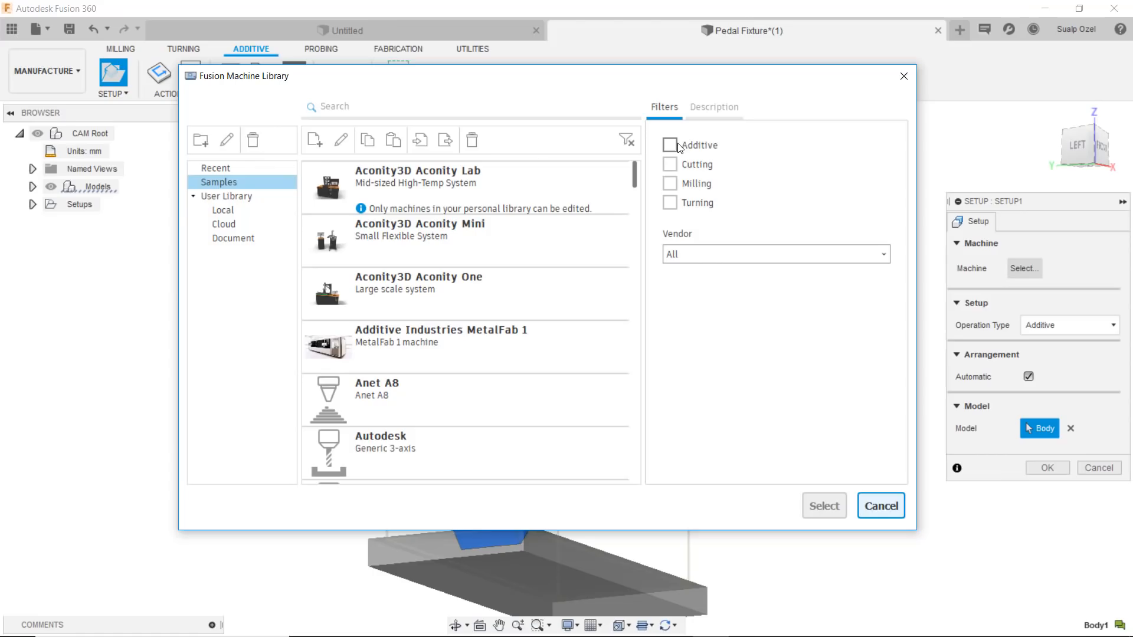
Filter the machine library to additive machines, browse them, and search 'ul'
click(669, 146)
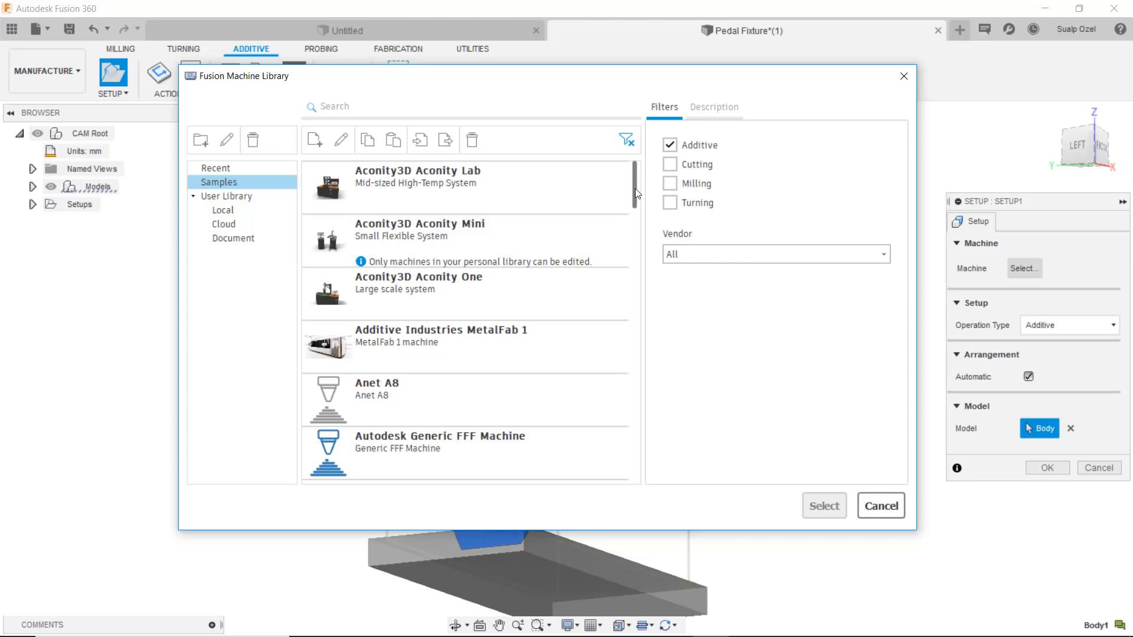
mouse_move(637, 205)
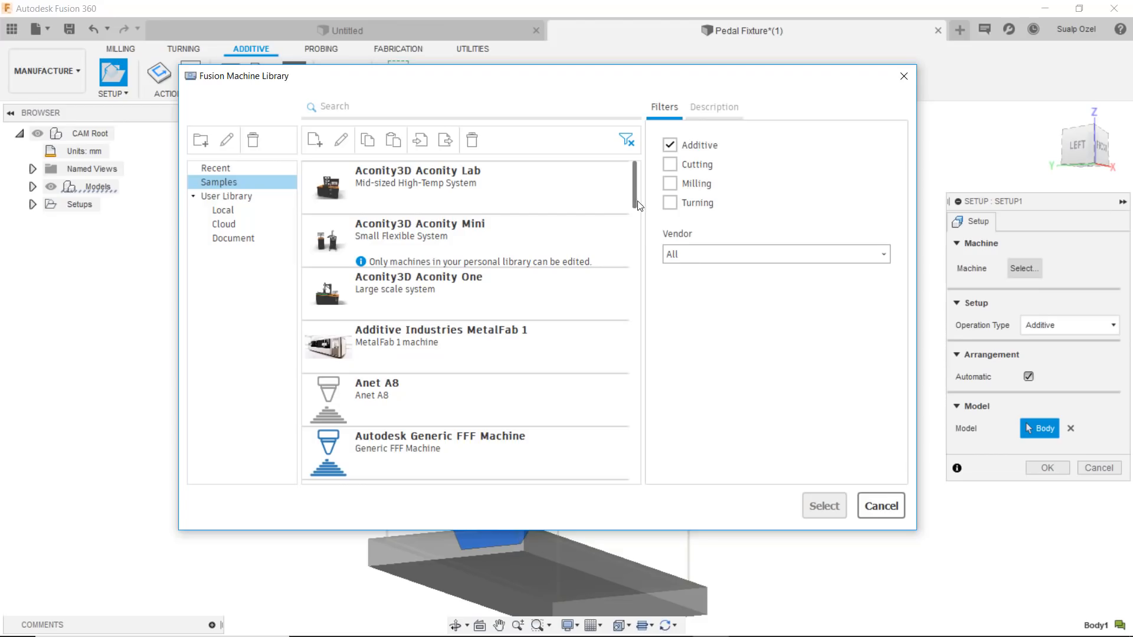
scroll(down, 3)
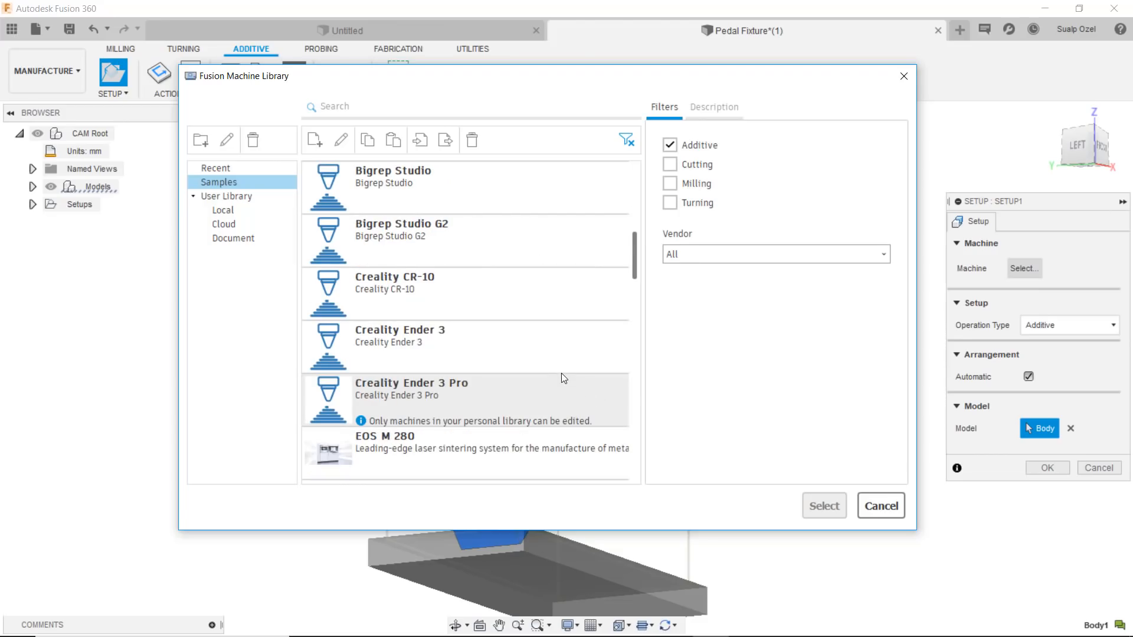
scroll(down, 3)
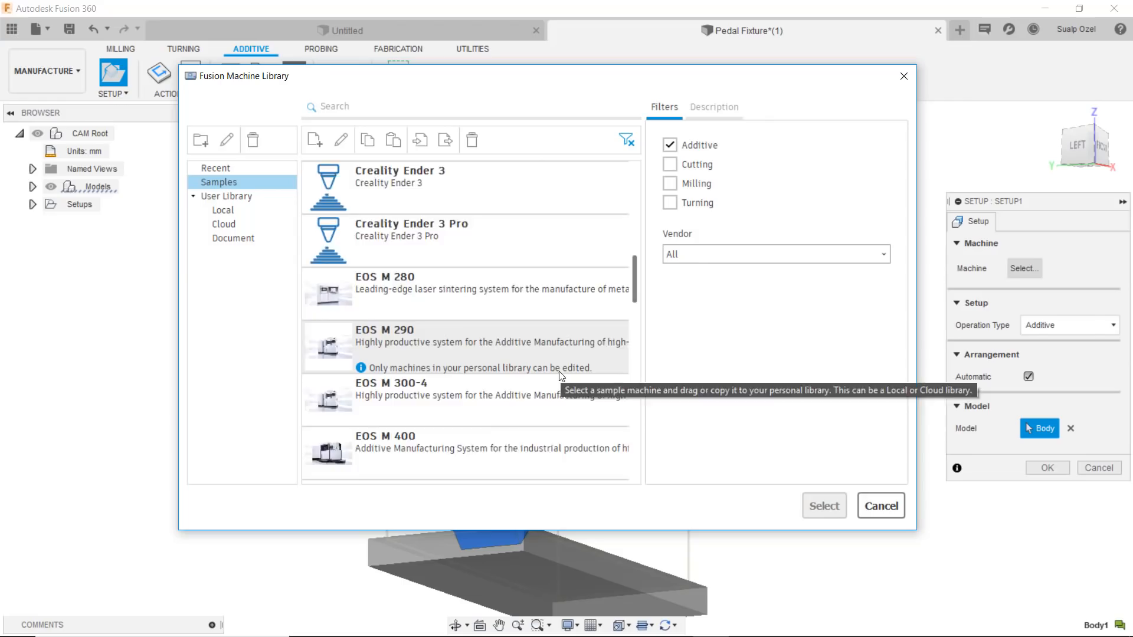
scroll(down, 3)
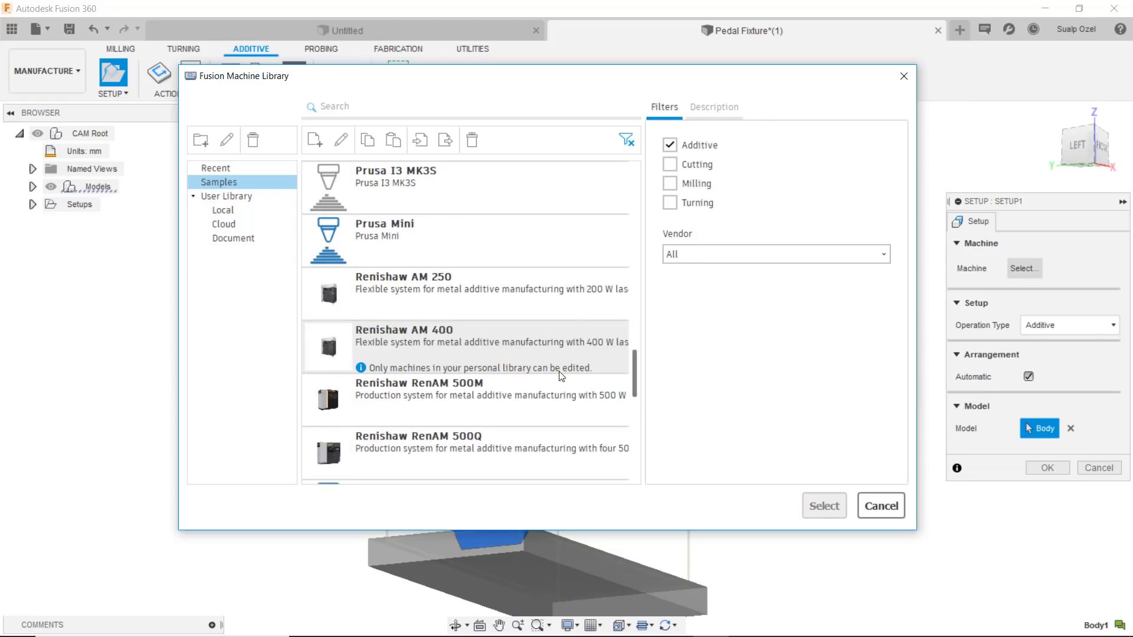
scroll(down, 3)
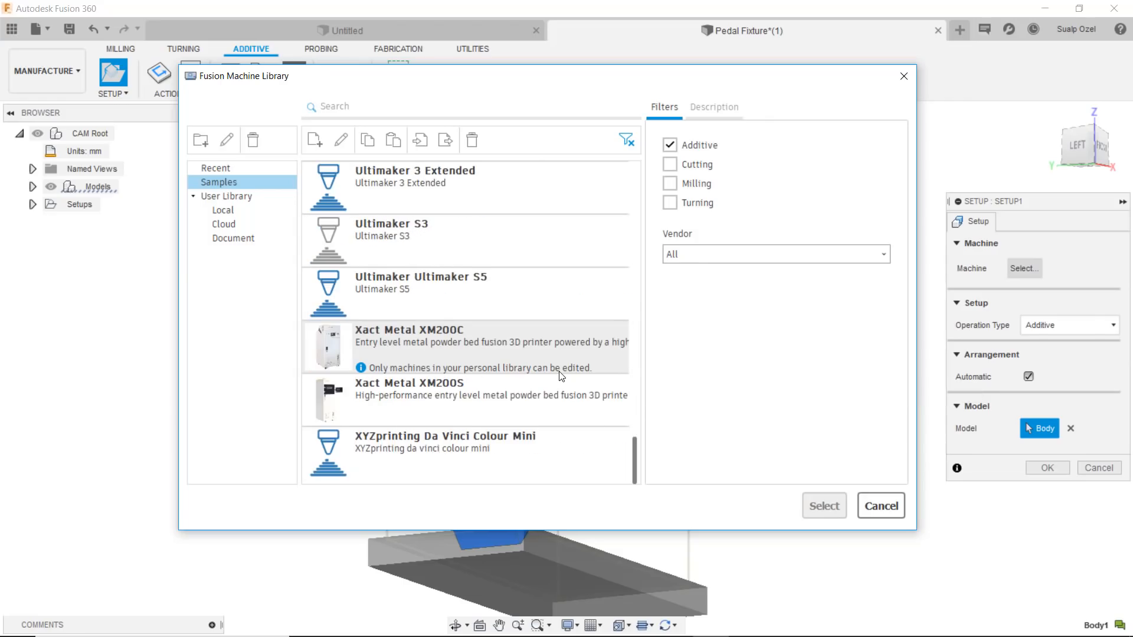
mouse_move(540, 298)
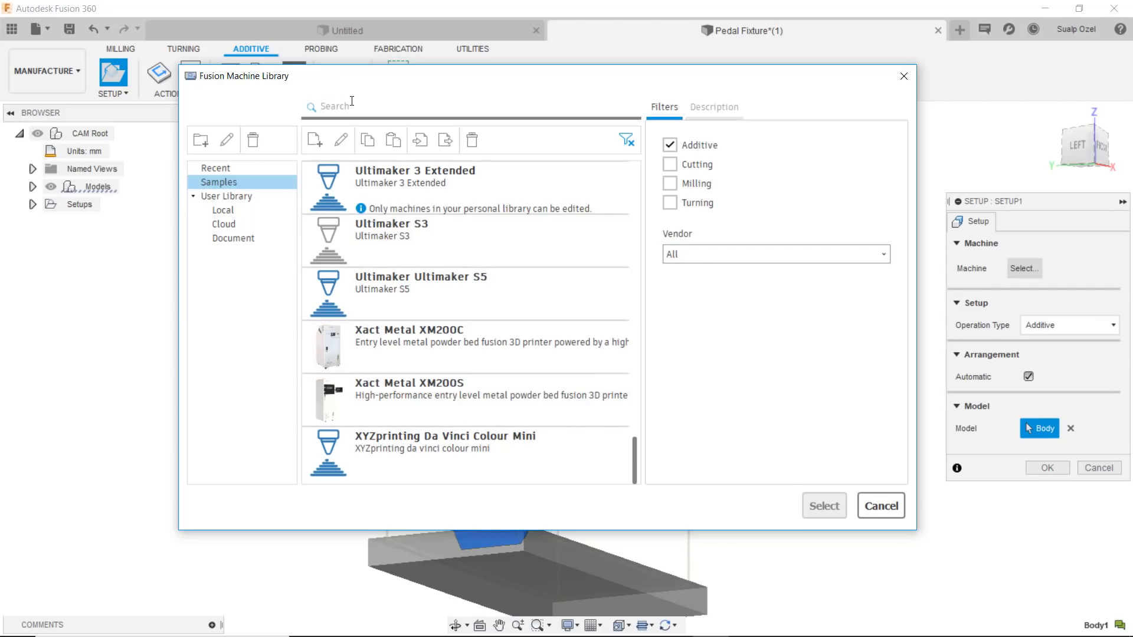
text(ul)
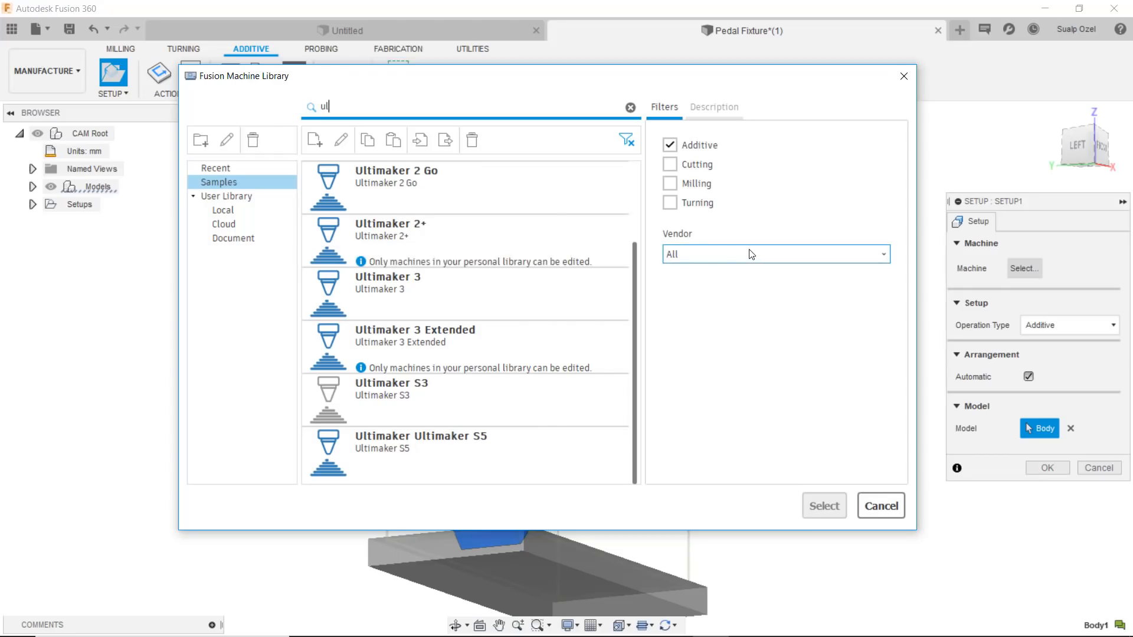
Clear the machine search and filter the vendor list to Creality
click(630, 107)
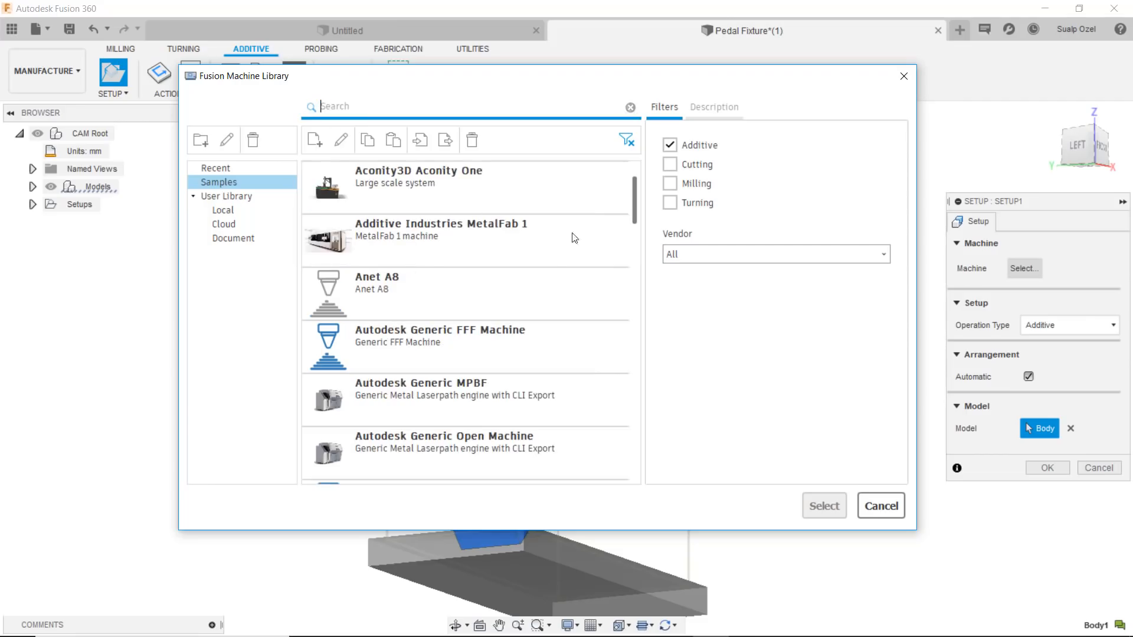
click(774, 253)
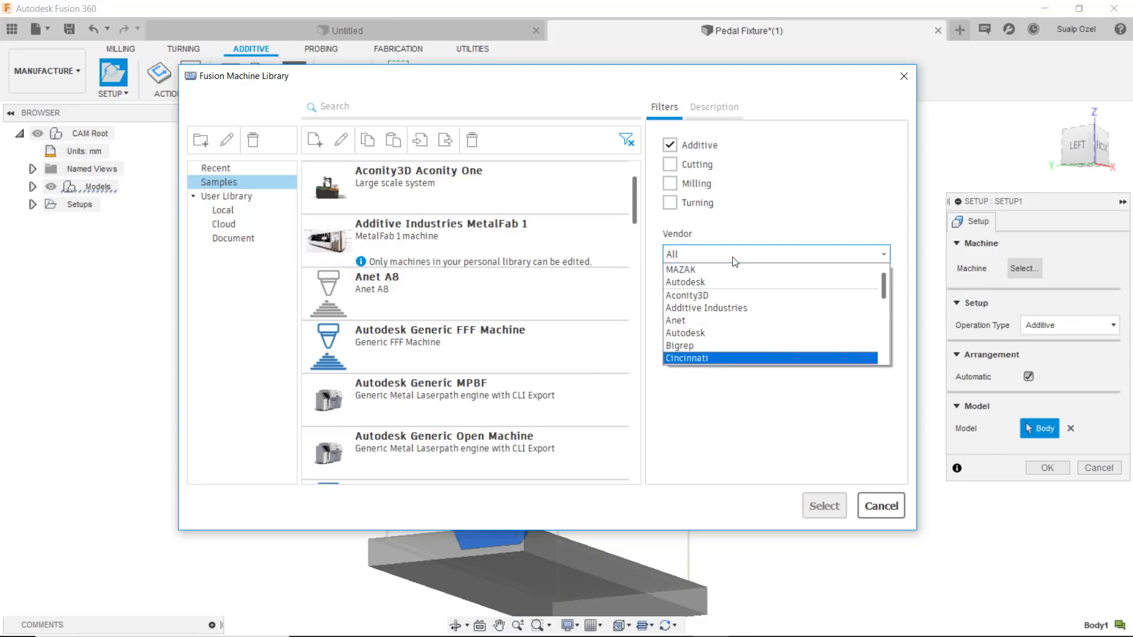
scroll(down, 3)
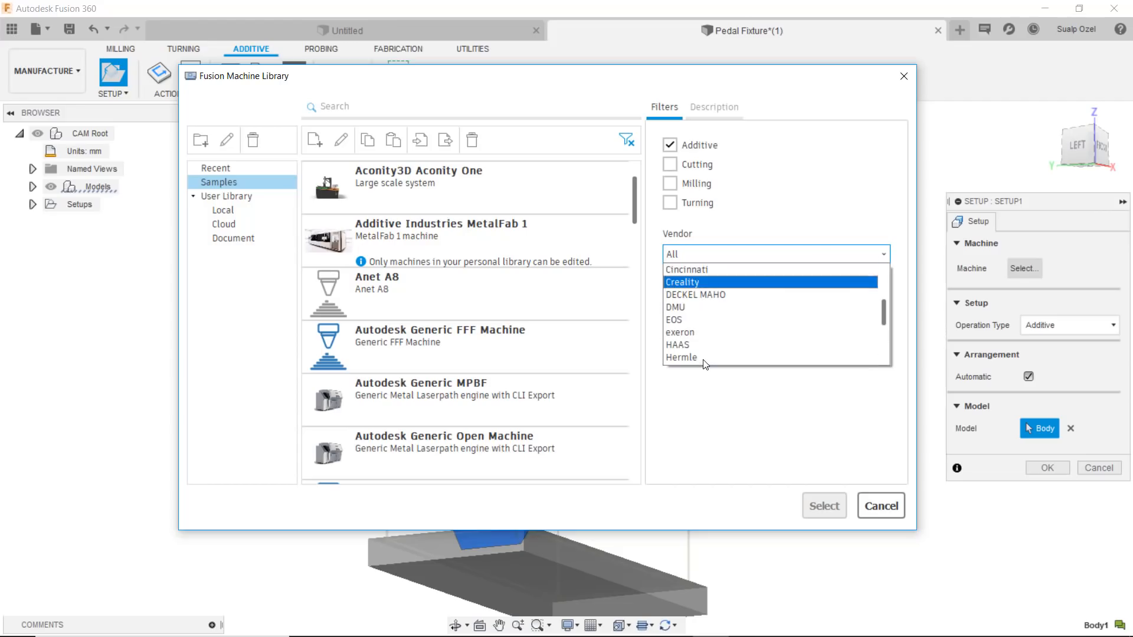
click(681, 282)
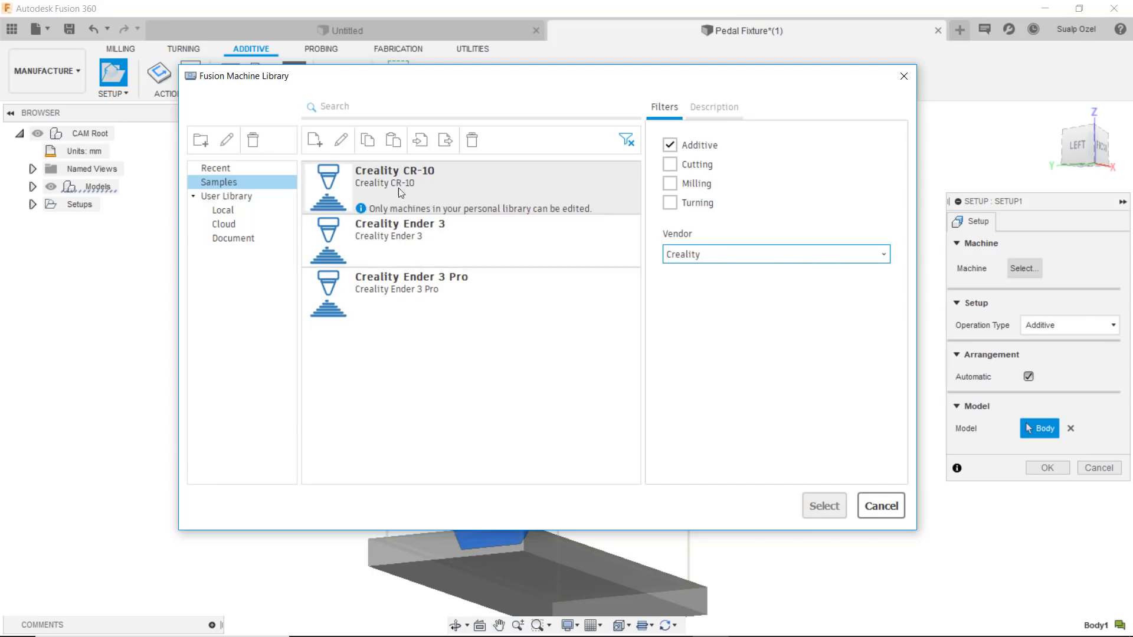
mouse_move(383, 190)
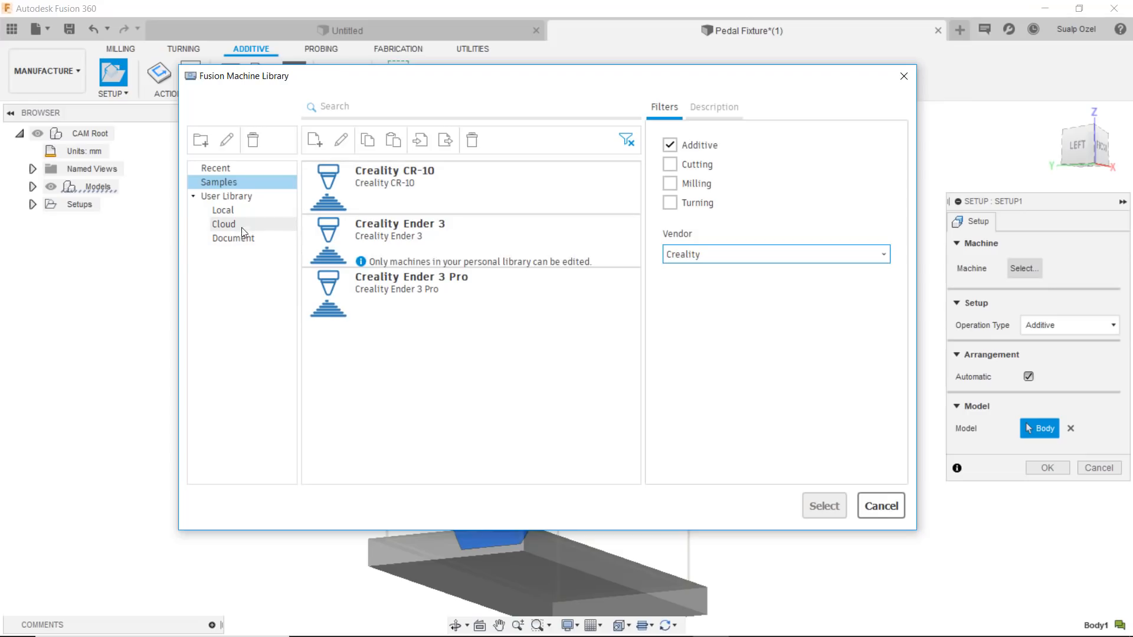
mouse_move(235, 228)
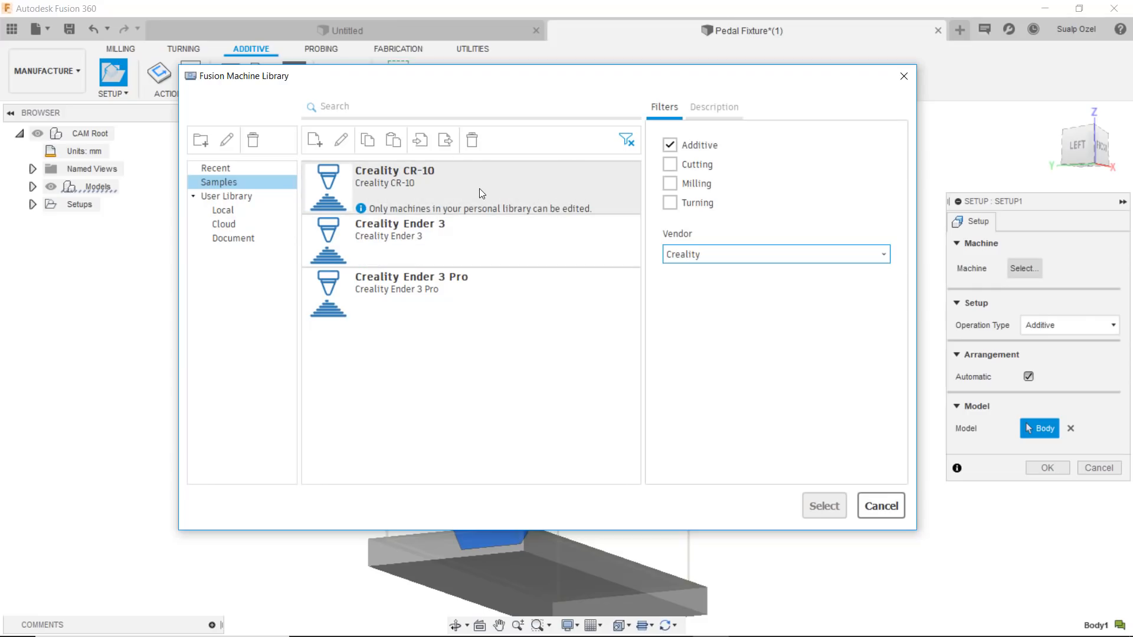
Reset the vendor filter to All to list every additive machine
click(776, 254)
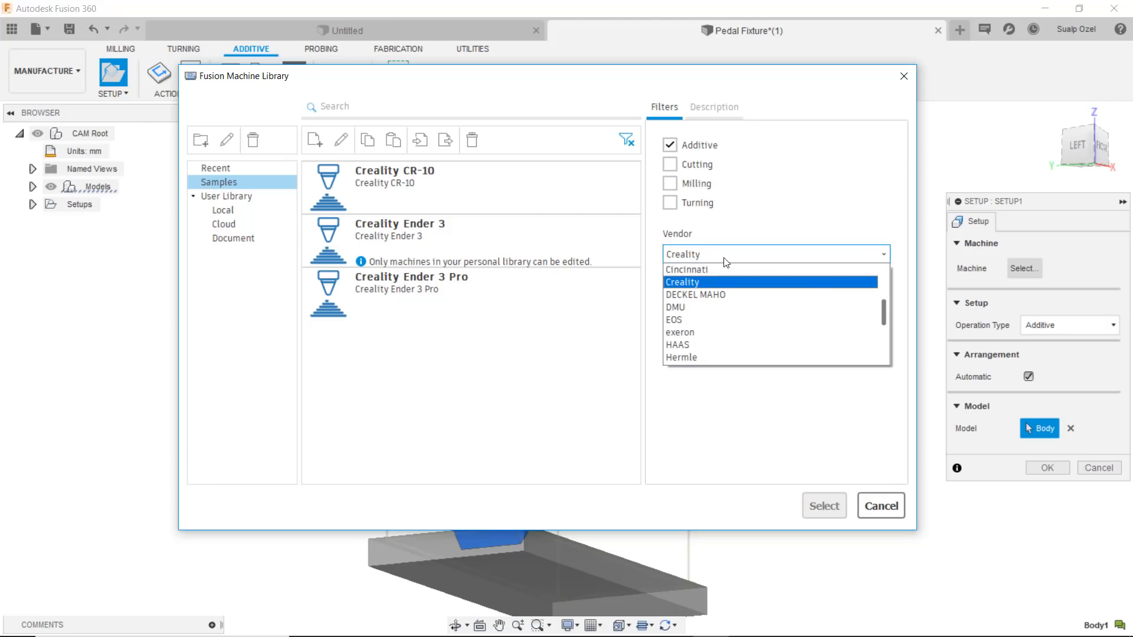
click(682, 282)
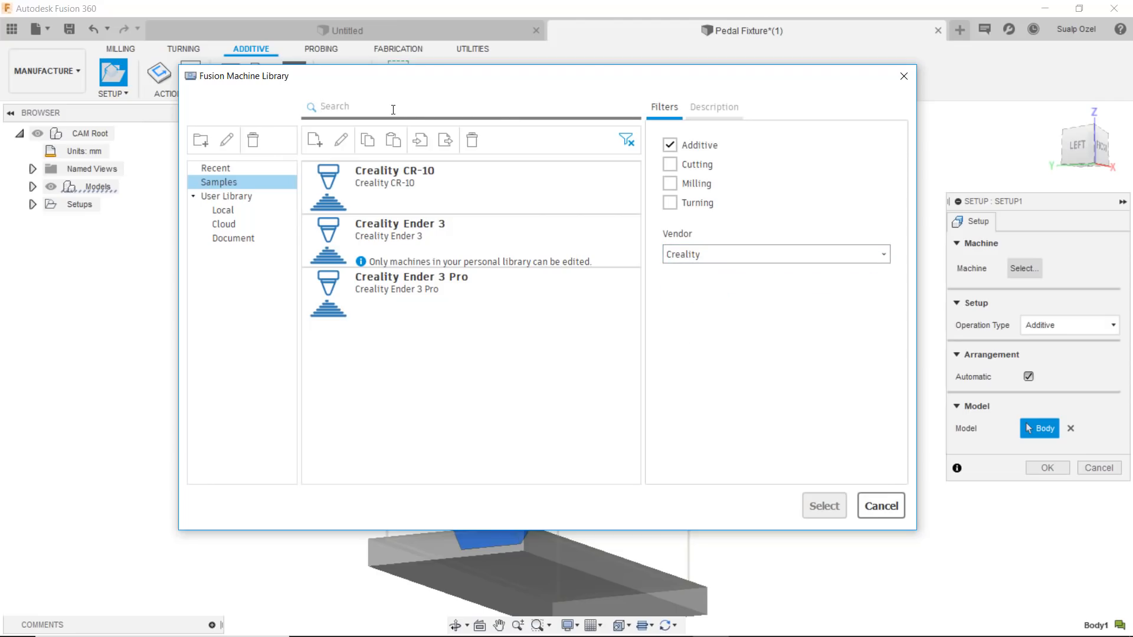
click(775, 253)
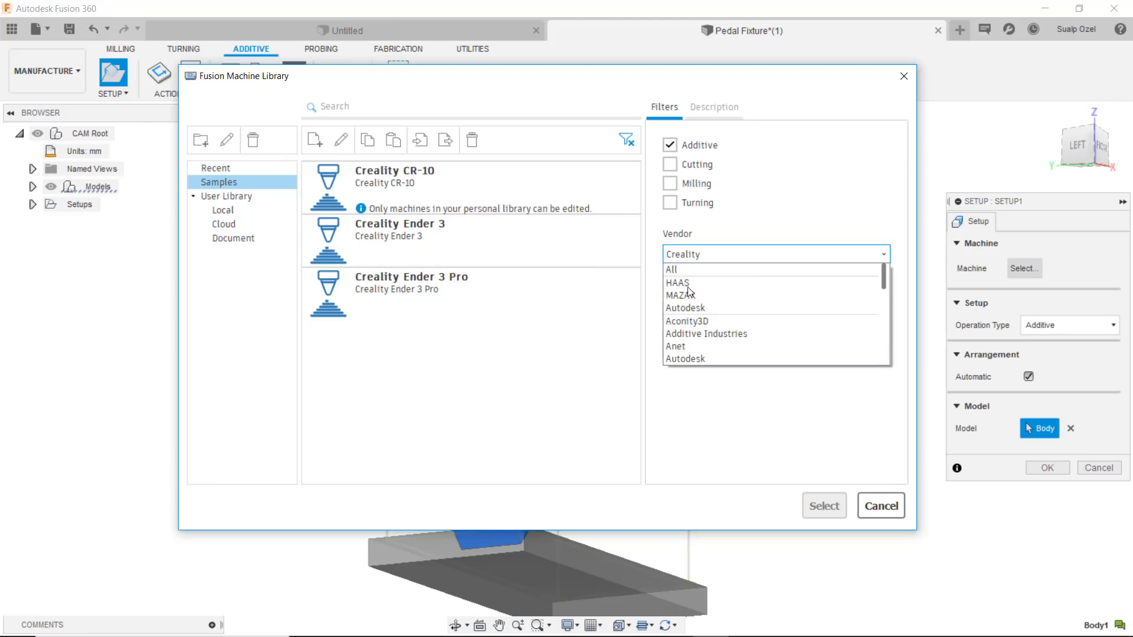
click(671, 269)
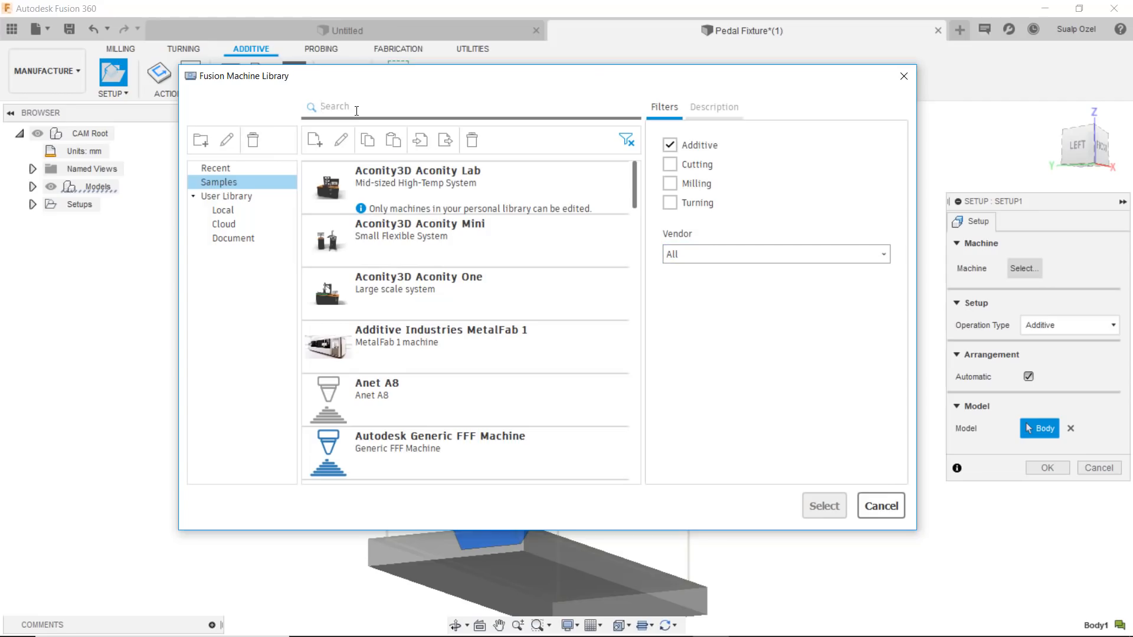
Search 'ult' and copy the Ultimaker 2 sample machine into the Local library
text(ult)
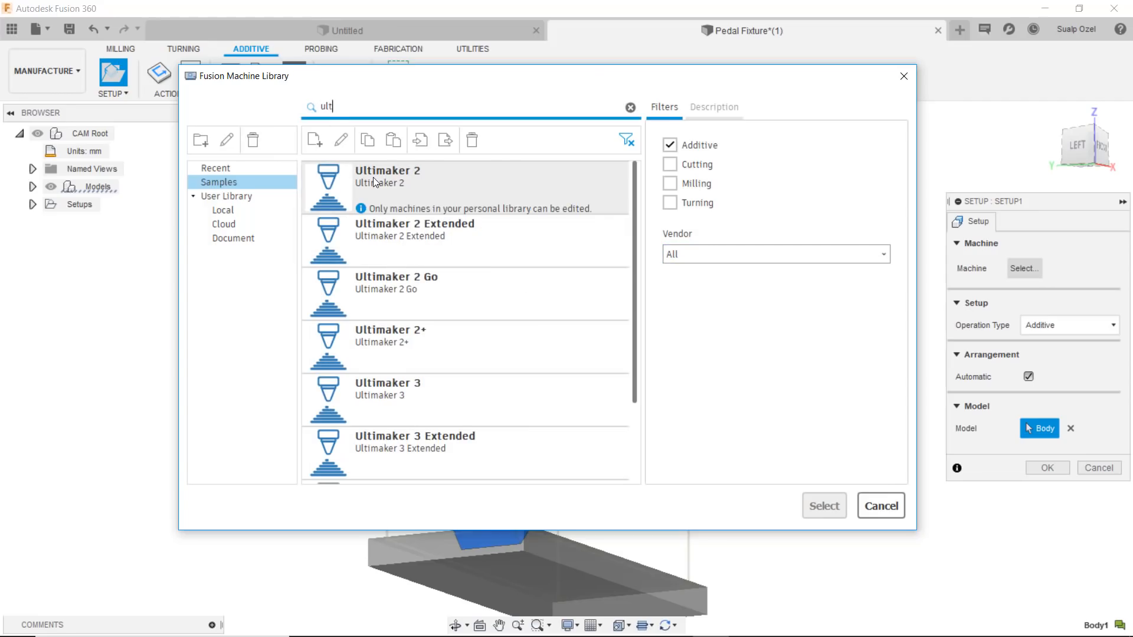
click(713, 106)
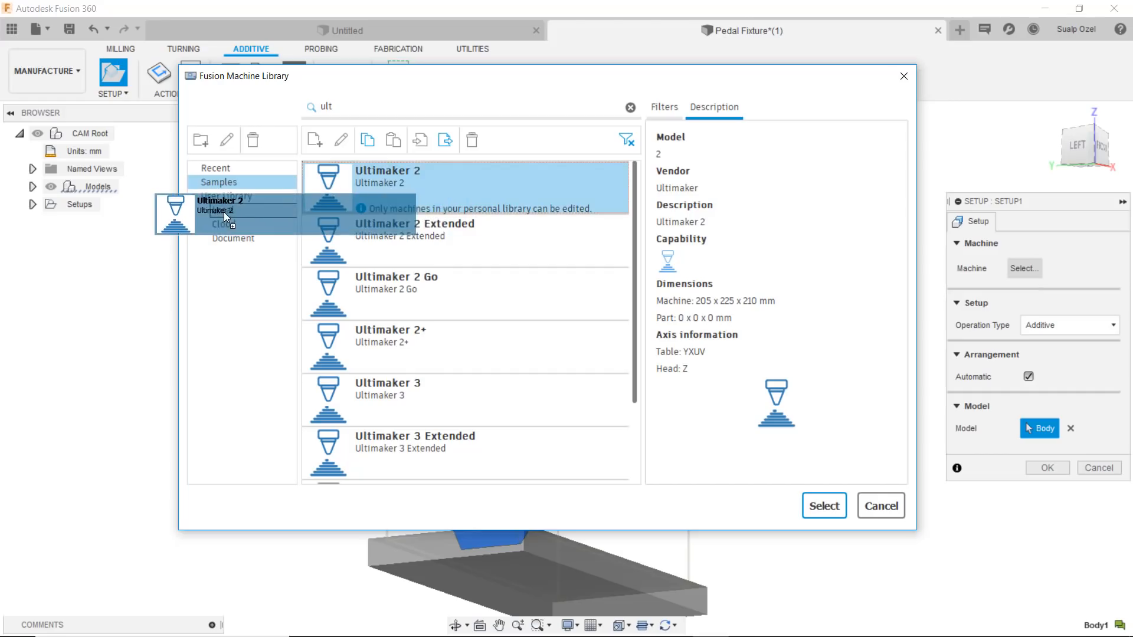
click(223, 210)
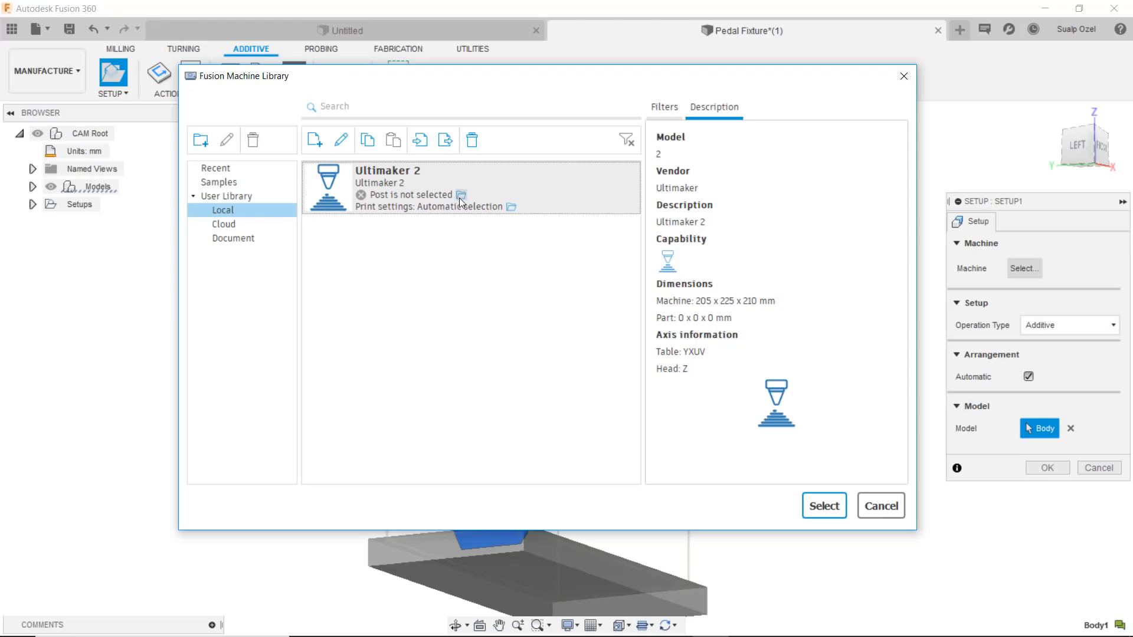
mouse_move(461, 196)
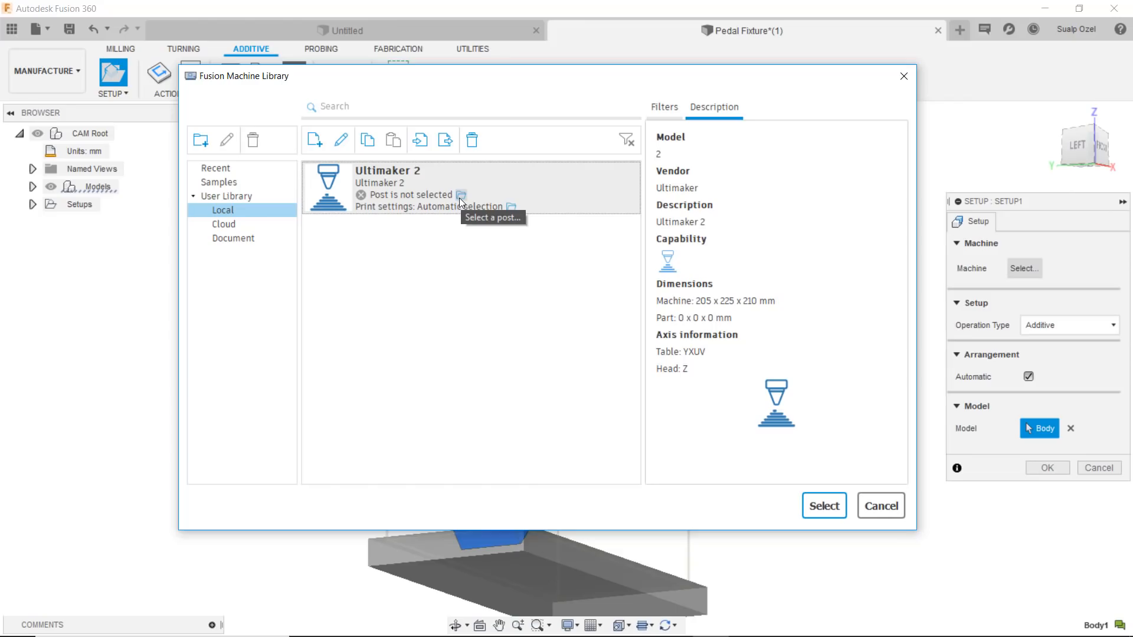
Assign the Local Ultimaker 2 FFF Machine post to the Ultimaker 2
click(461, 196)
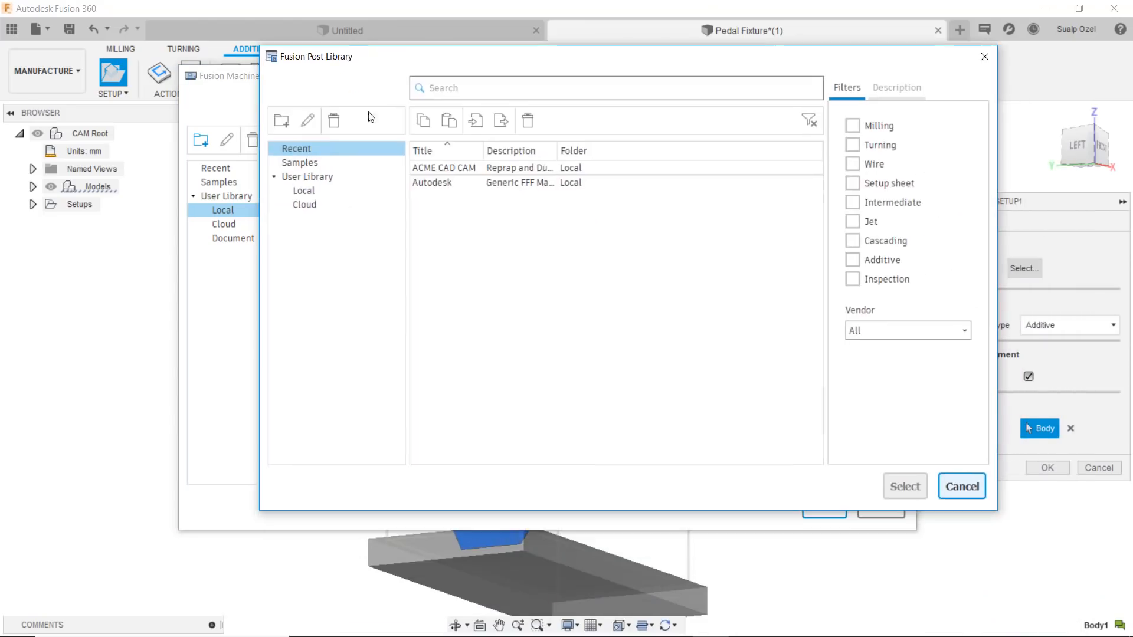
click(303, 191)
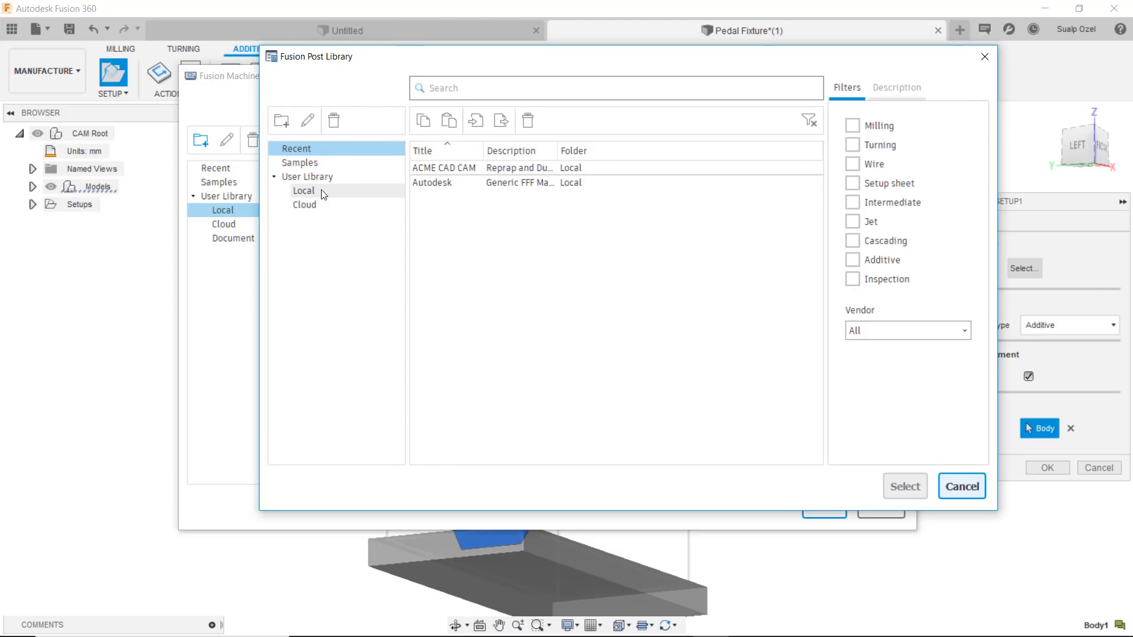
click(303, 190)
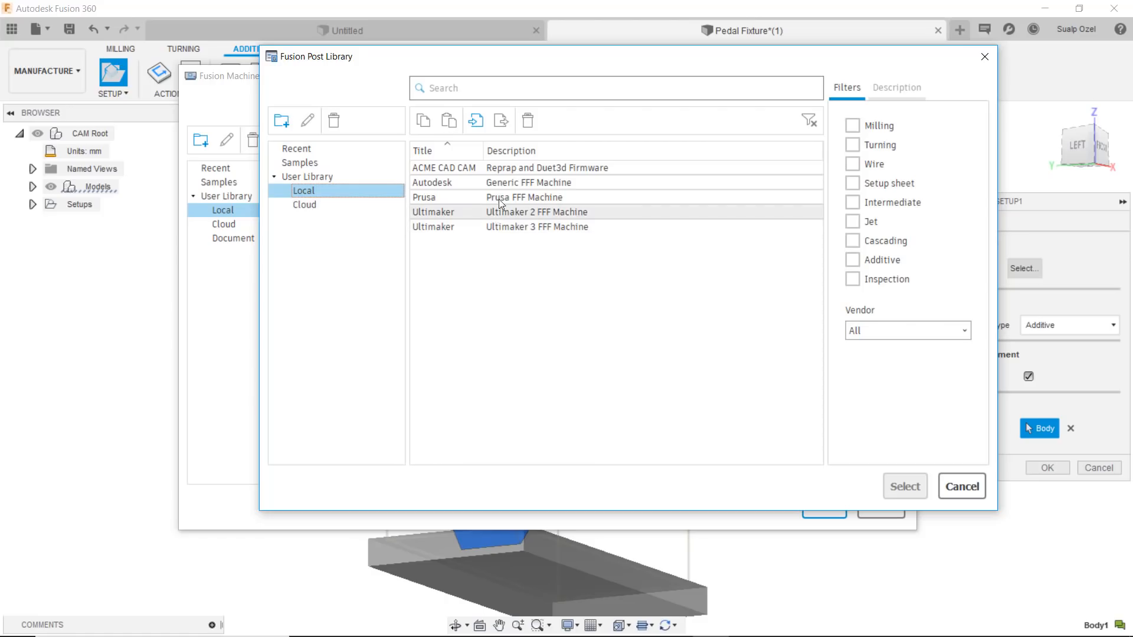
mouse_move(490, 219)
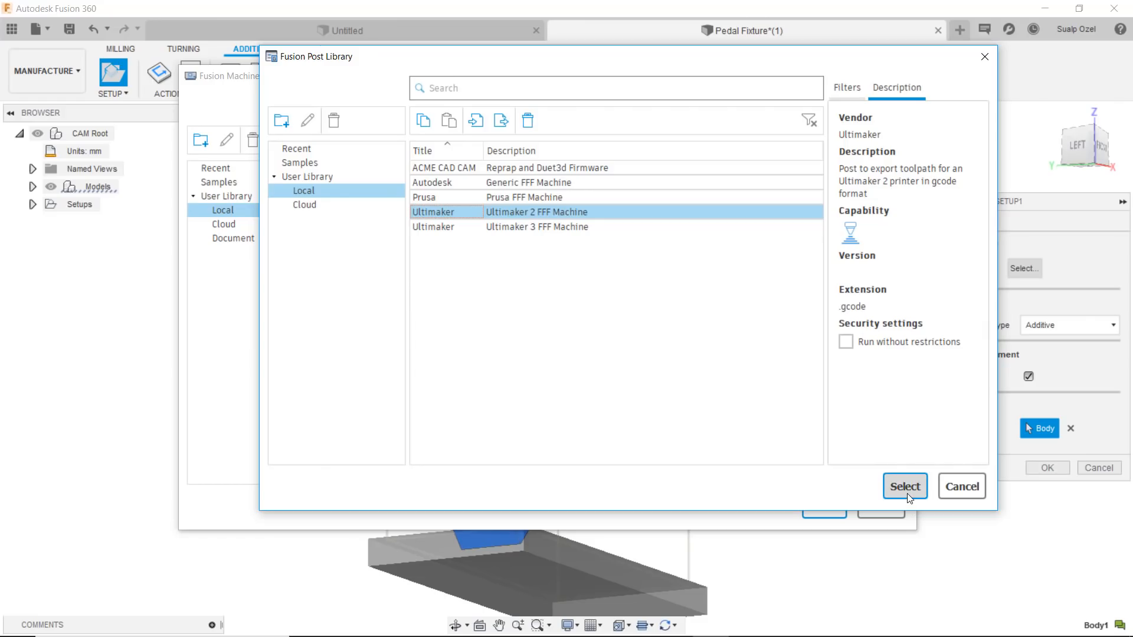
click(904, 486)
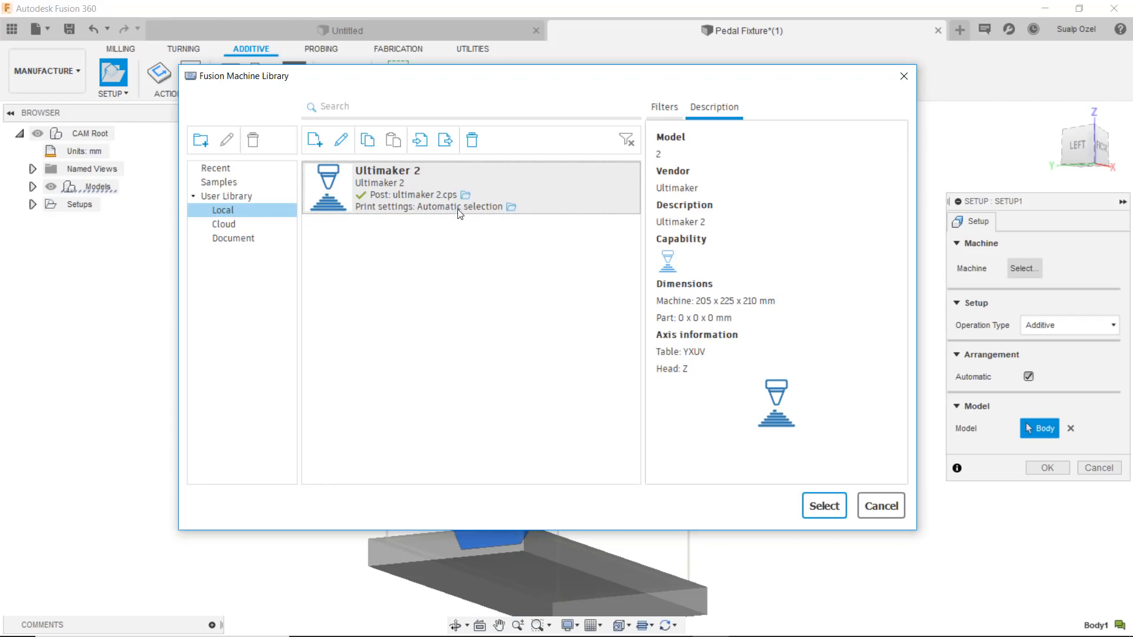
Apply PLA 2.85mm, 0.4mm Nozzle print settings and use the Ultimaker 2 for the setup
click(512, 207)
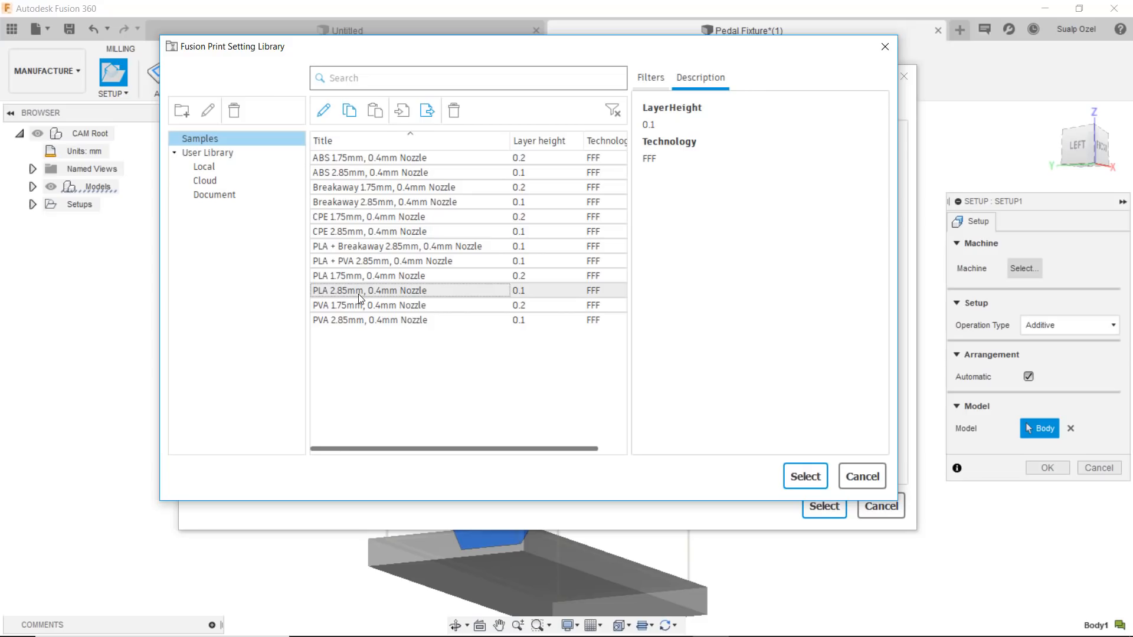
mouse_move(397, 295)
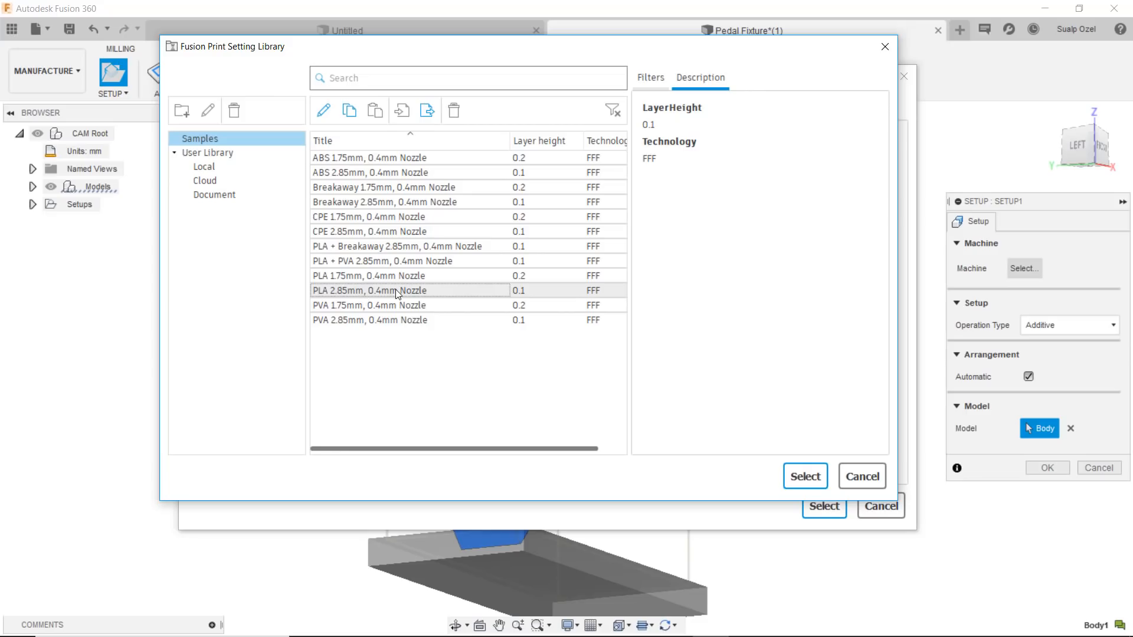
click(369, 290)
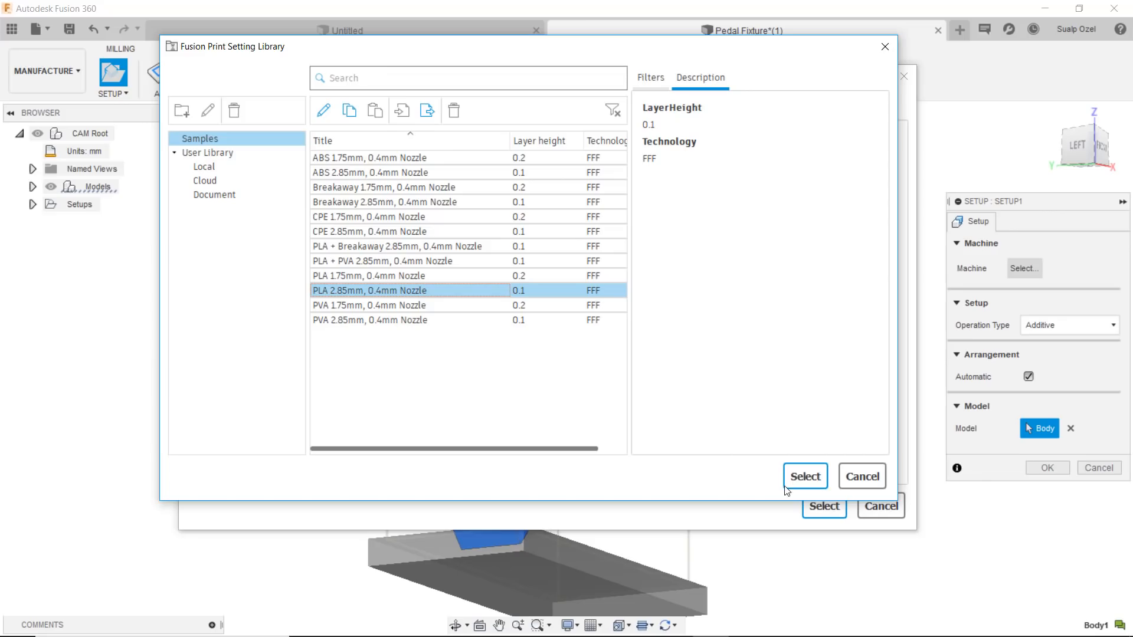
click(805, 476)
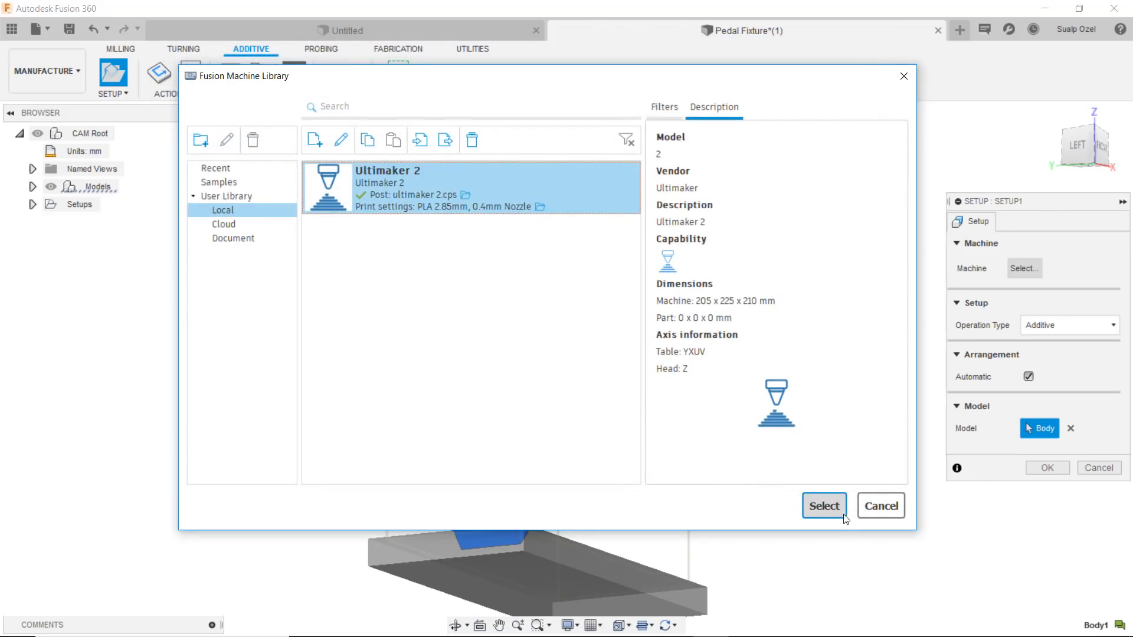
click(823, 506)
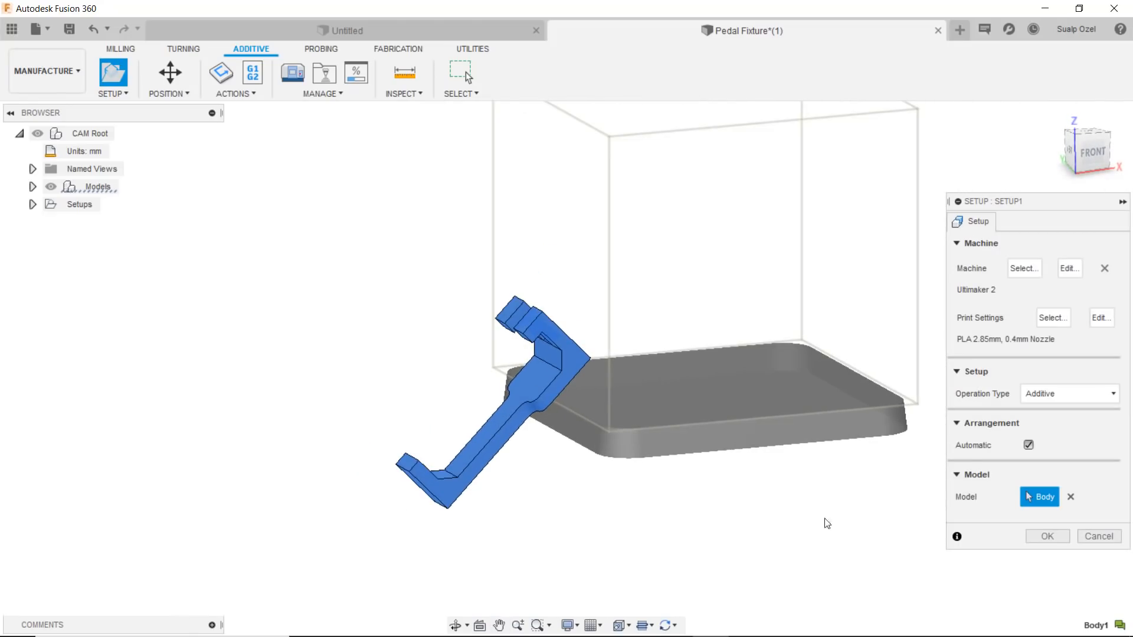
mouse_move(1028, 445)
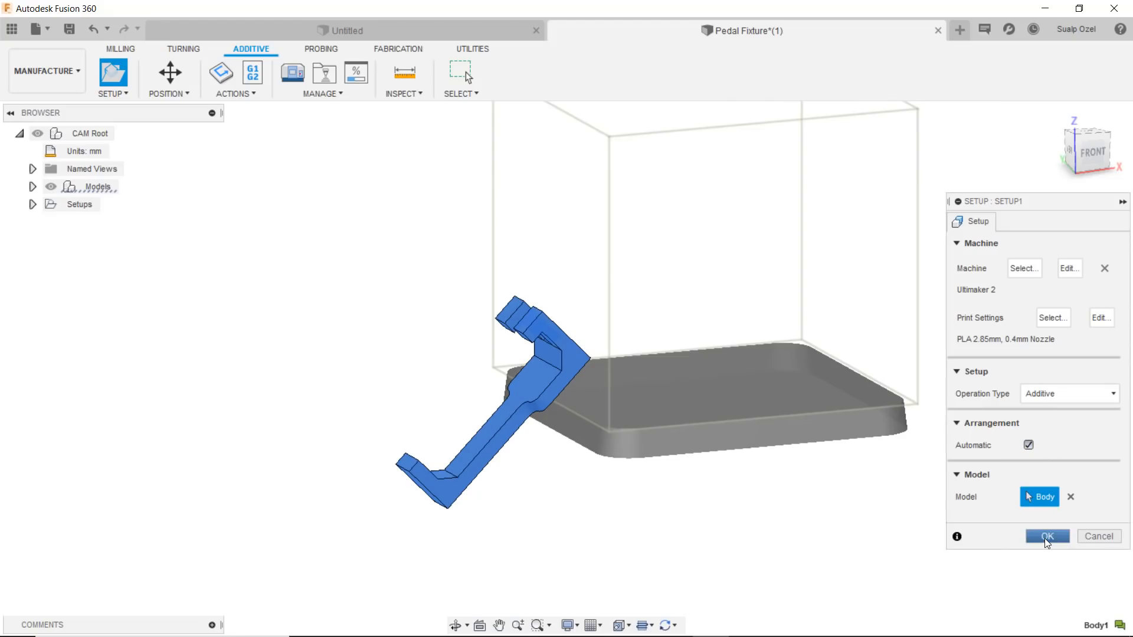
Create Setup1, expand it in the browser, and open the Position options
click(1046, 536)
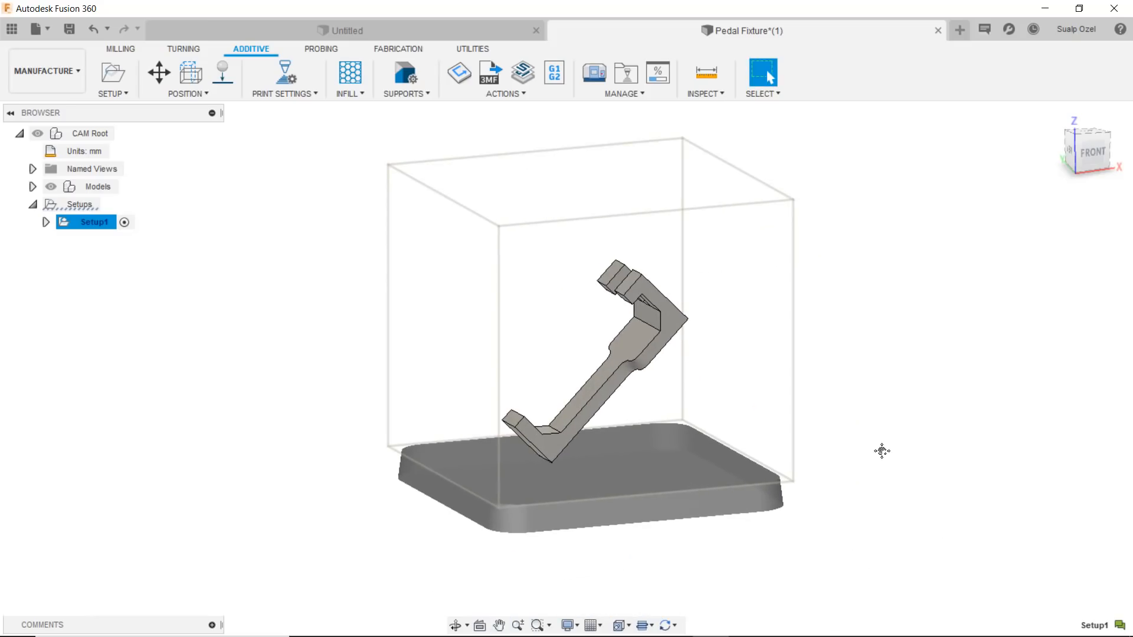
mouse_move(41, 229)
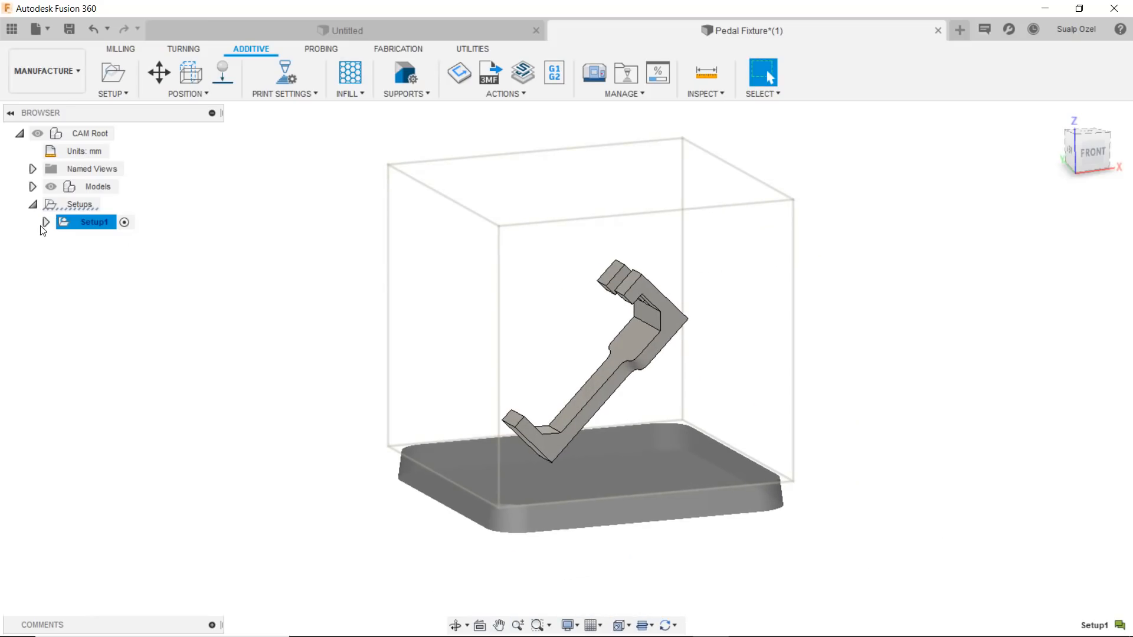
click(46, 222)
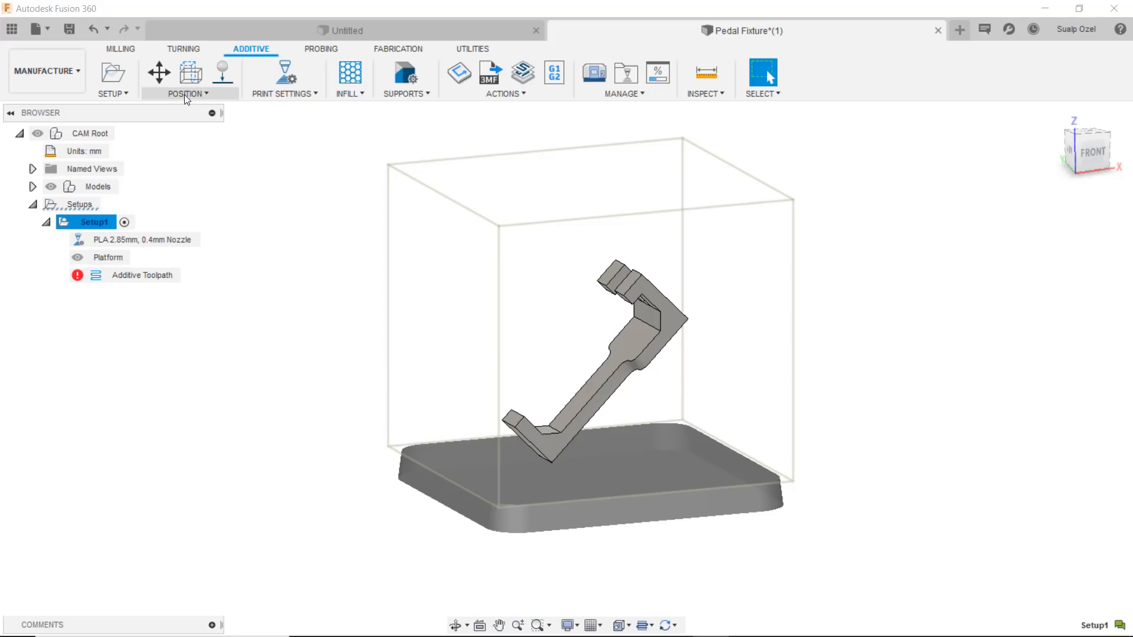
click(190, 93)
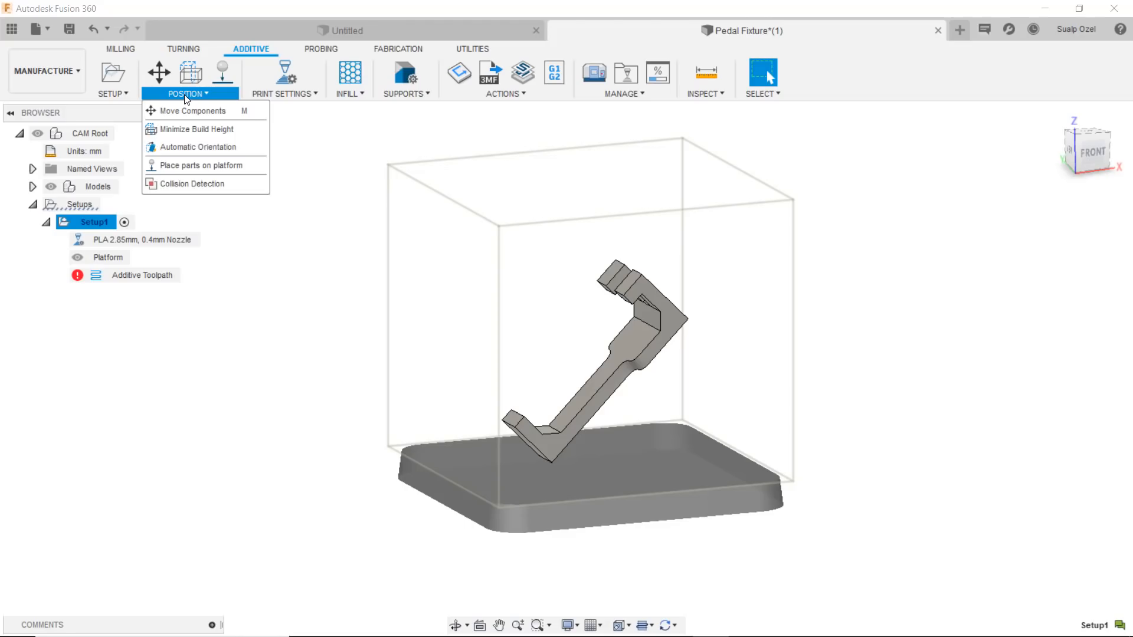
mouse_move(196, 128)
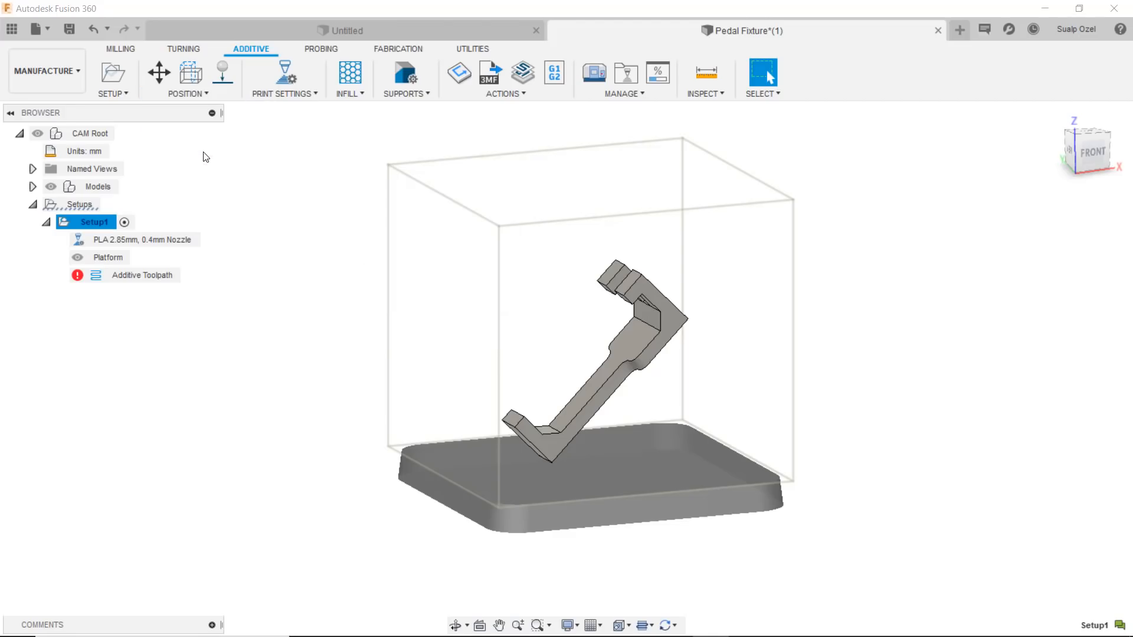
Start an automatic orientation study, entering 0 mm and ranking support volume Very high
click(762, 72)
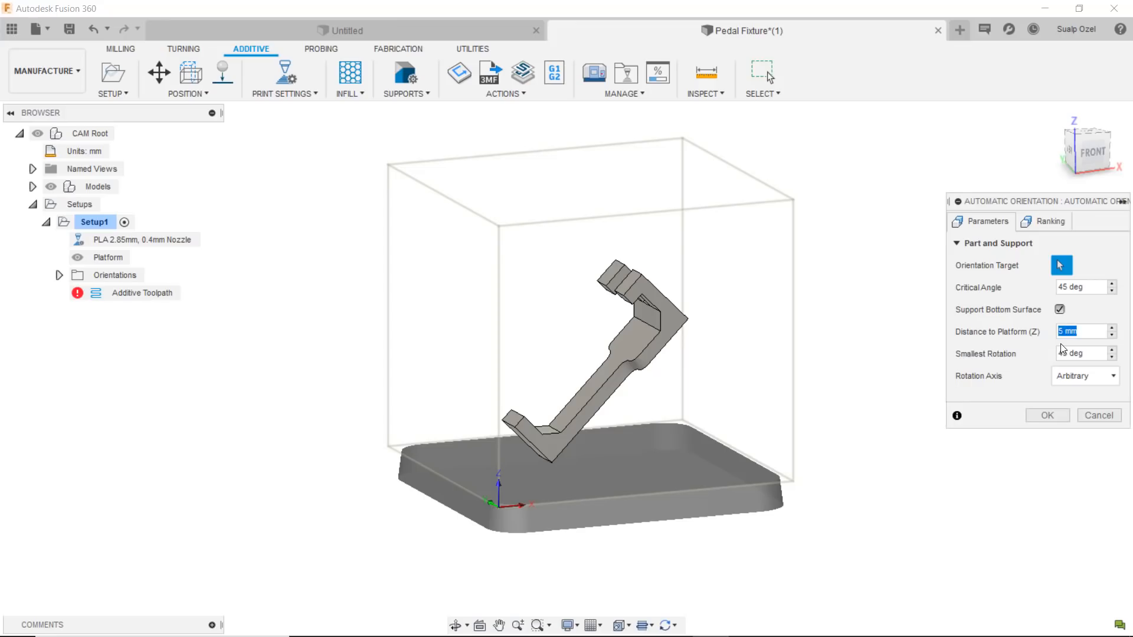
text(0 mm)
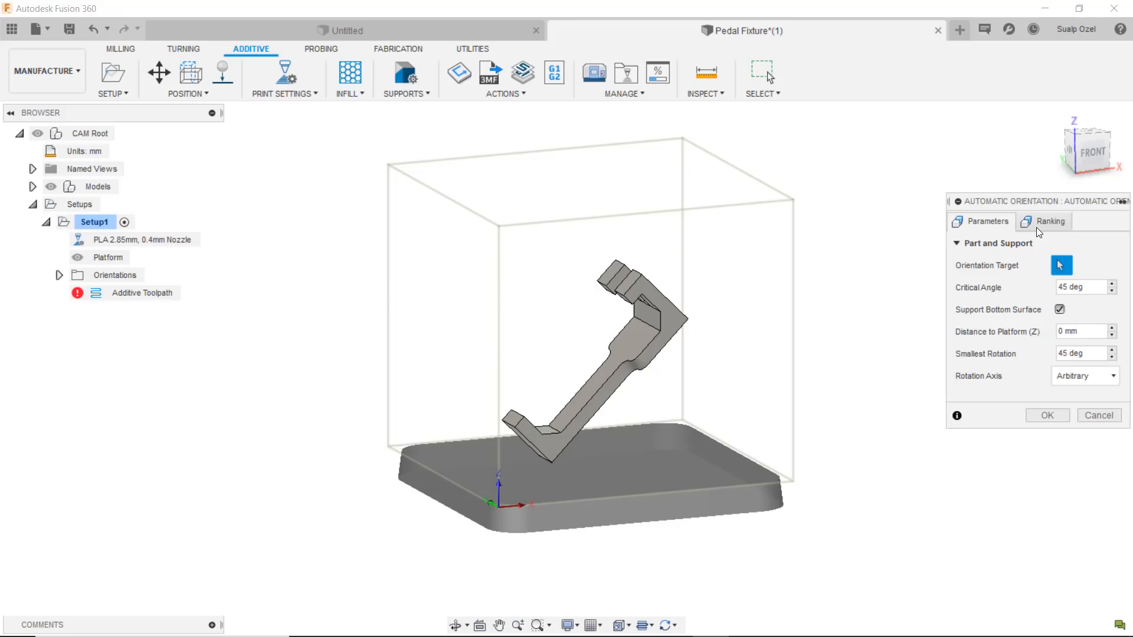
click(1049, 222)
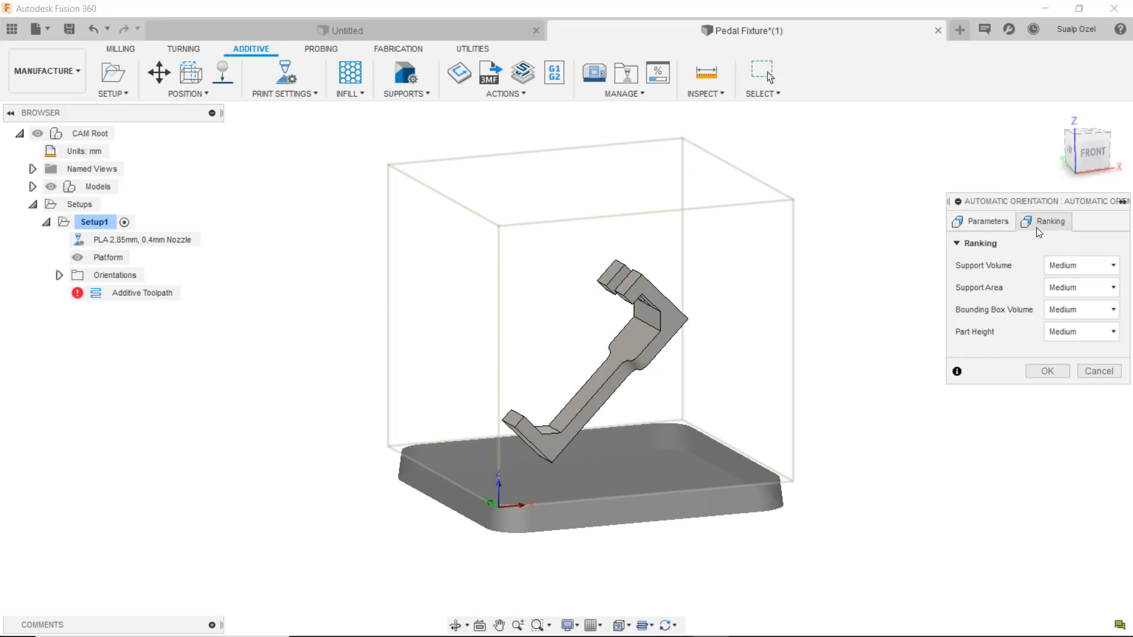
click(1109, 265)
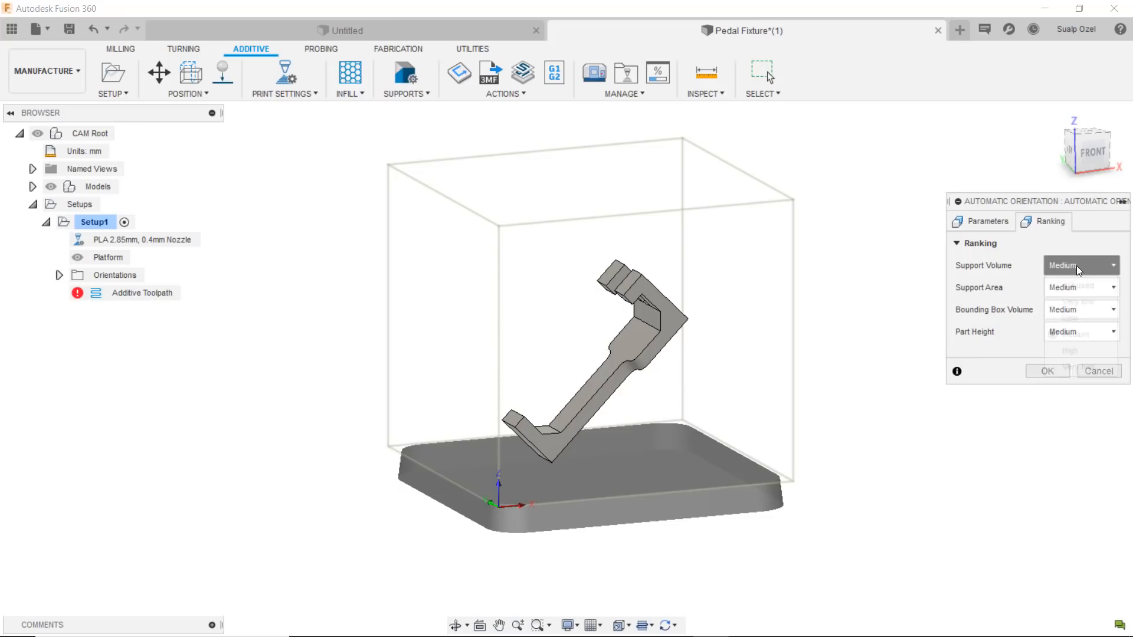
click(1080, 265)
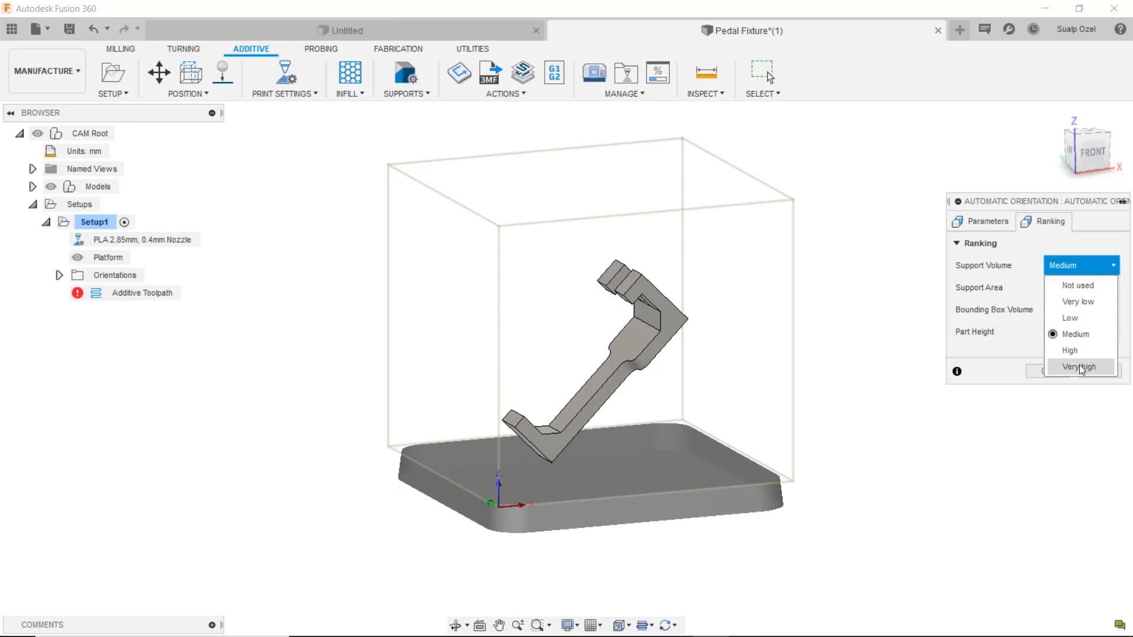
click(1079, 367)
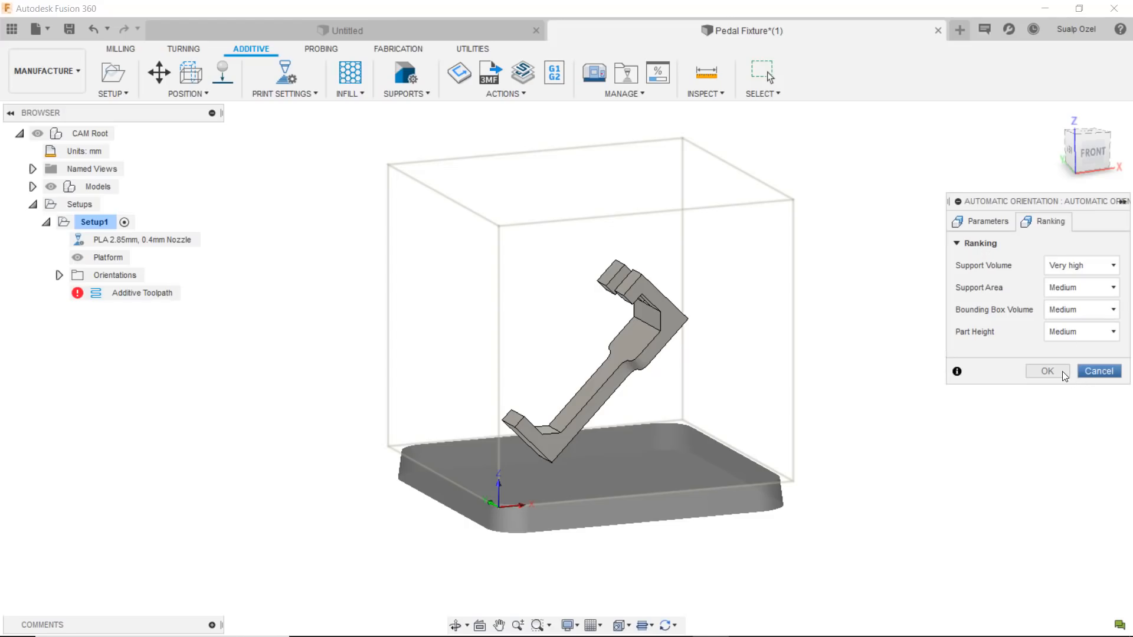
Dismiss the no-models-selected error and select the pedal part as orientation target
click(1046, 371)
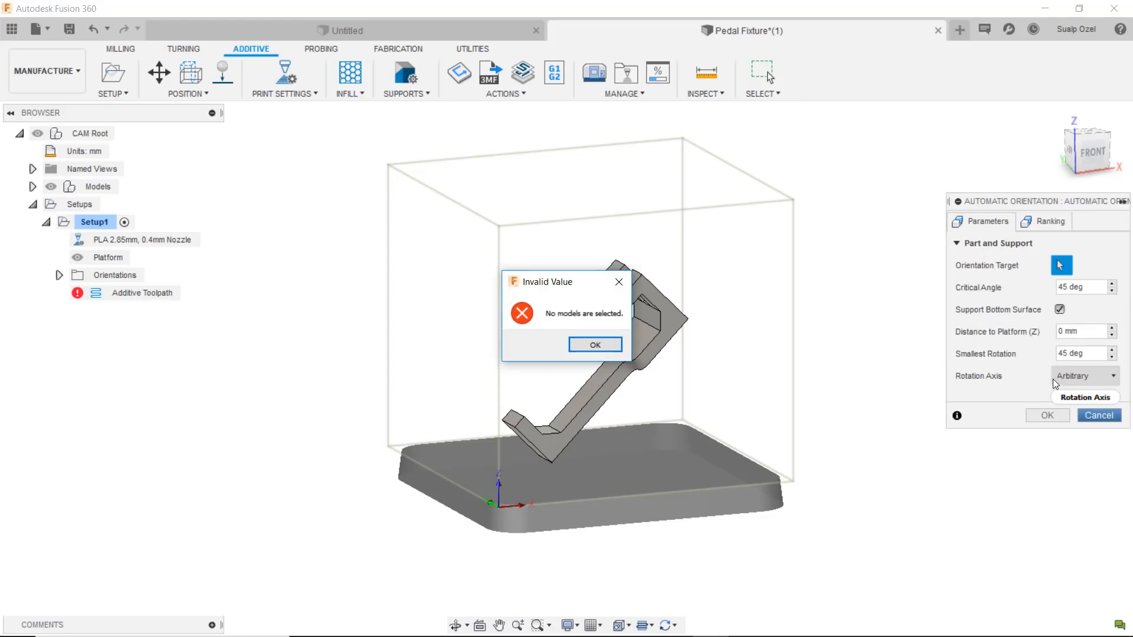
drag(563, 281, 467, 275)
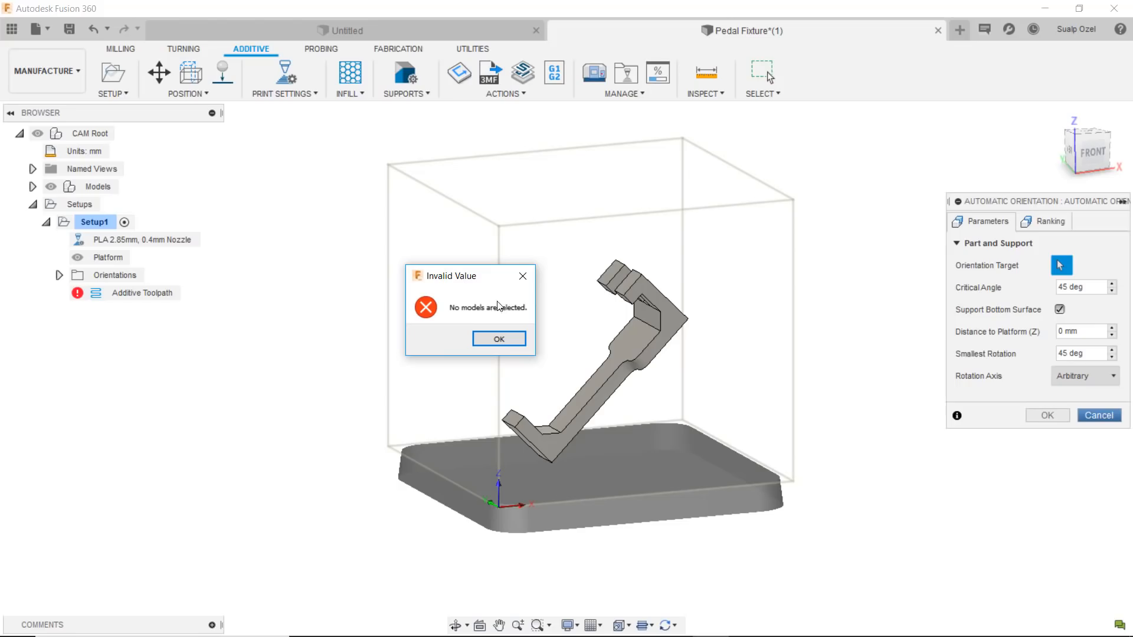
click(498, 338)
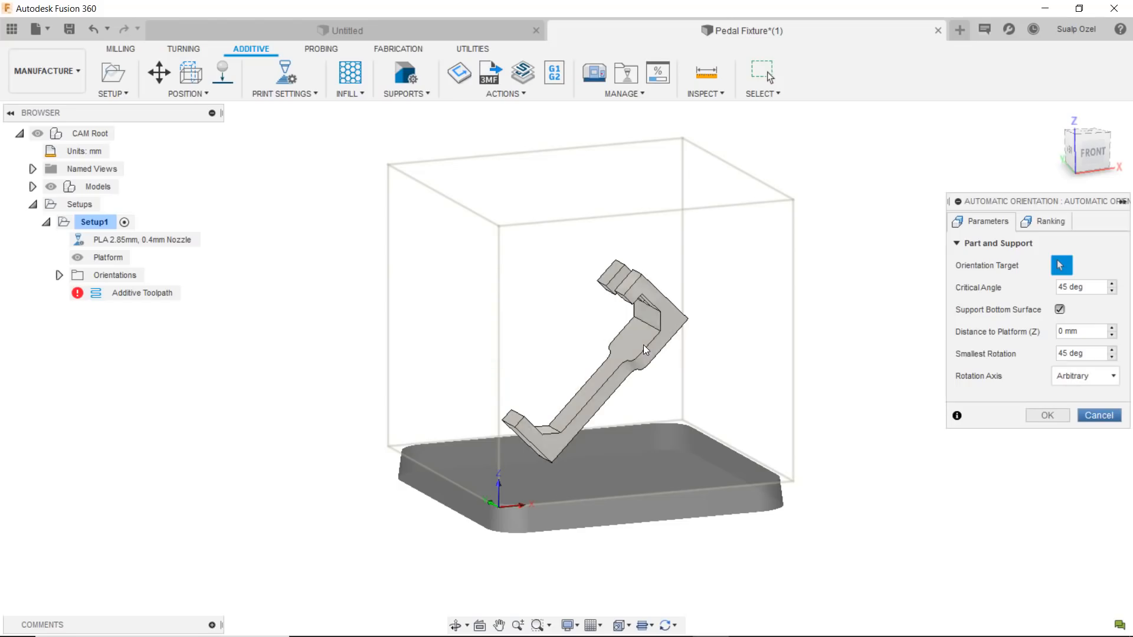
click(1046, 415)
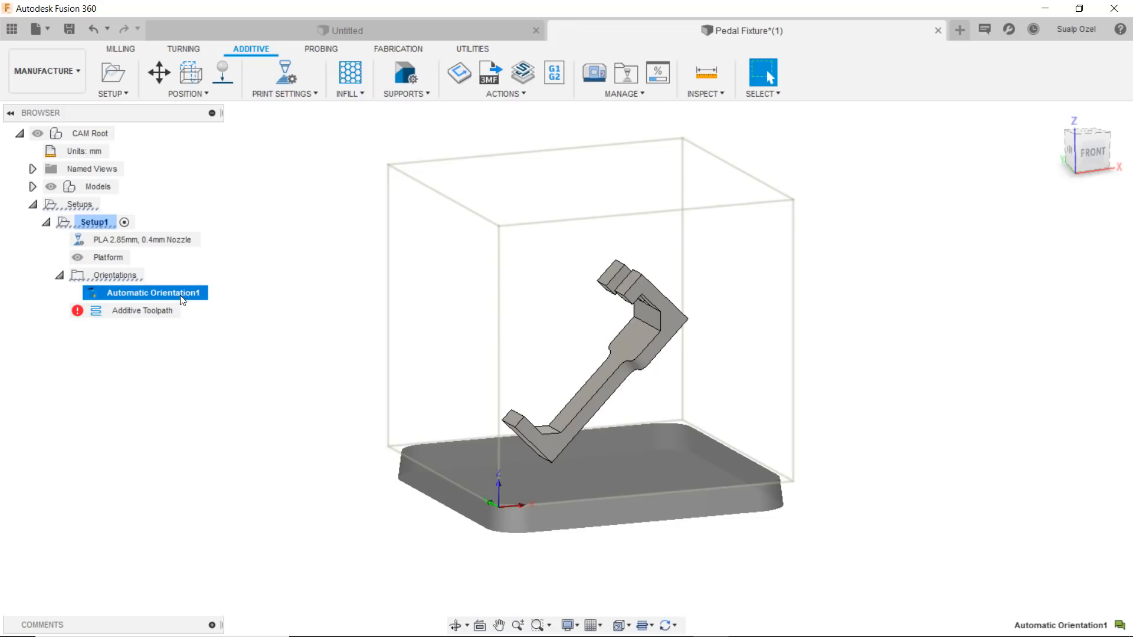
Preview orientation ranks 2 and 4, keep rank 1, then edit the PLA print setting
right_click(148, 293)
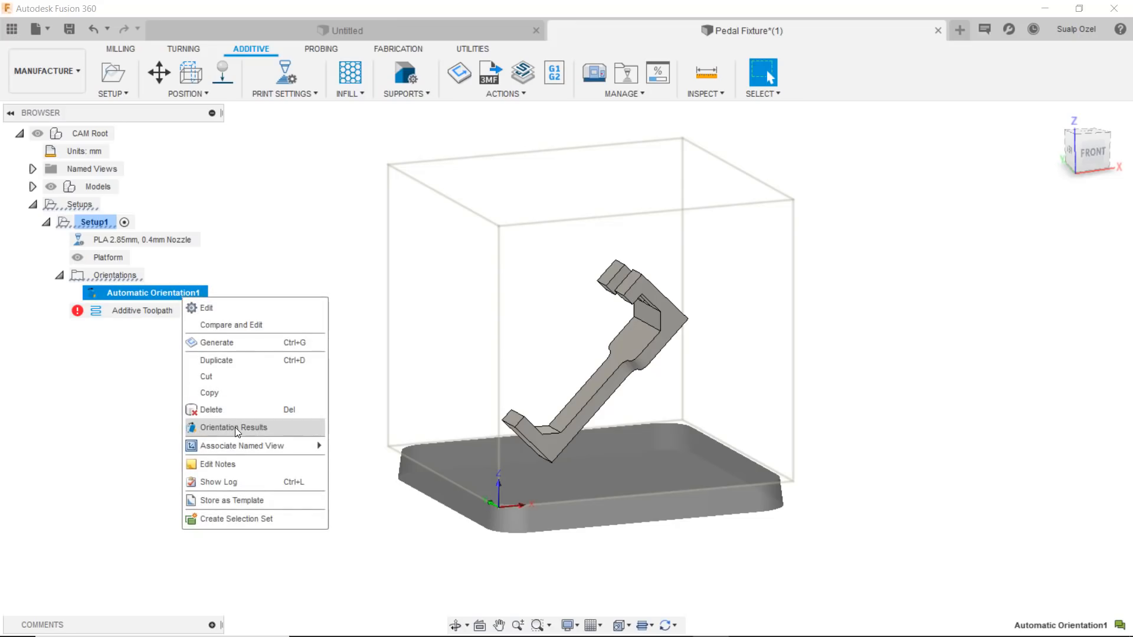
click(239, 432)
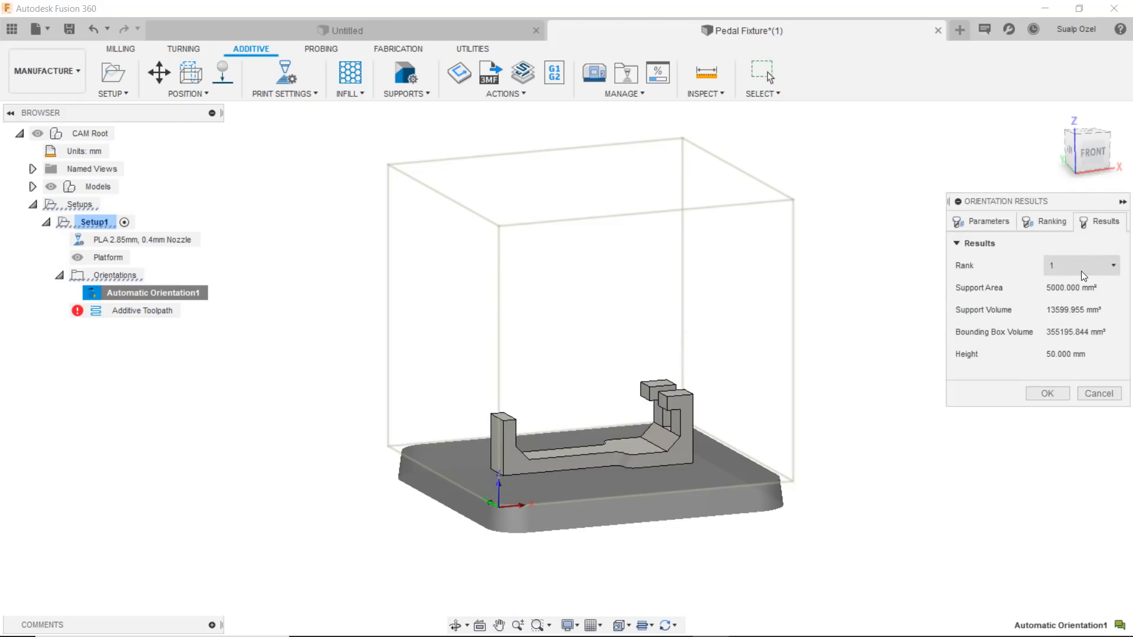
click(1111, 265)
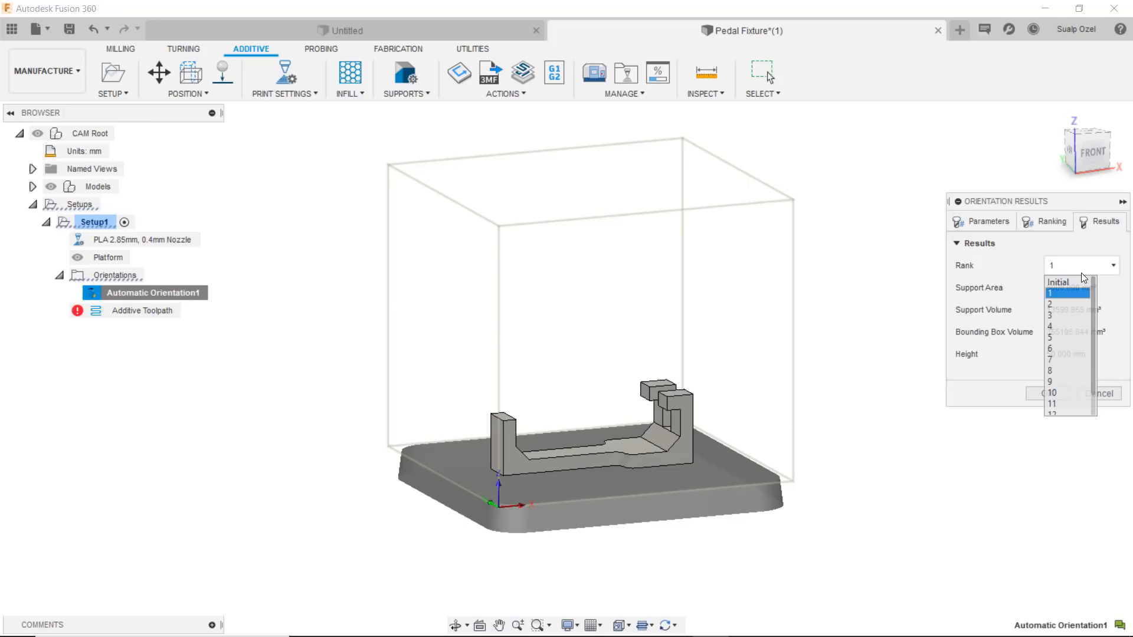
click(1066, 304)
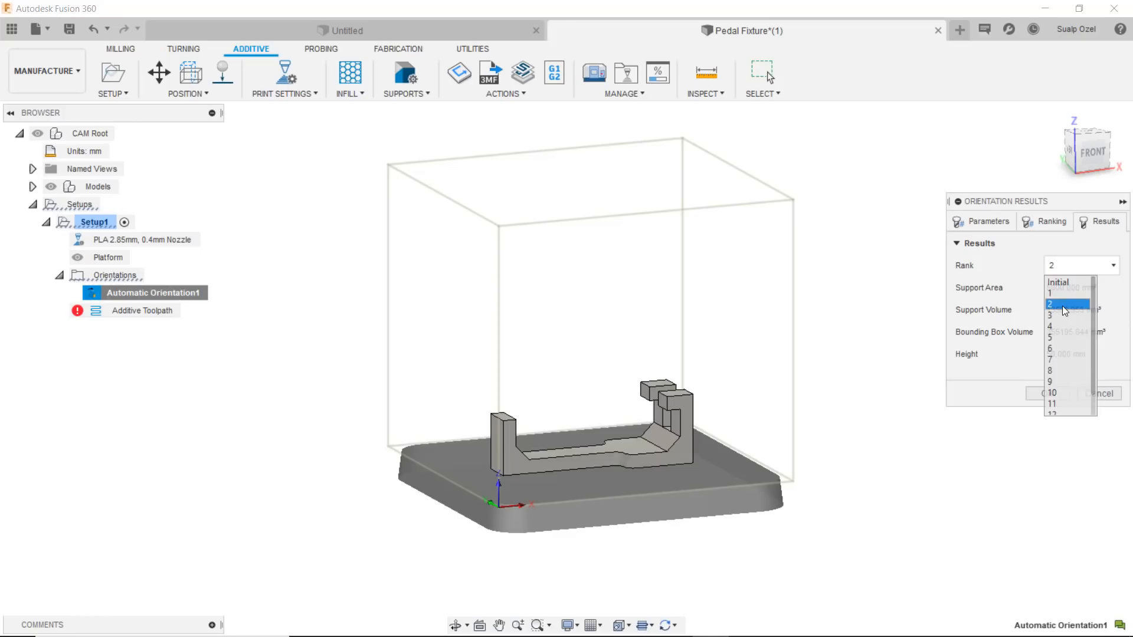
click(1049, 316)
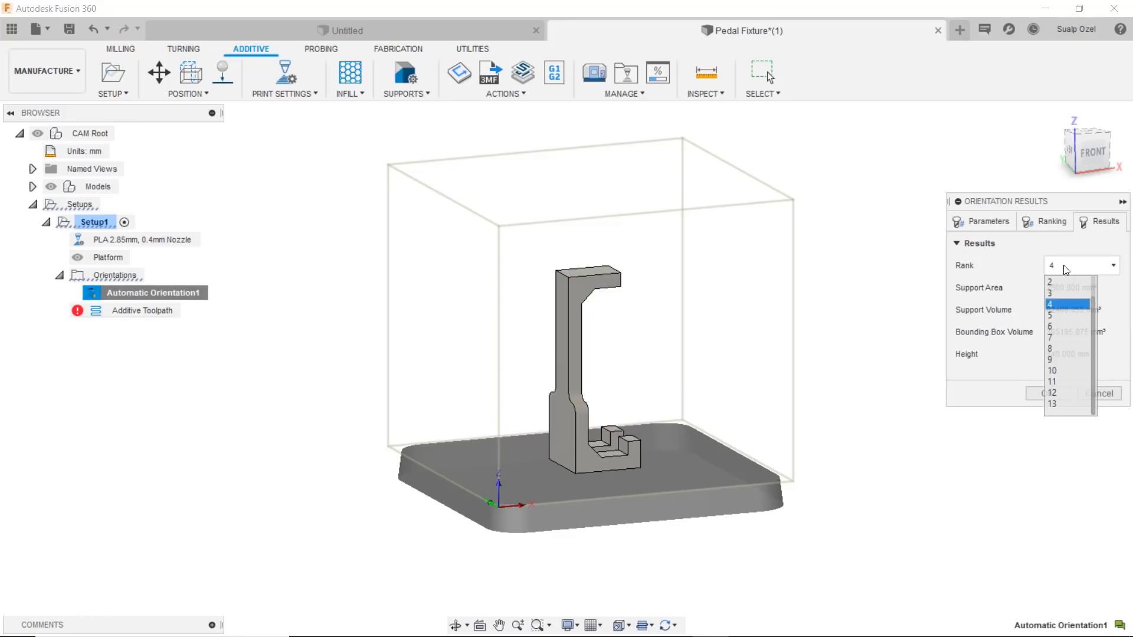
click(1052, 305)
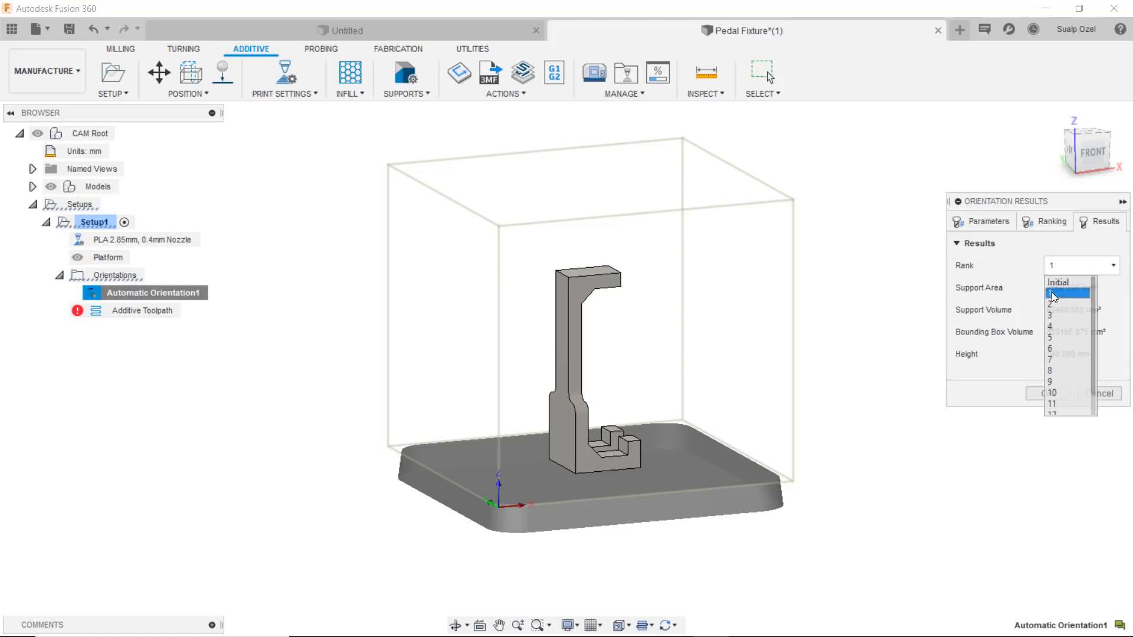
click(1057, 282)
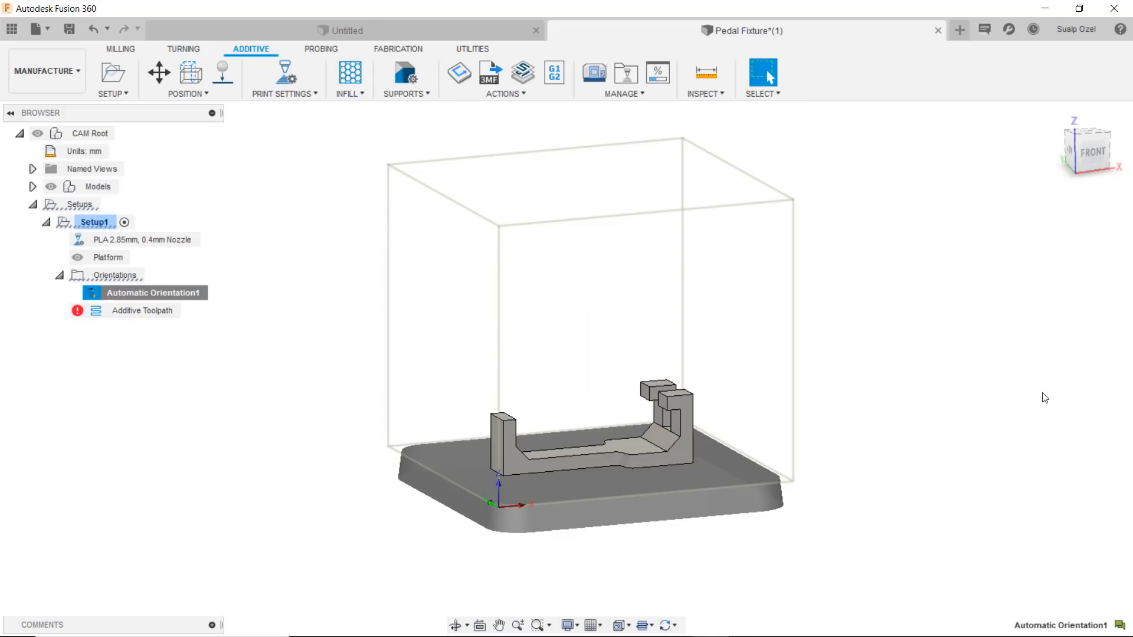
mouse_move(380, 387)
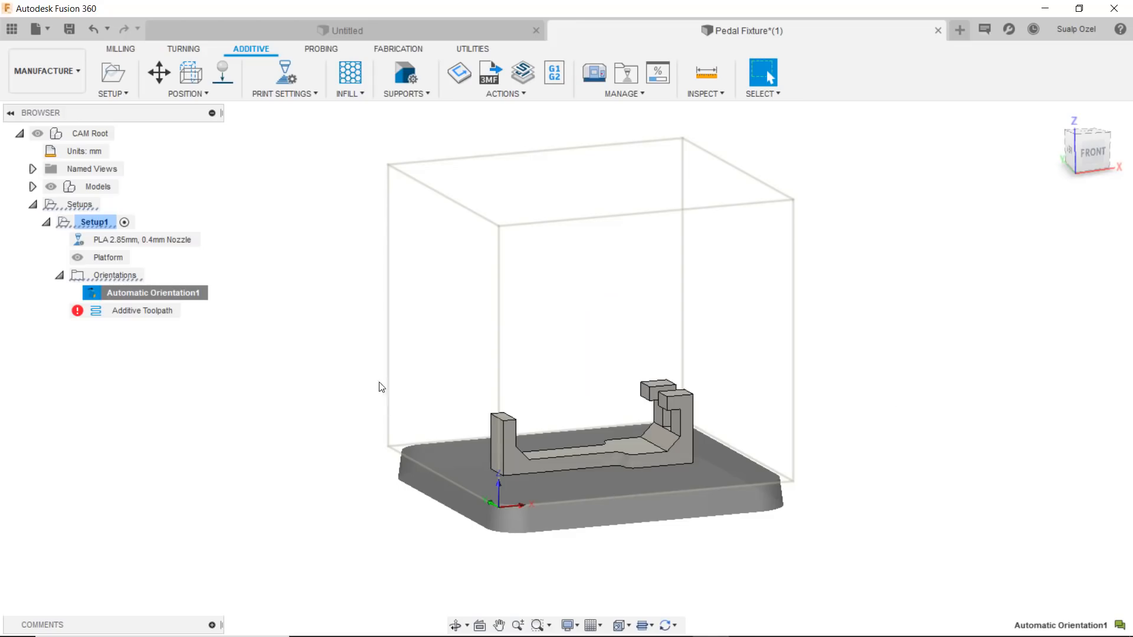
mouse_move(239, 167)
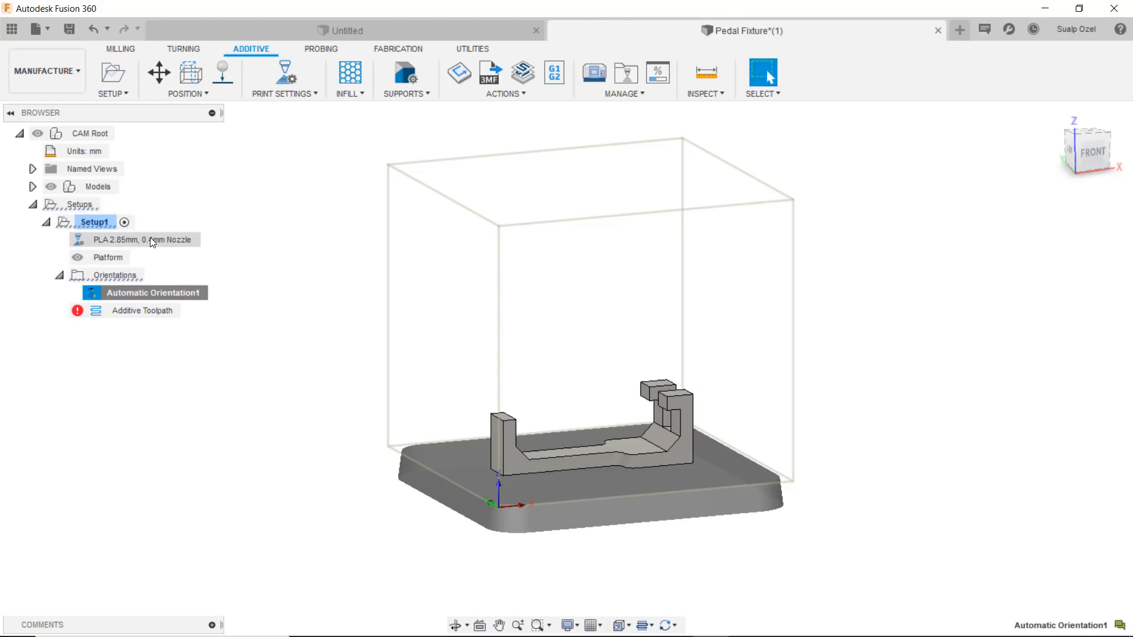
right_click(143, 239)
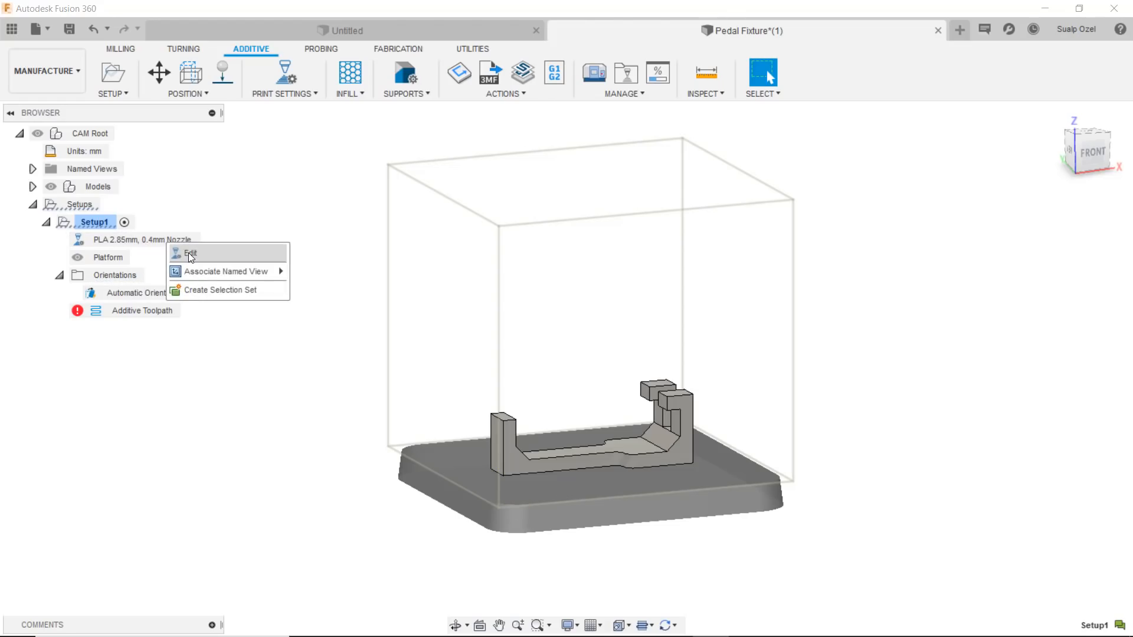
click(190, 252)
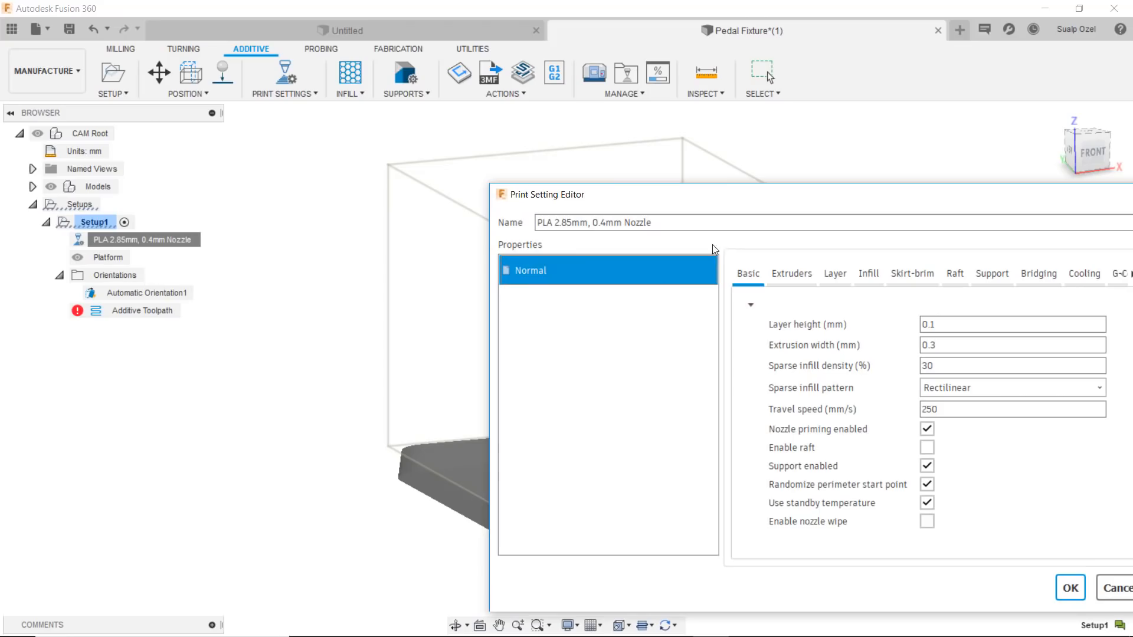
mouse_move(885, 486)
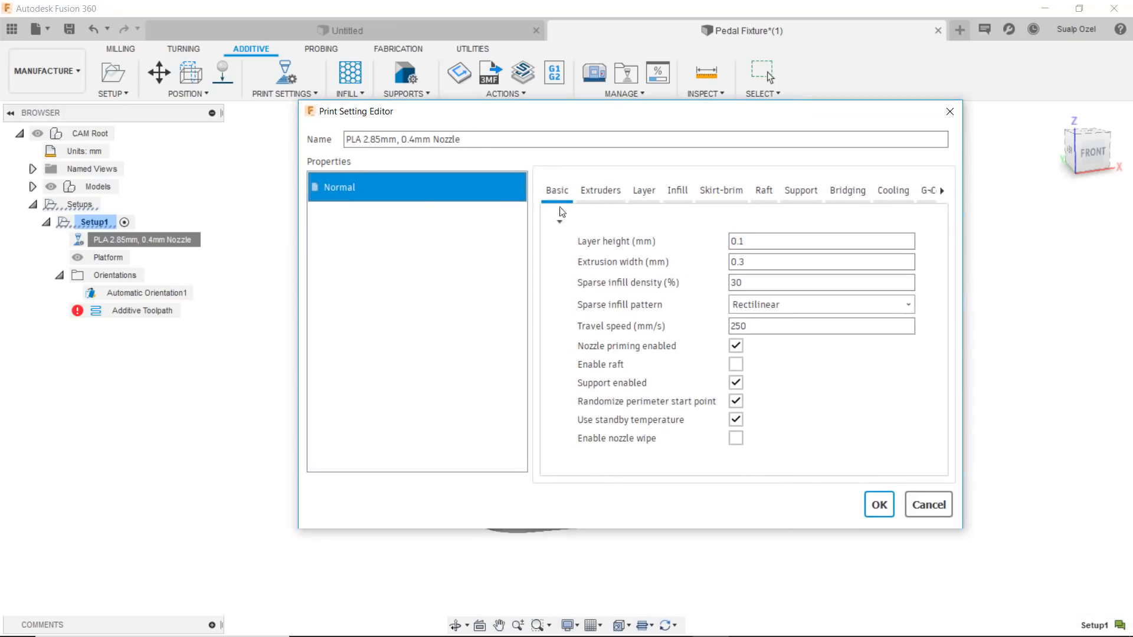
Review the PLA print setting's Extruder 1 and 2, Skirt-brim and Raft values
click(599, 190)
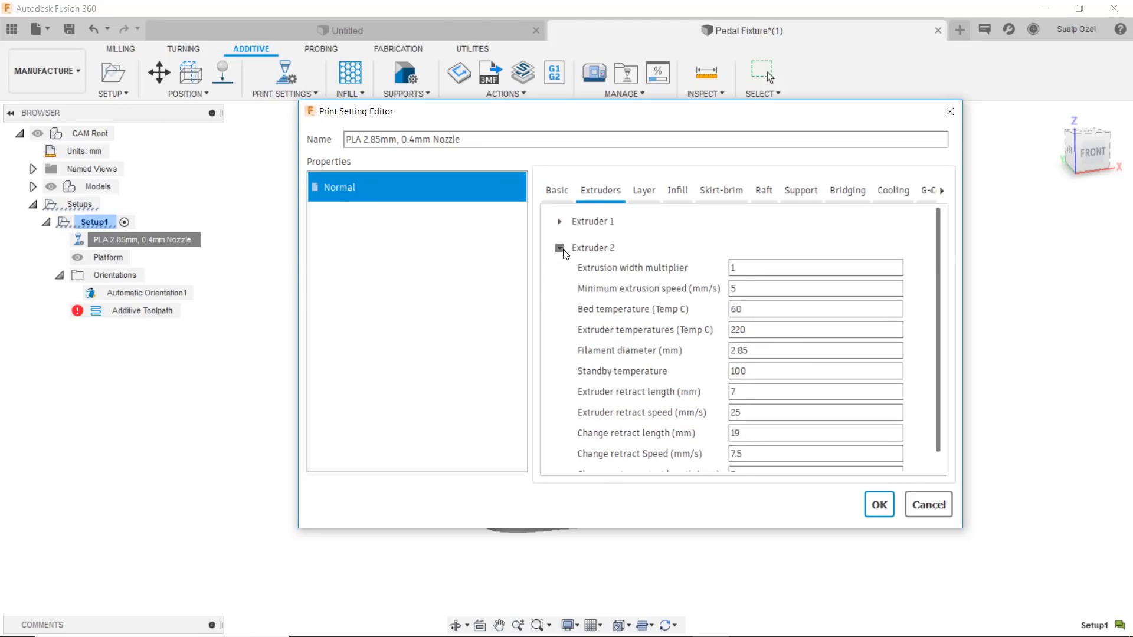
click(560, 248)
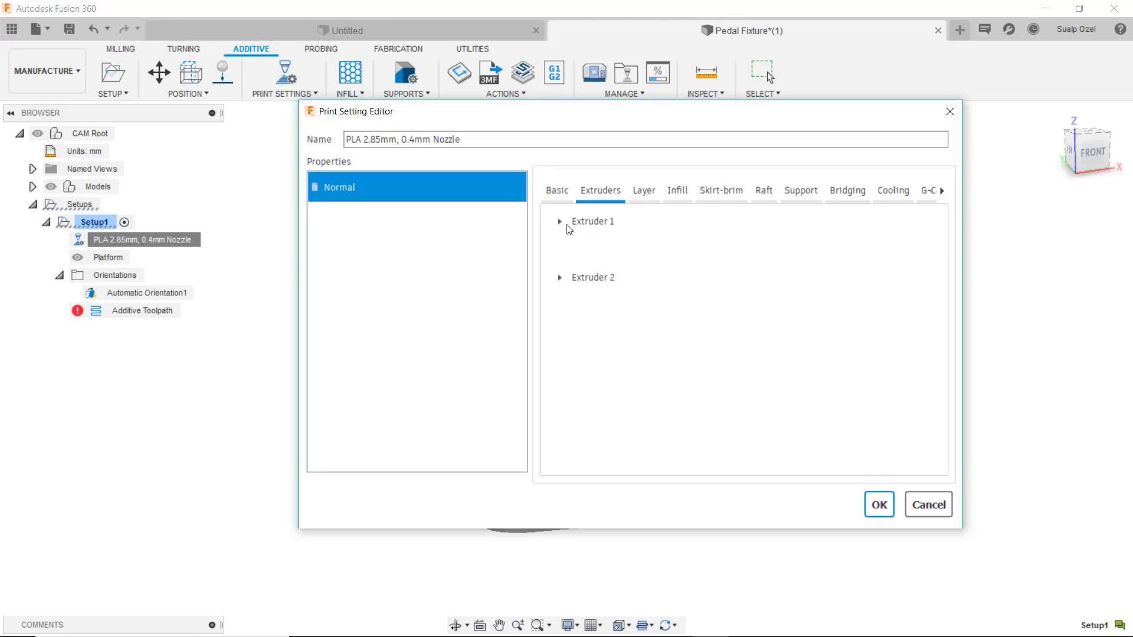
click(560, 222)
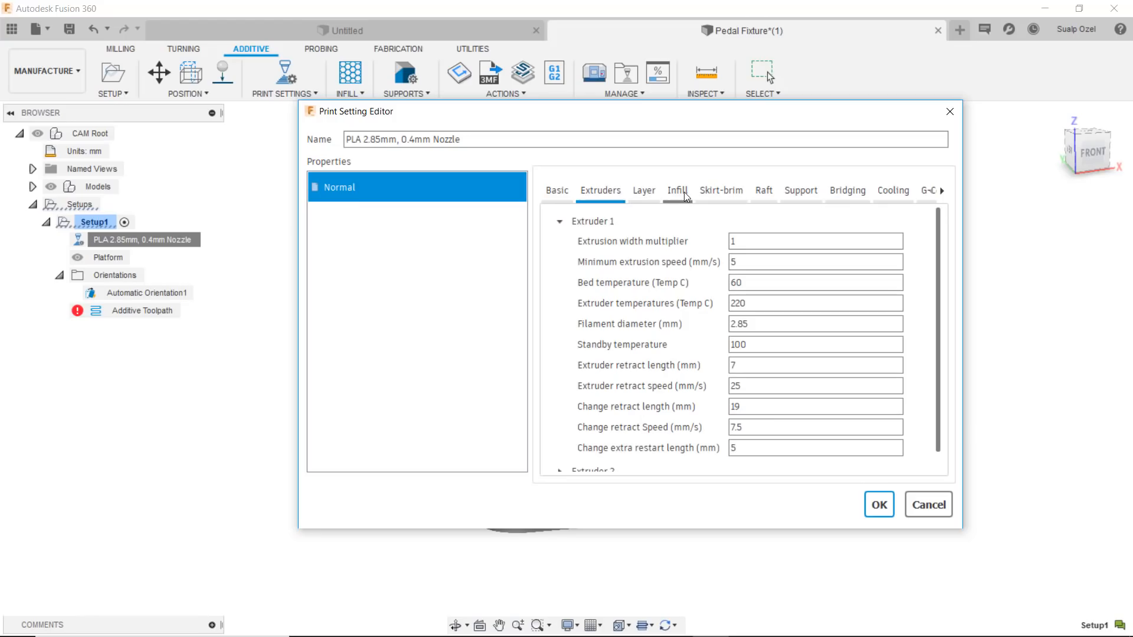
click(720, 190)
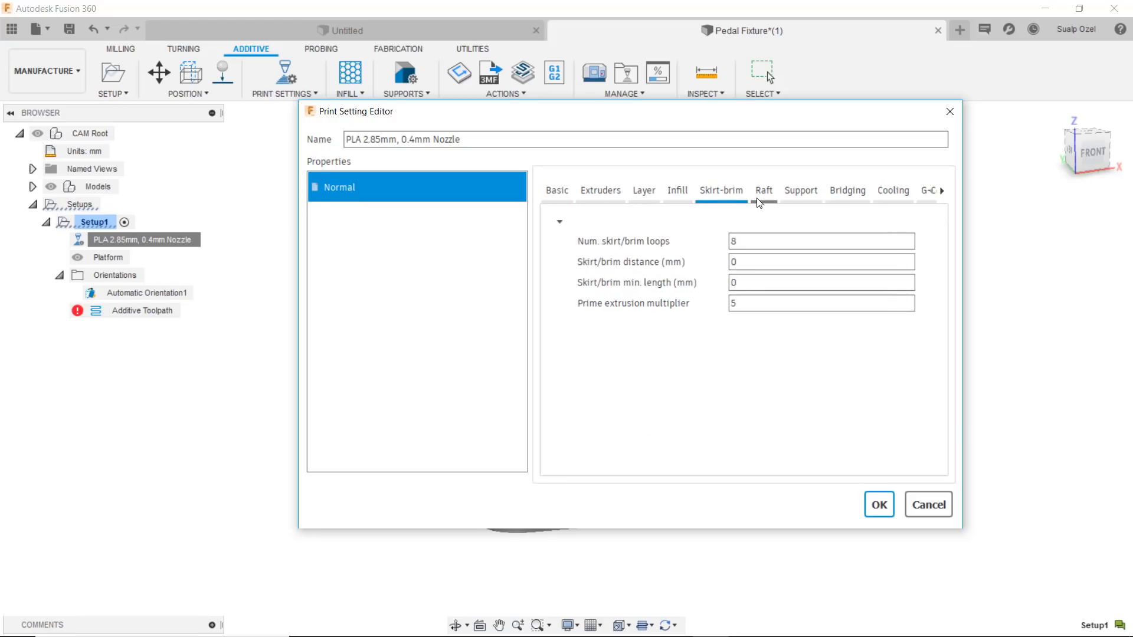
click(799, 190)
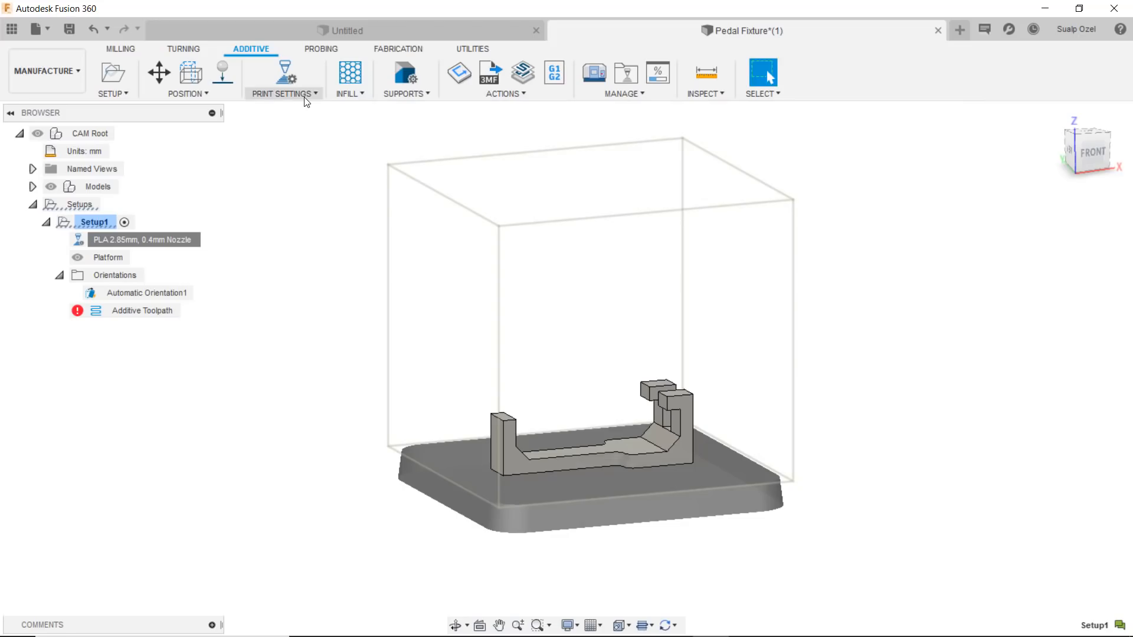
mouse_move(307, 100)
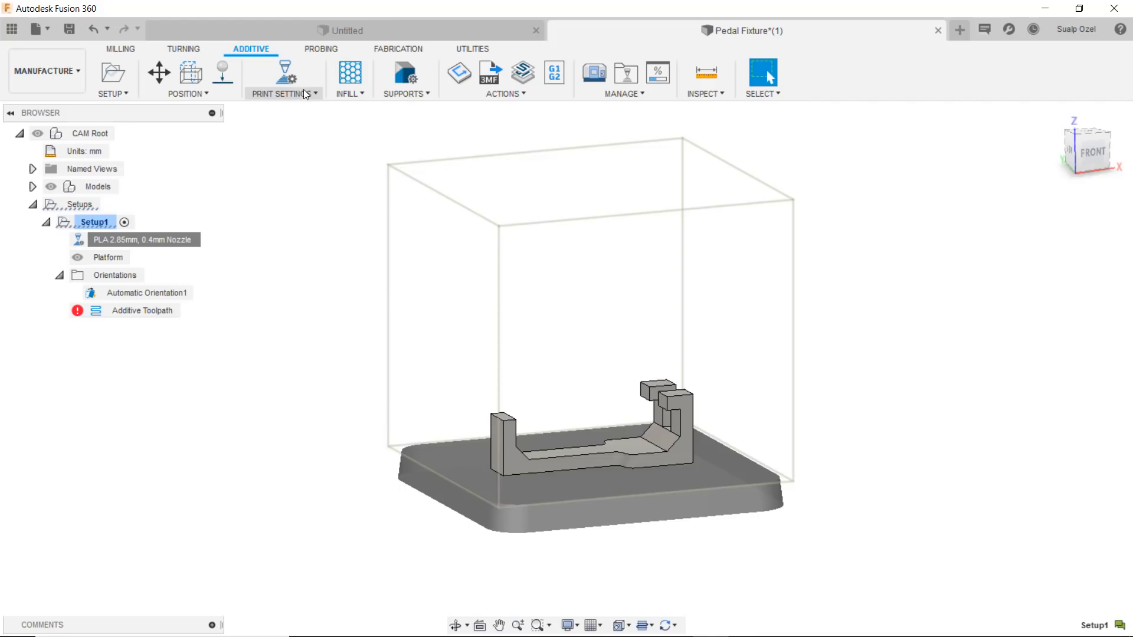
mouse_move(318, 101)
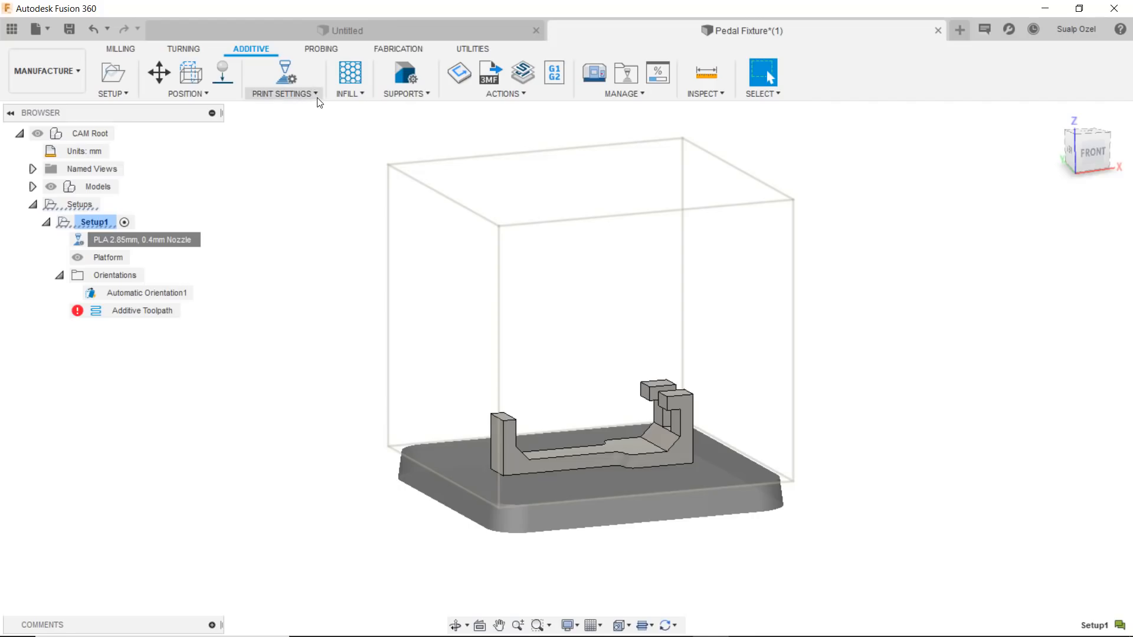
mouse_move(349, 72)
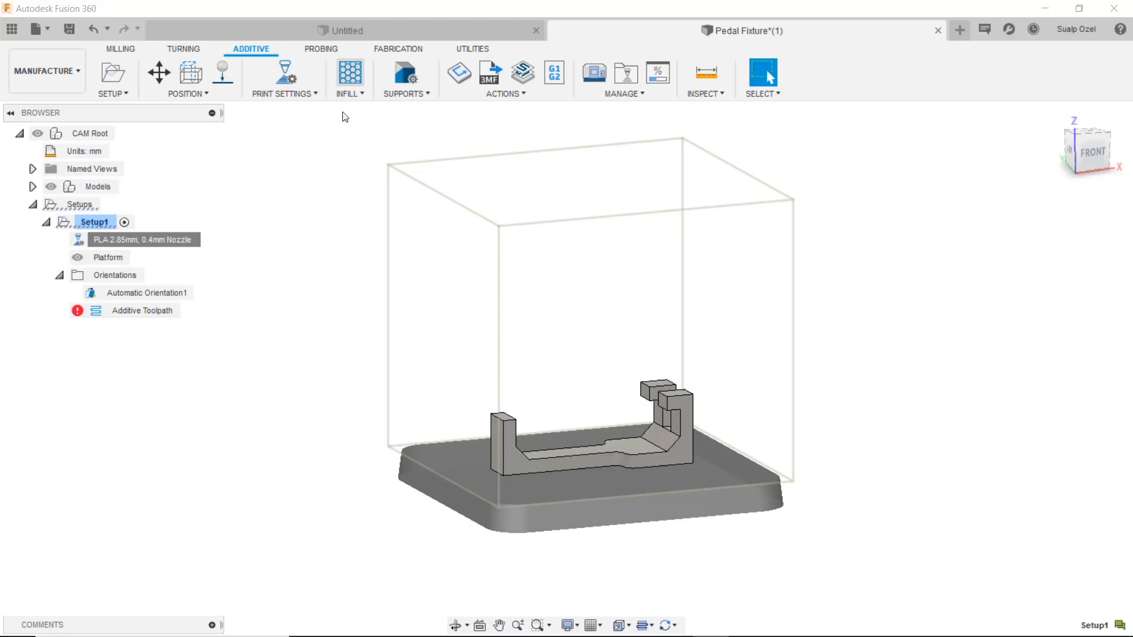
Open the infill settings and browse to the Honeycomb infill pattern
click(350, 72)
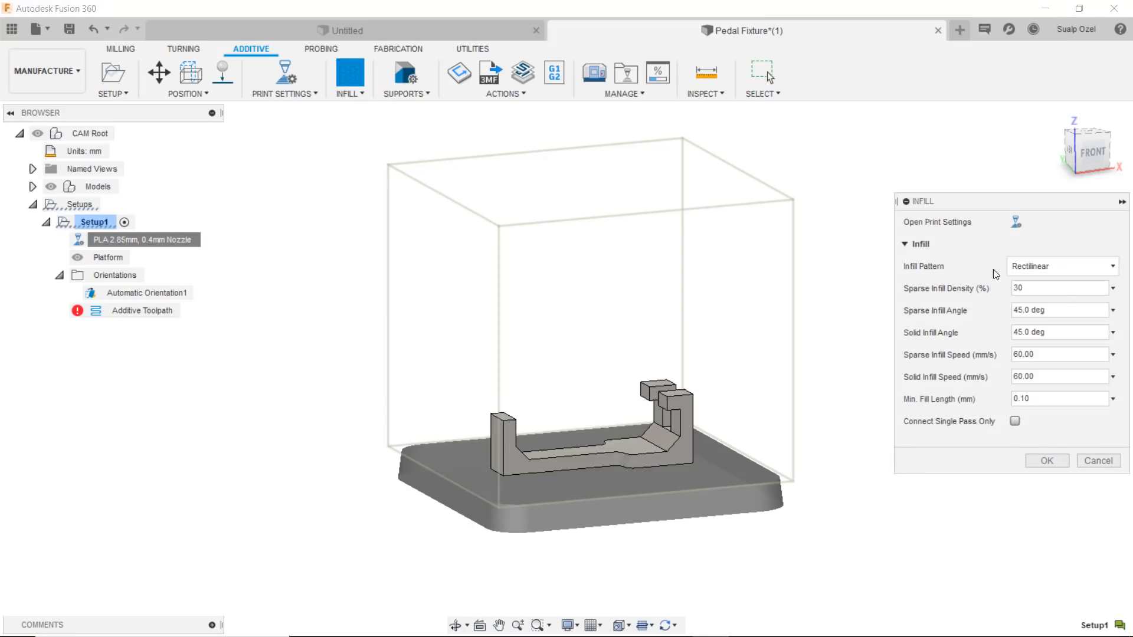
mouse_move(987, 418)
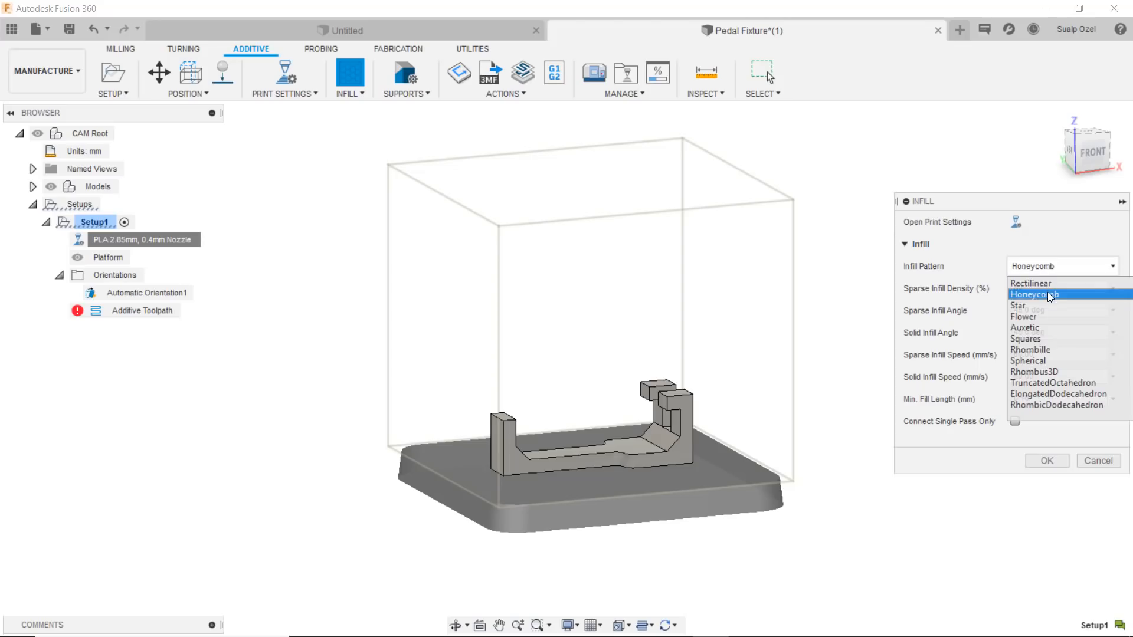
click(1029, 283)
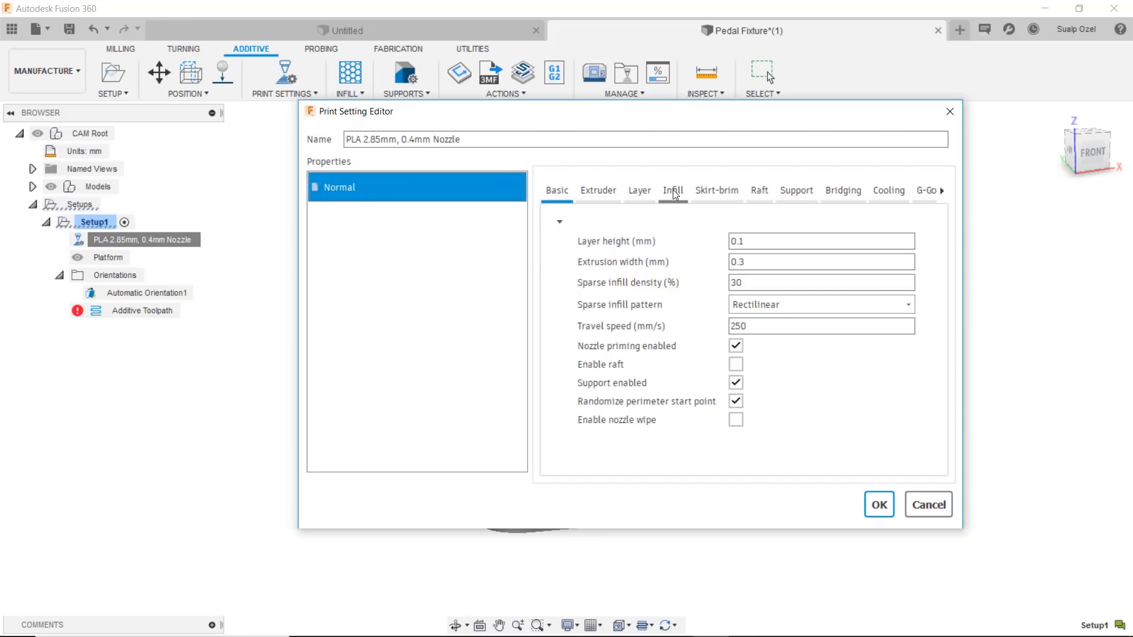
Review the PLA setting's Infill and Basic values, then cancel the Print Setting Editor
click(672, 190)
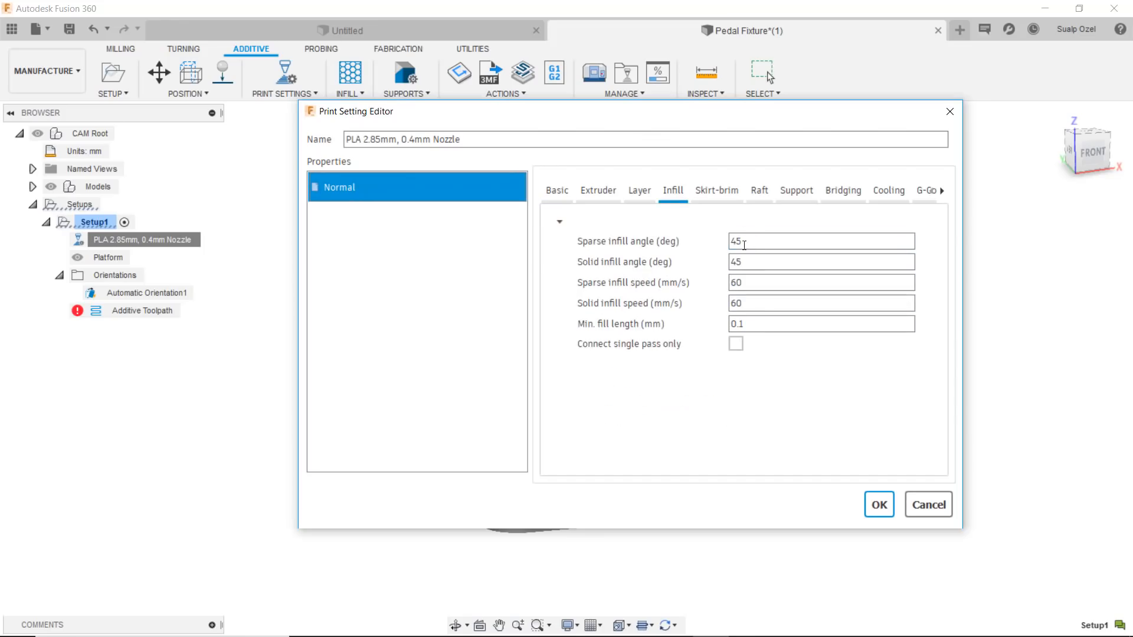
click(557, 190)
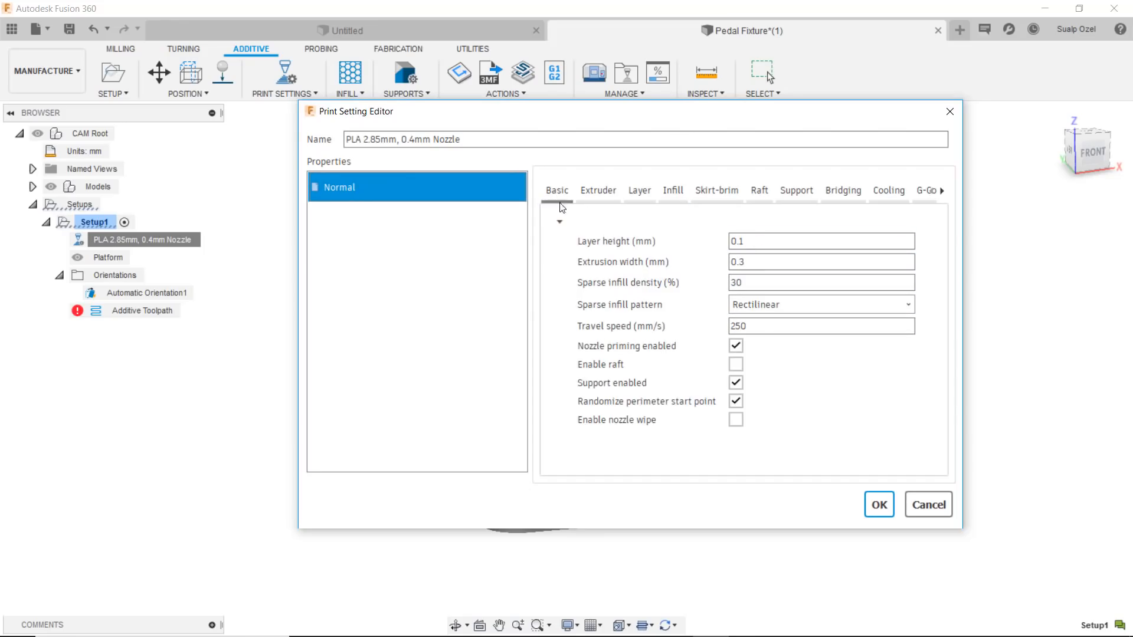
click(821, 305)
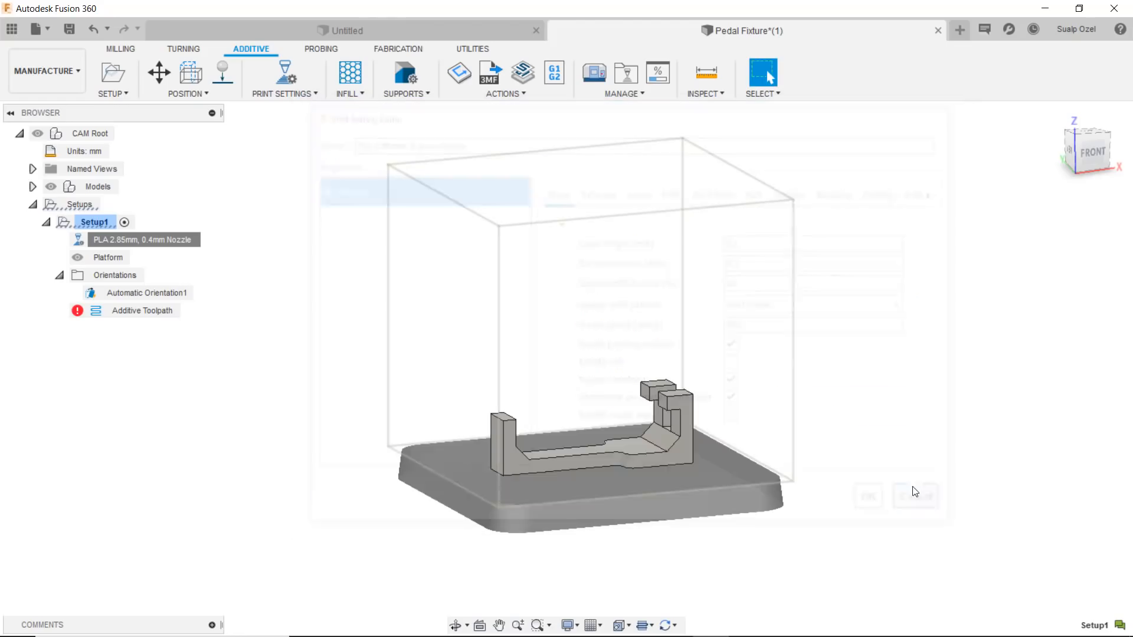
Toggle Enable Supports off and back on, then cancel the support settings
click(403, 73)
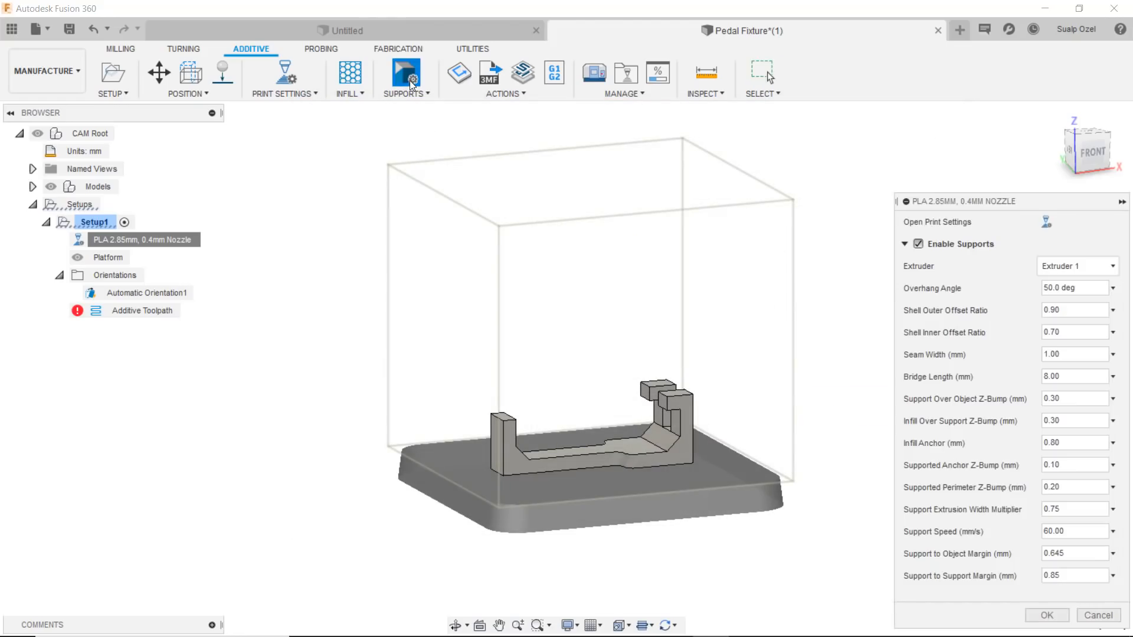
click(918, 244)
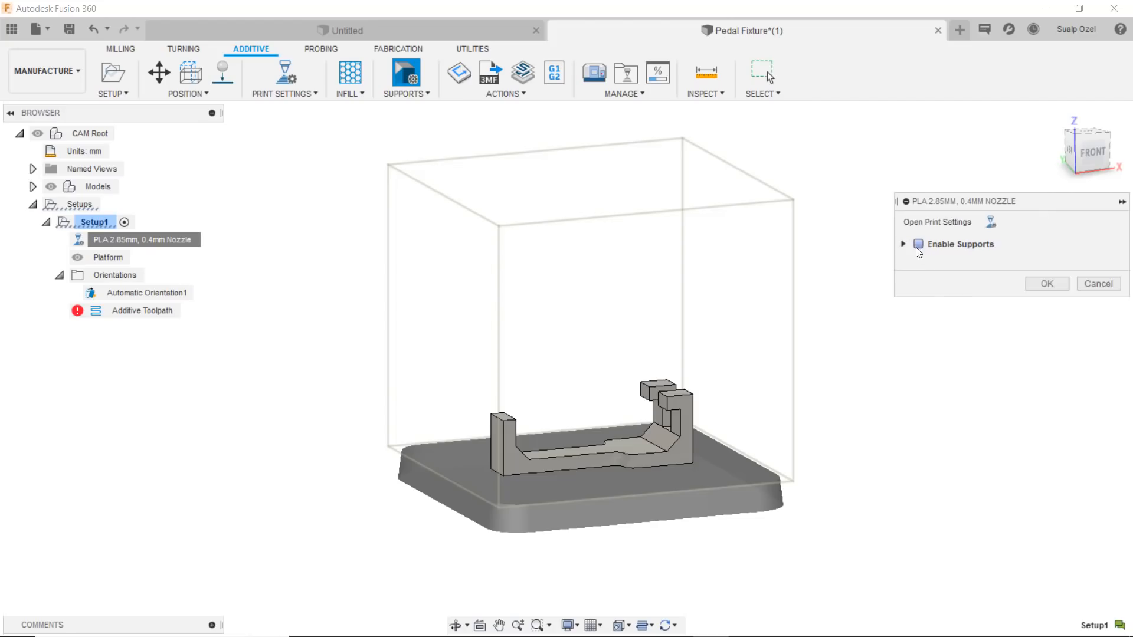
click(919, 244)
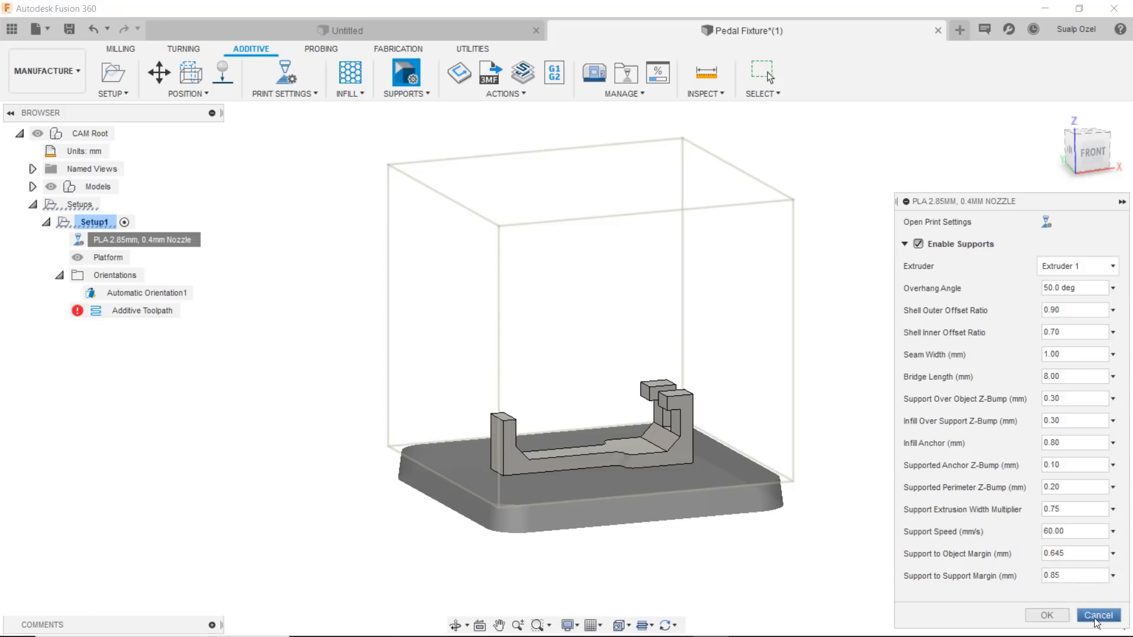
click(1098, 615)
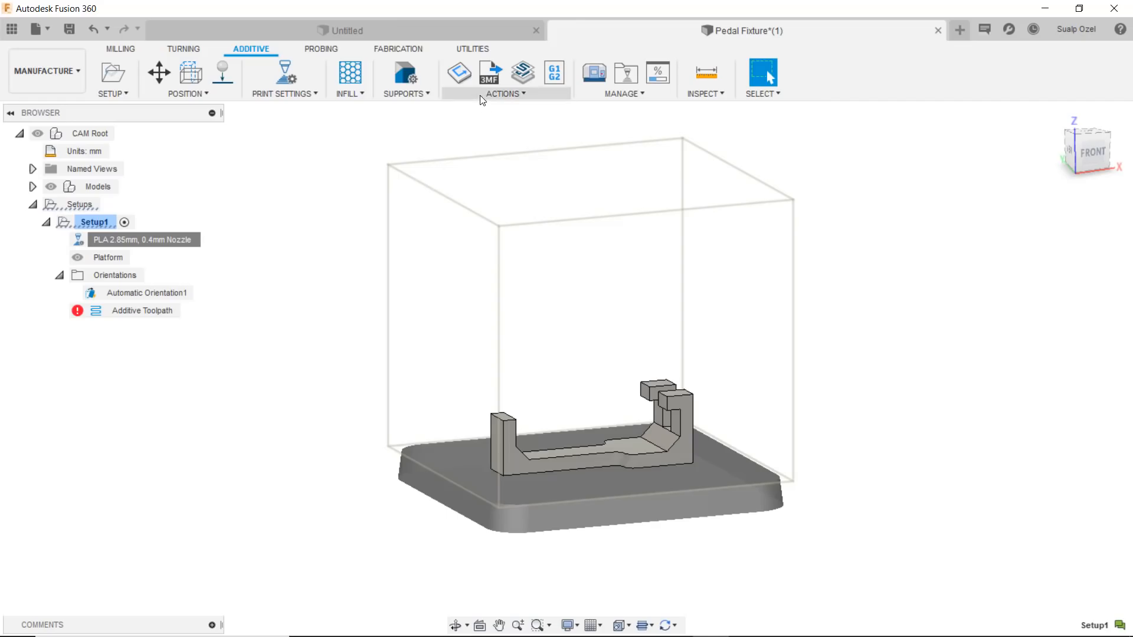
Generate the Setup1 additive toolpath, confirming the regenerate prompt
click(505, 93)
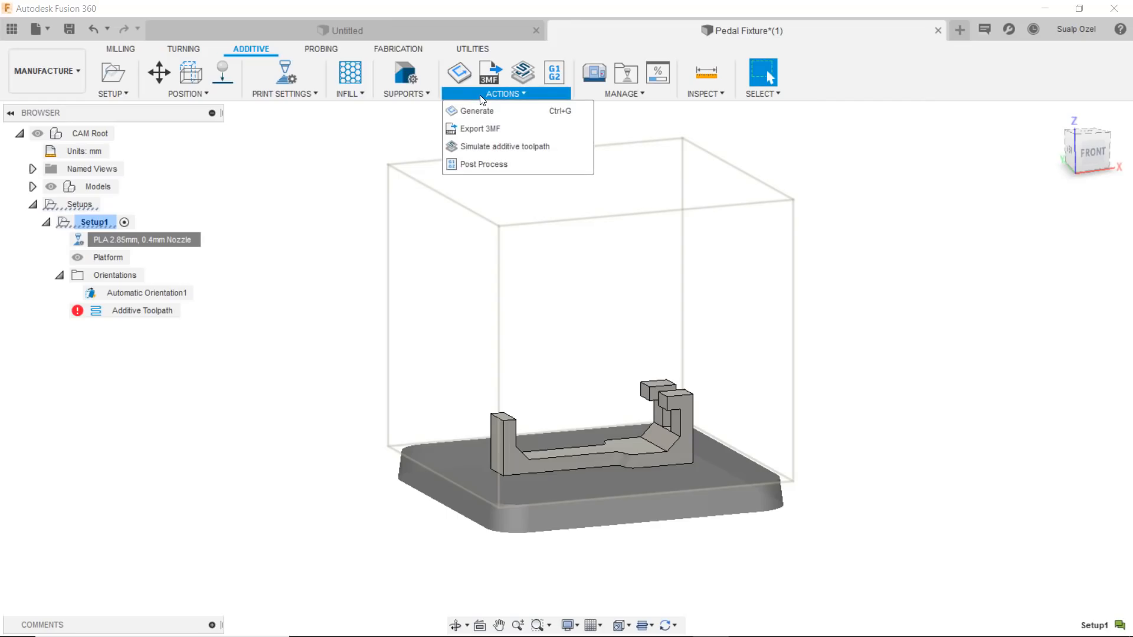
mouse_move(476, 110)
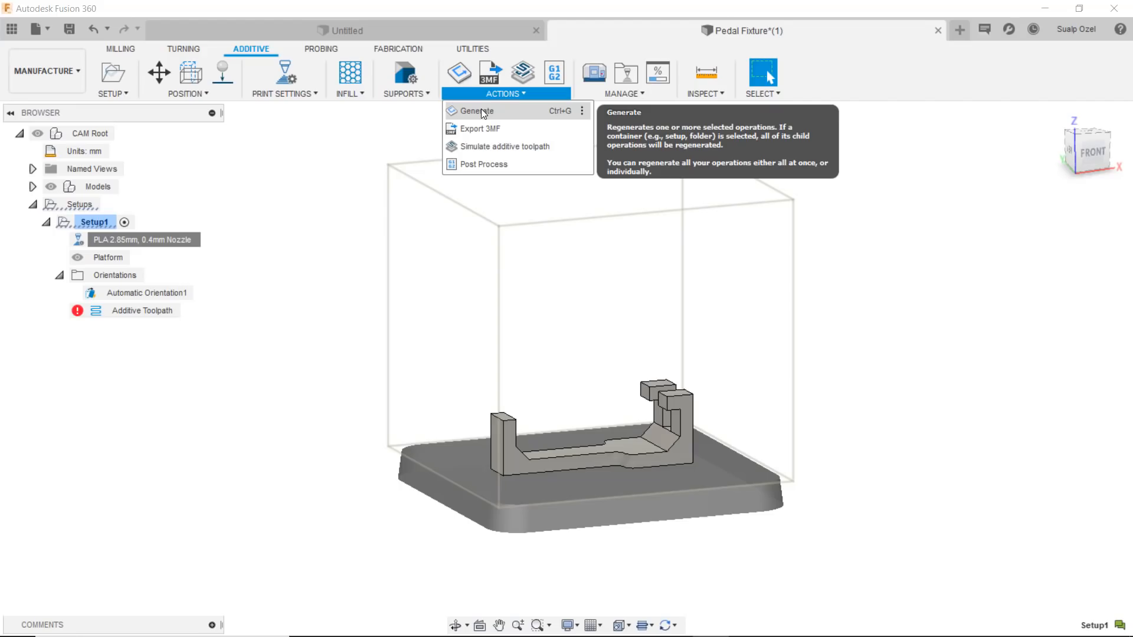
mouse_move(496, 110)
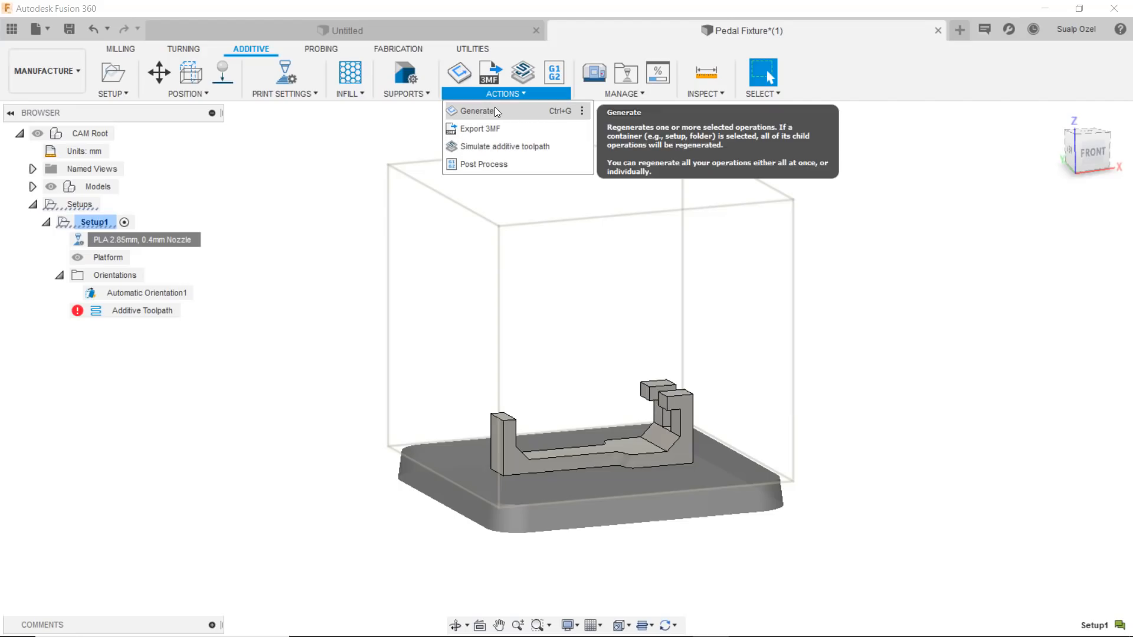
click(478, 110)
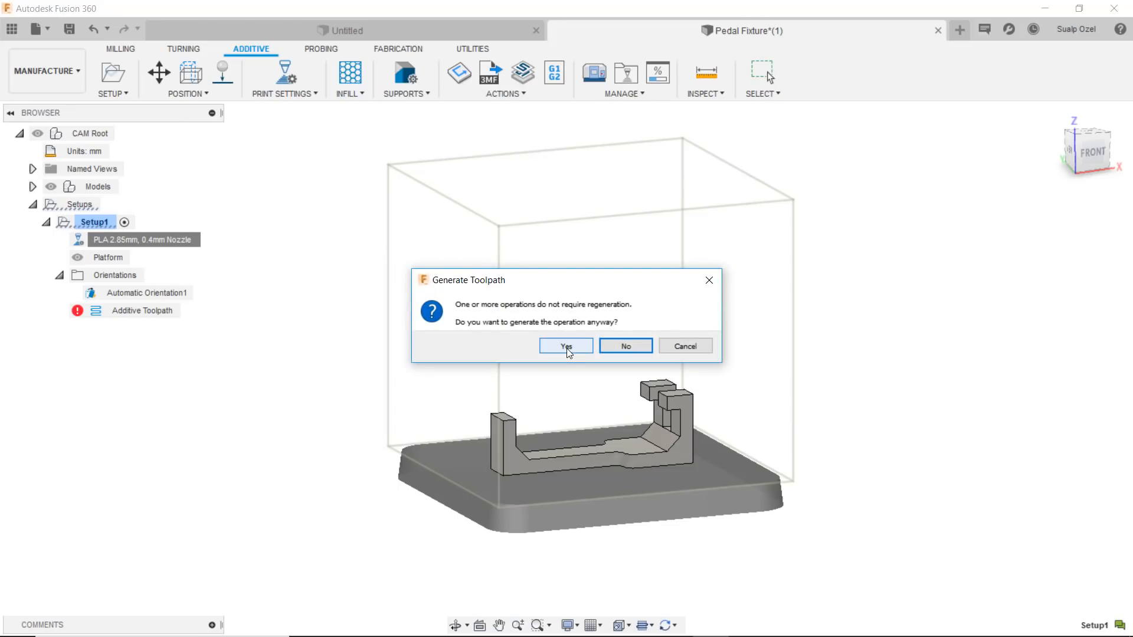
click(565, 346)
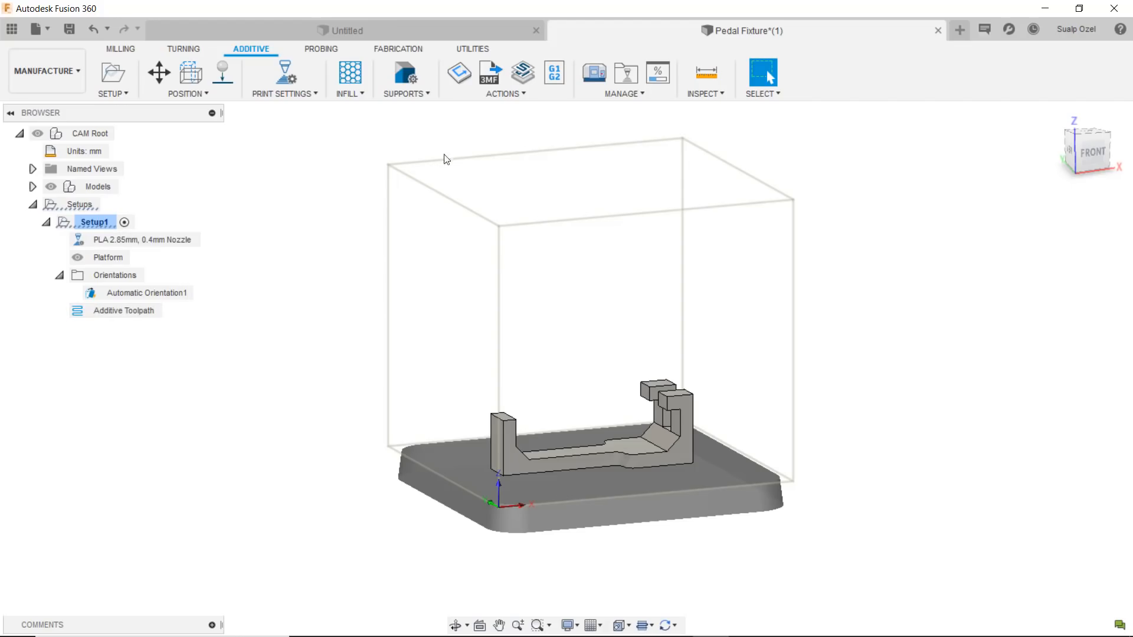
Run the additive toolpath simulation and play it through to layer 321 of 500
click(504, 93)
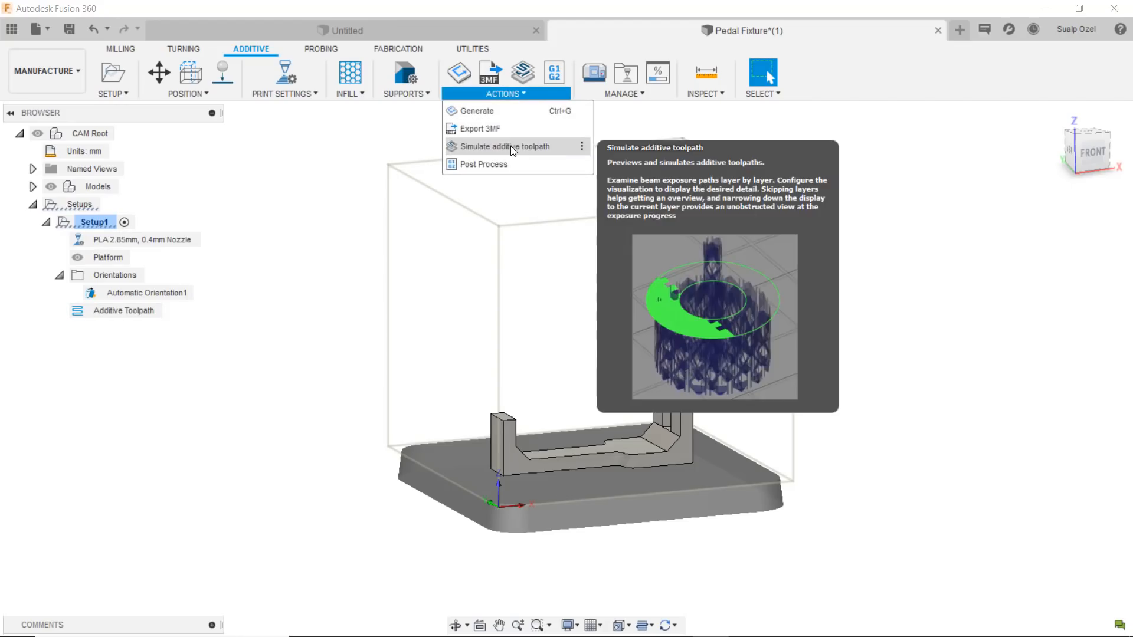
click(504, 146)
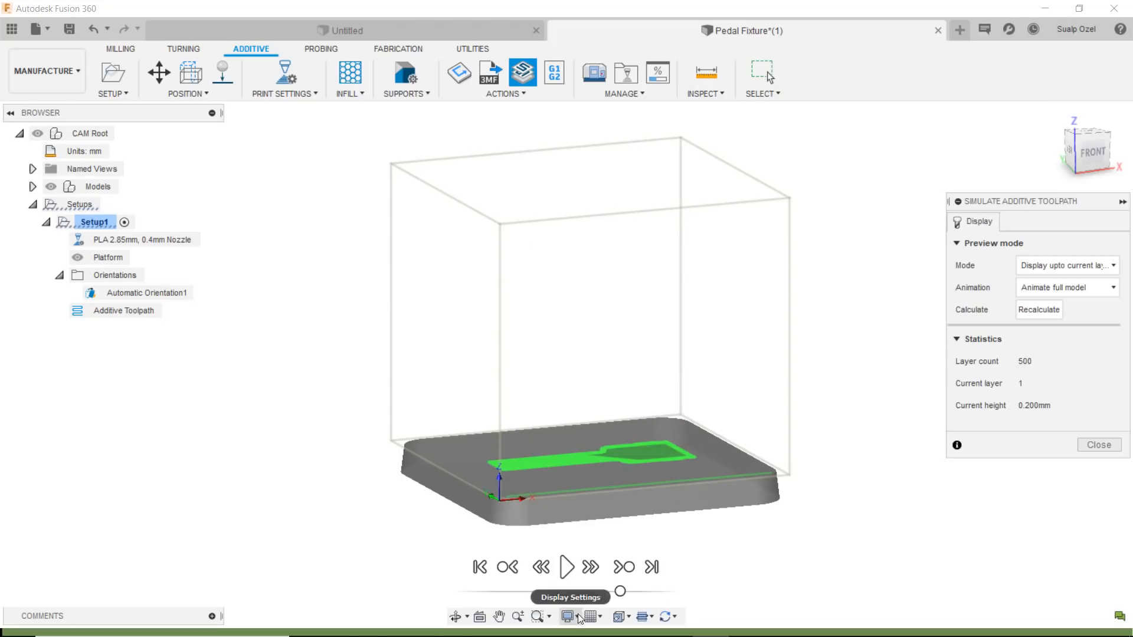
mouse_move(738, 515)
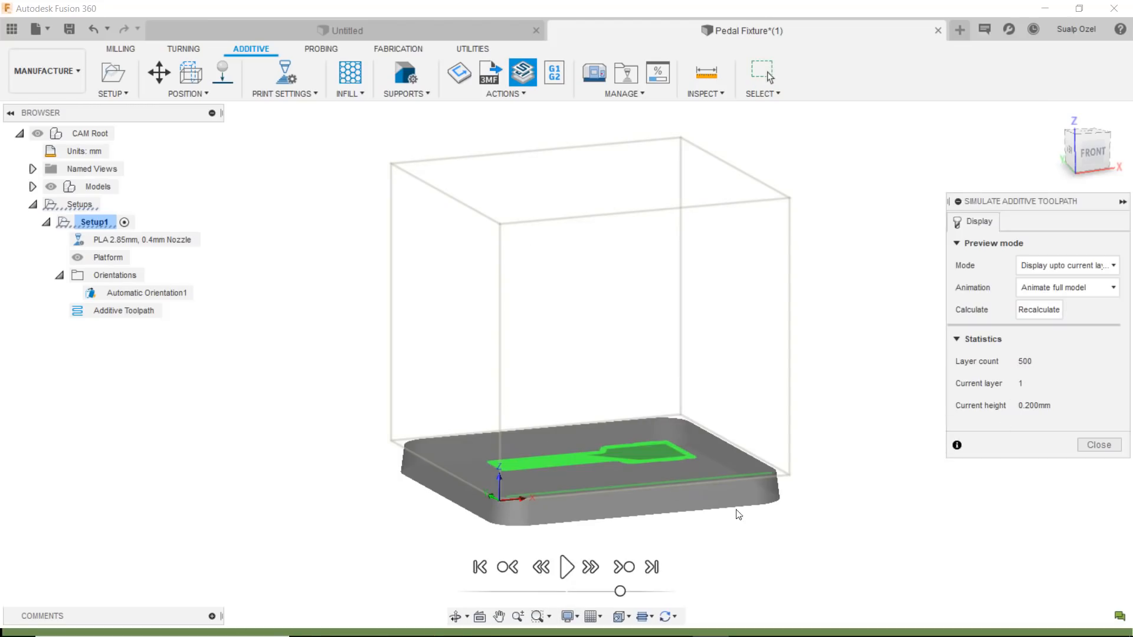
click(566, 567)
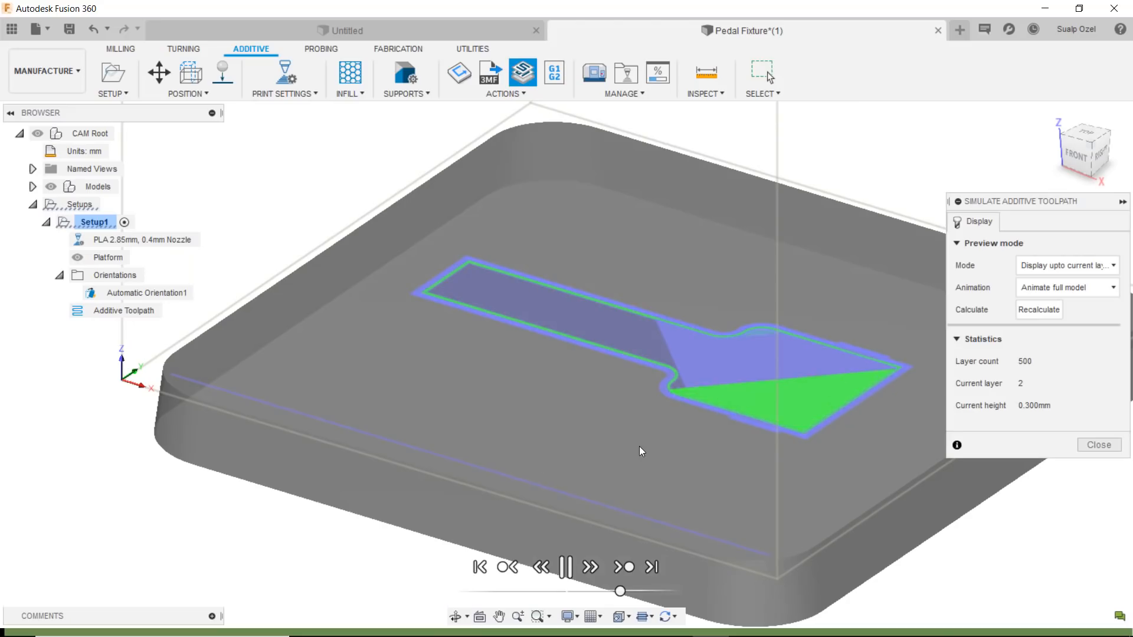
click(590, 567)
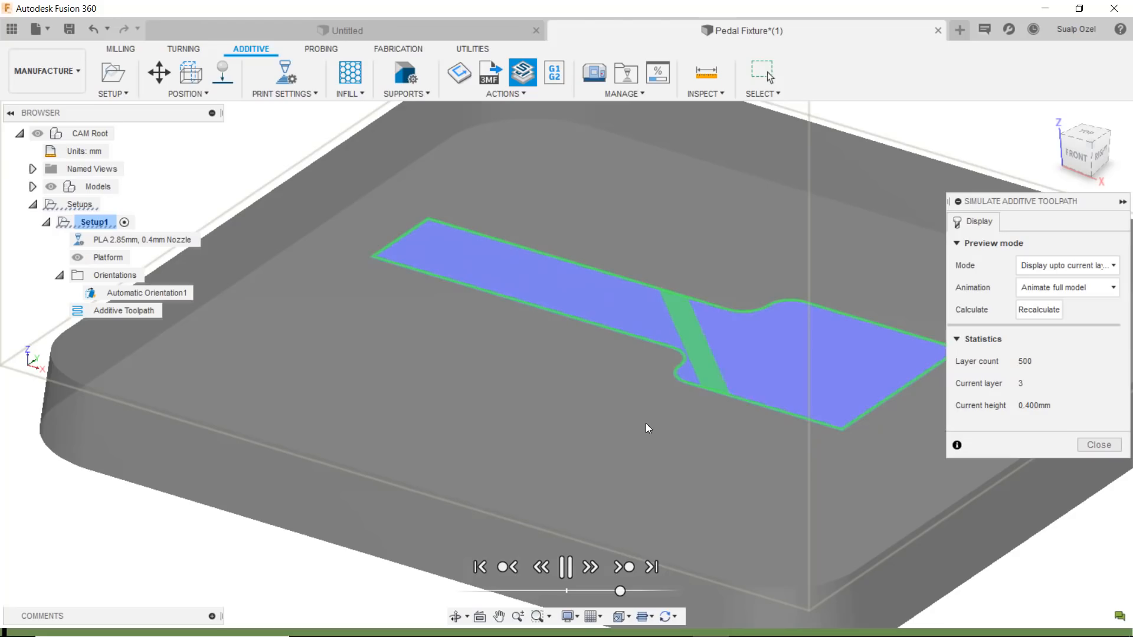
click(590, 567)
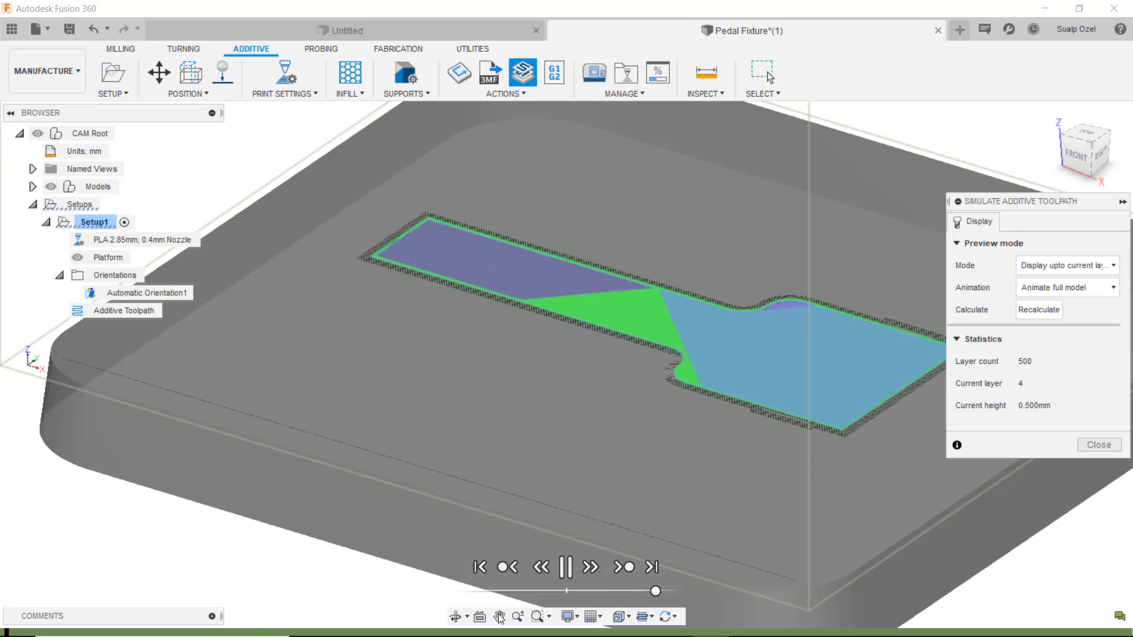
click(565, 566)
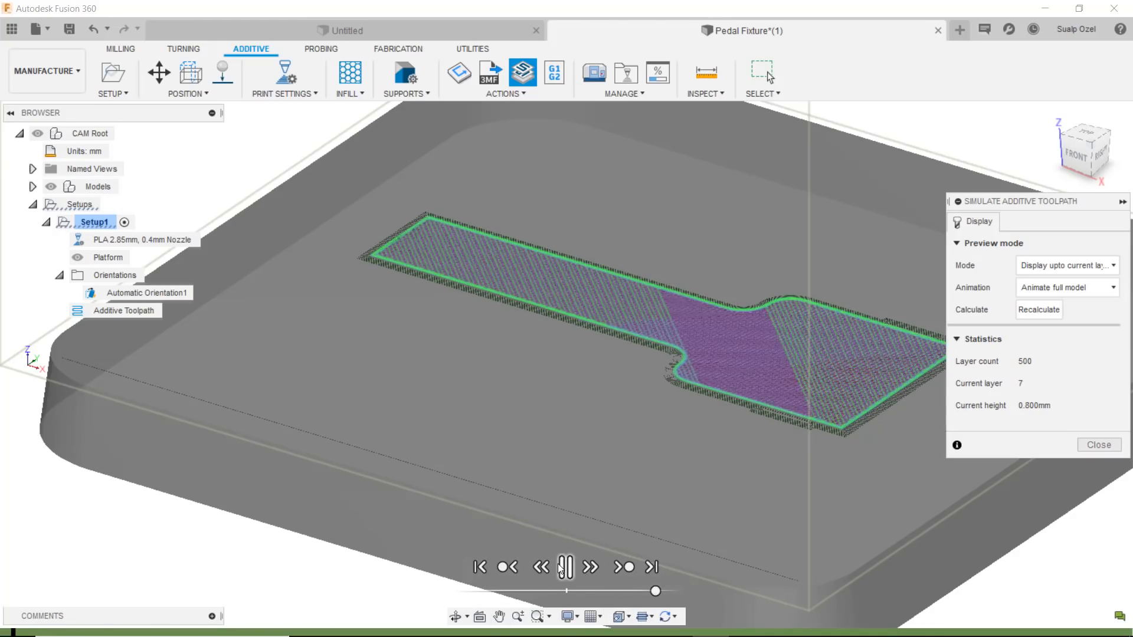
click(565, 567)
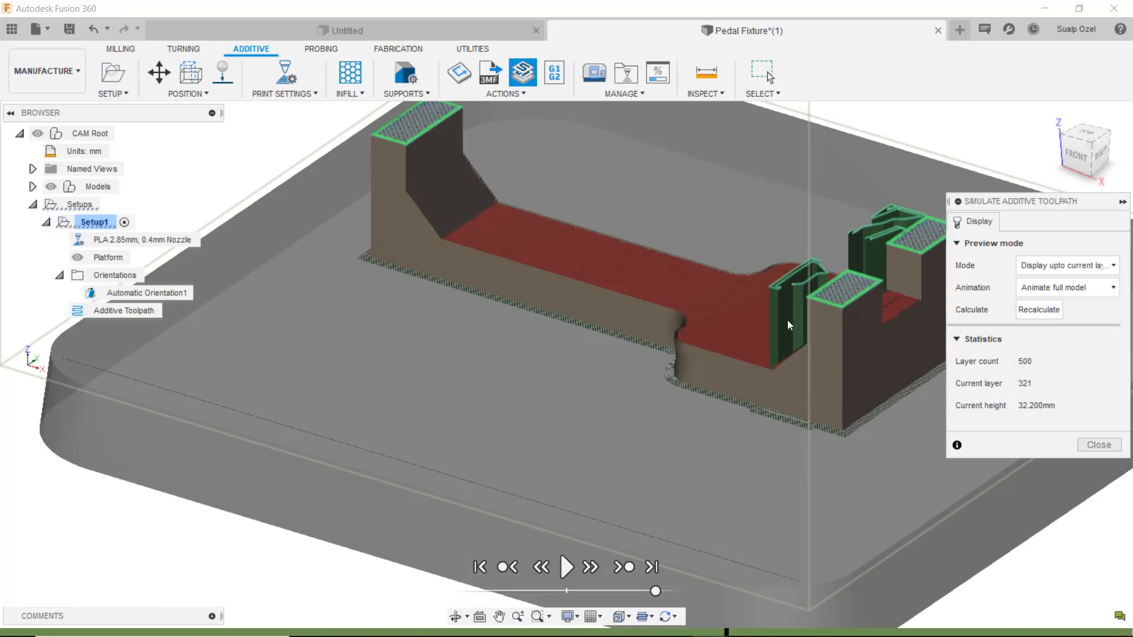
mouse_move(838, 300)
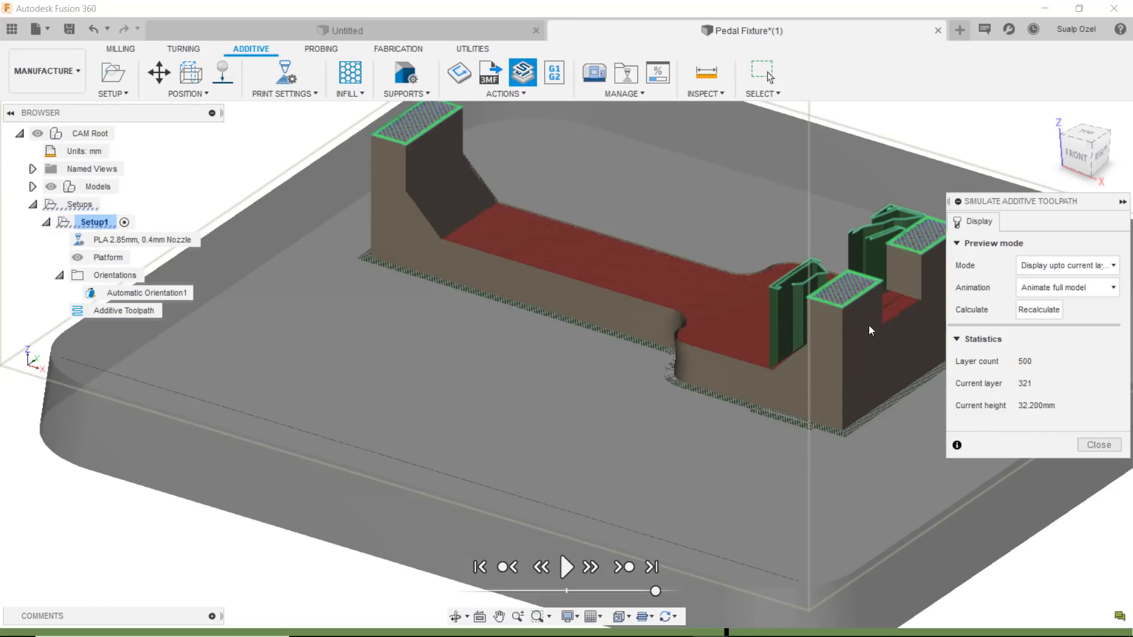
mouse_move(856, 289)
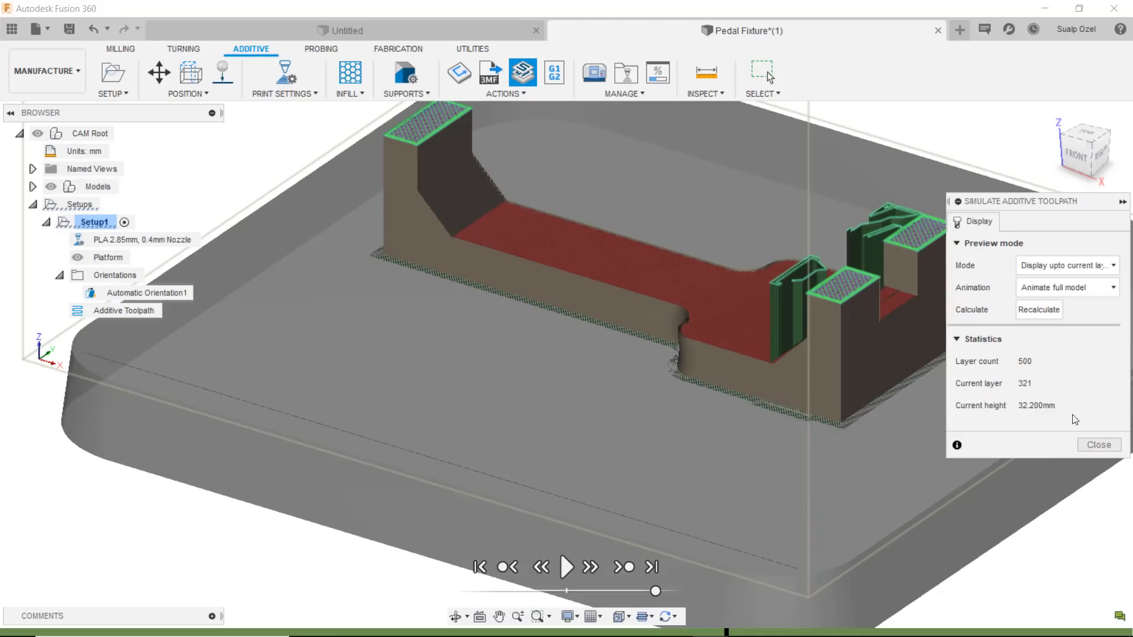
mouse_move(1063, 433)
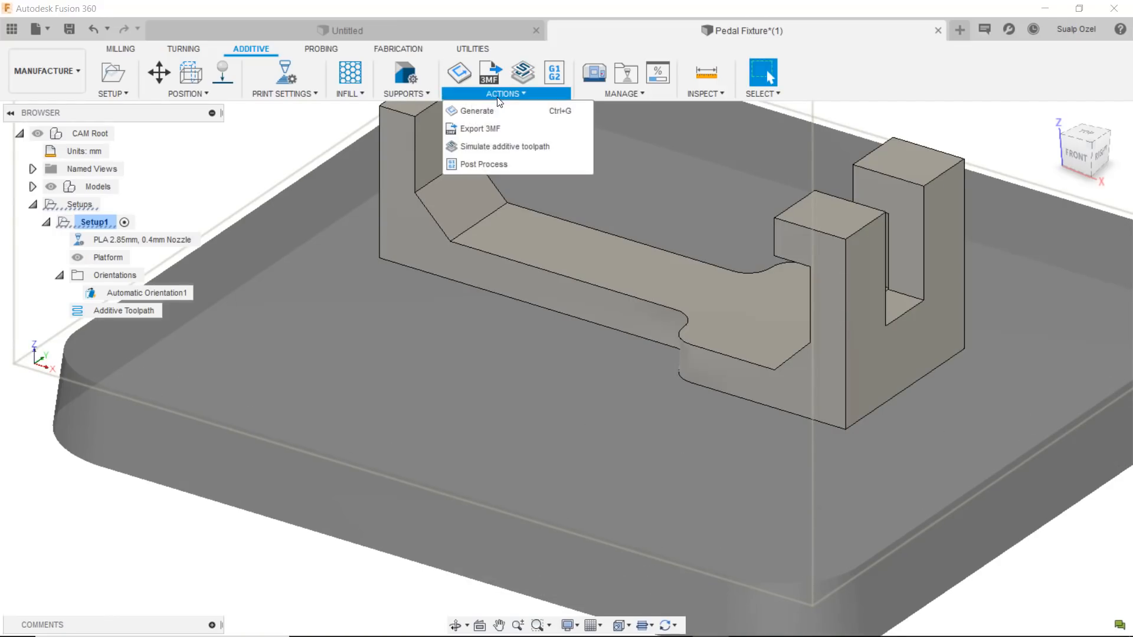
mouse_move(482, 164)
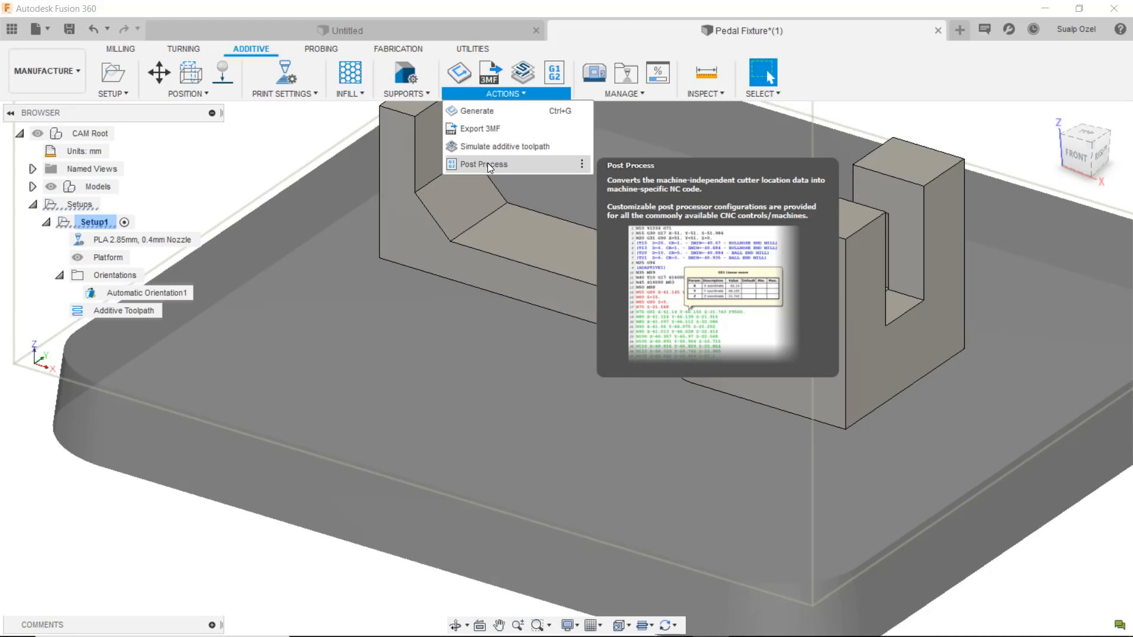
Set up Ultimaker 2 post processing with output folder C:/Users/ozels/Desktop and program 1001-1
click(482, 164)
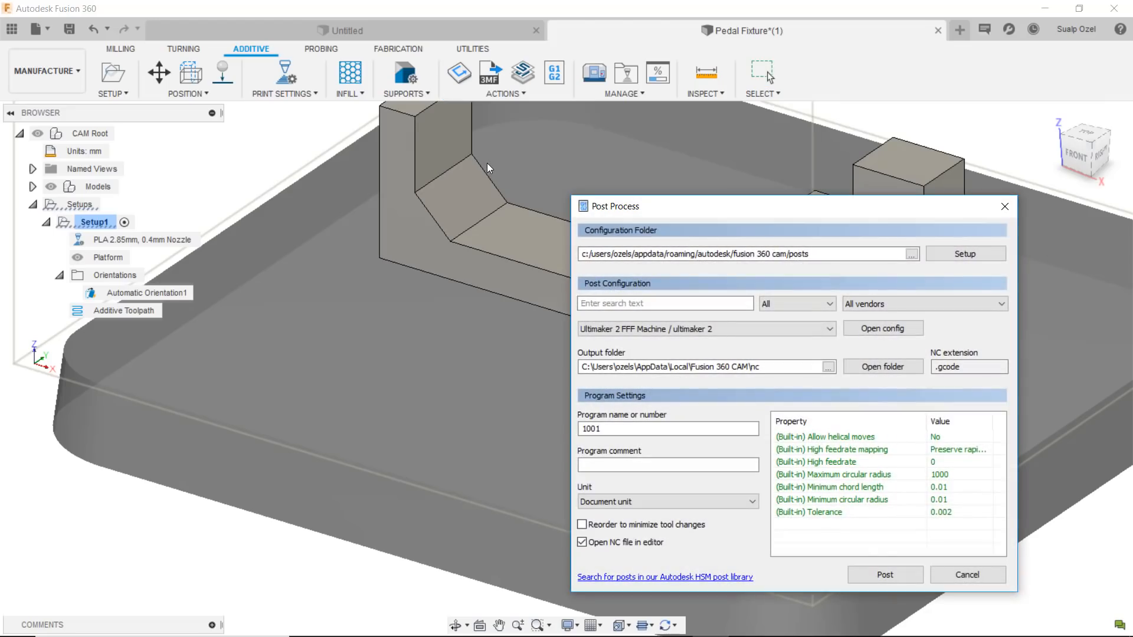
mouse_move(798, 367)
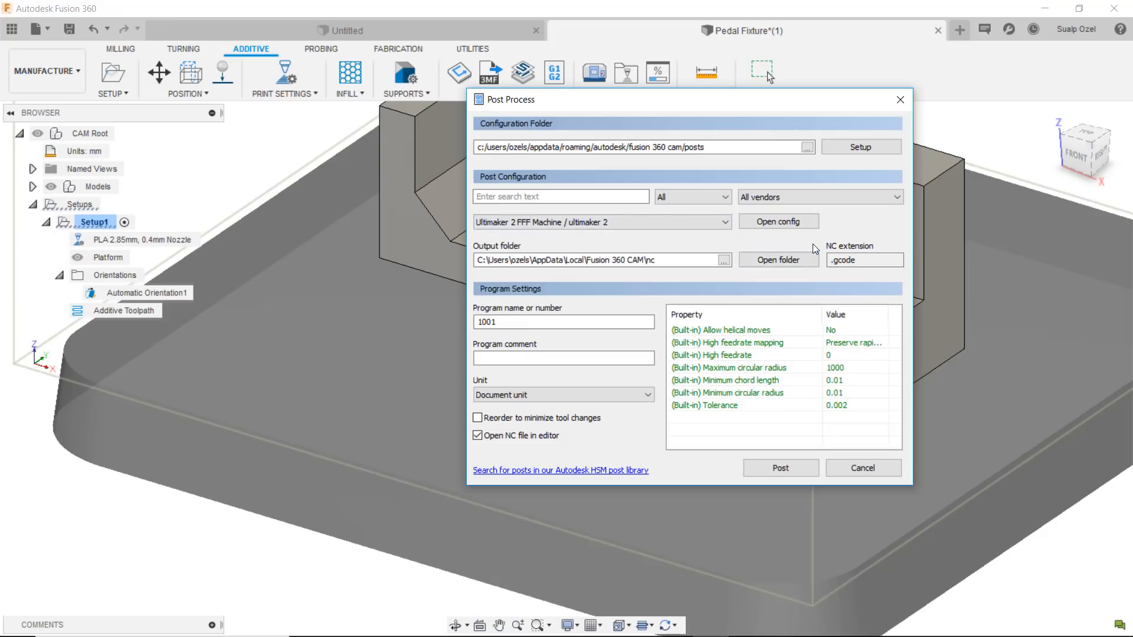
mouse_move(679, 277)
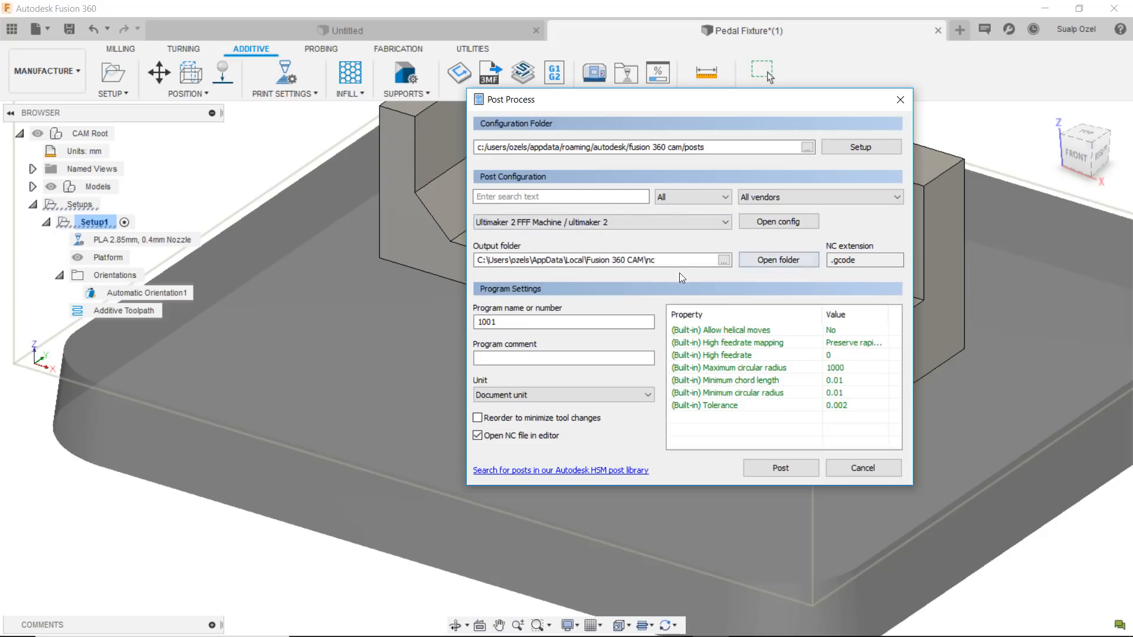
click(600, 260)
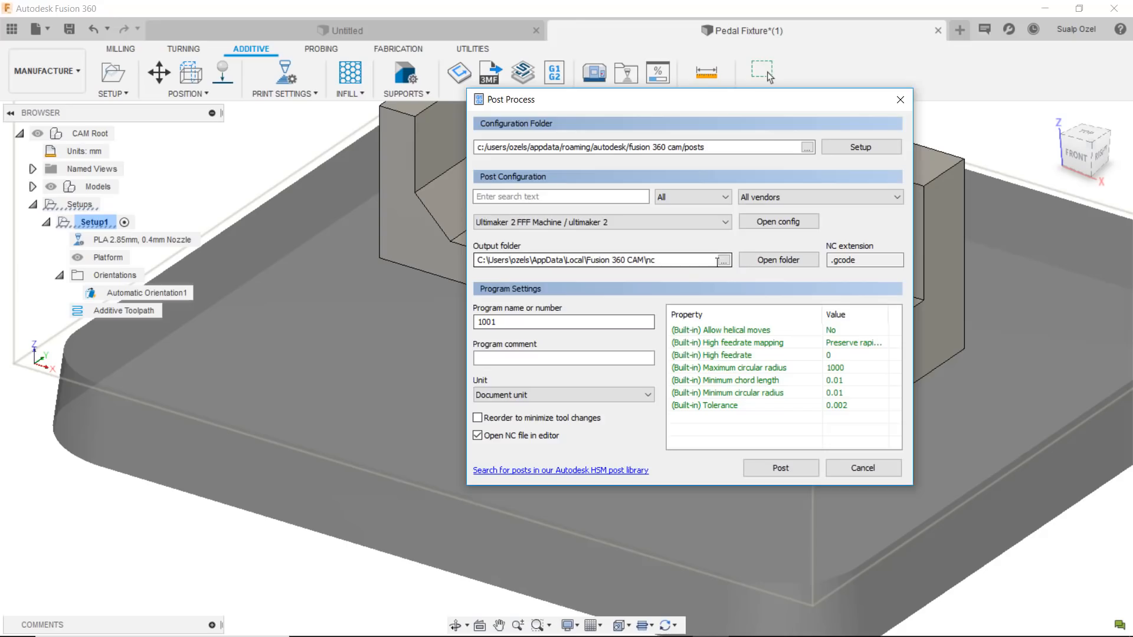
click(721, 260)
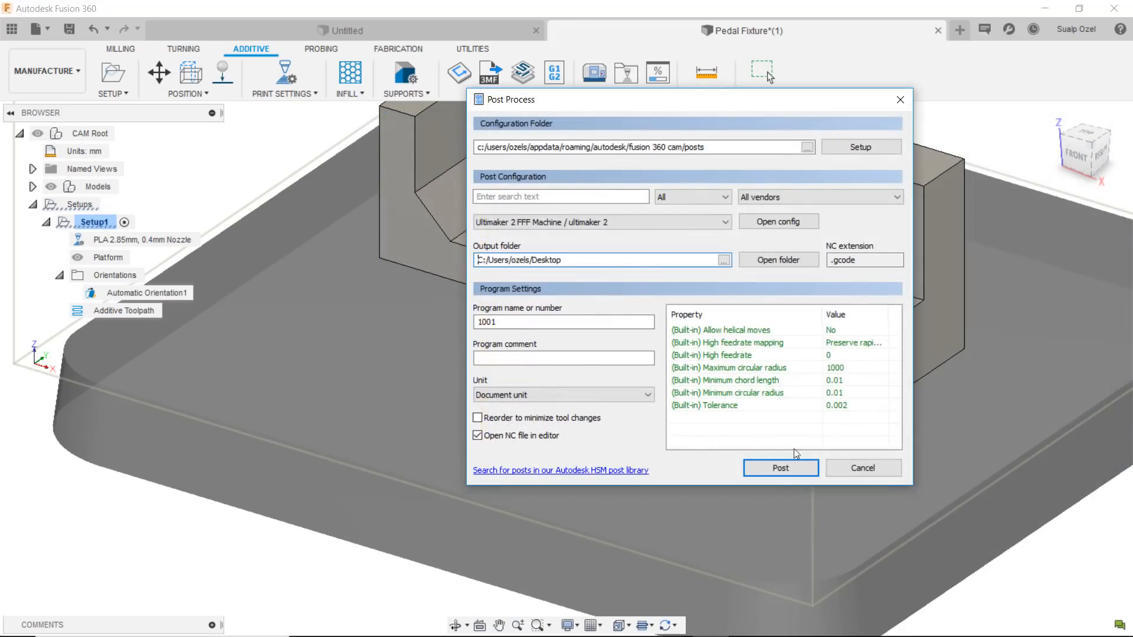
click(564, 322)
text(-1)
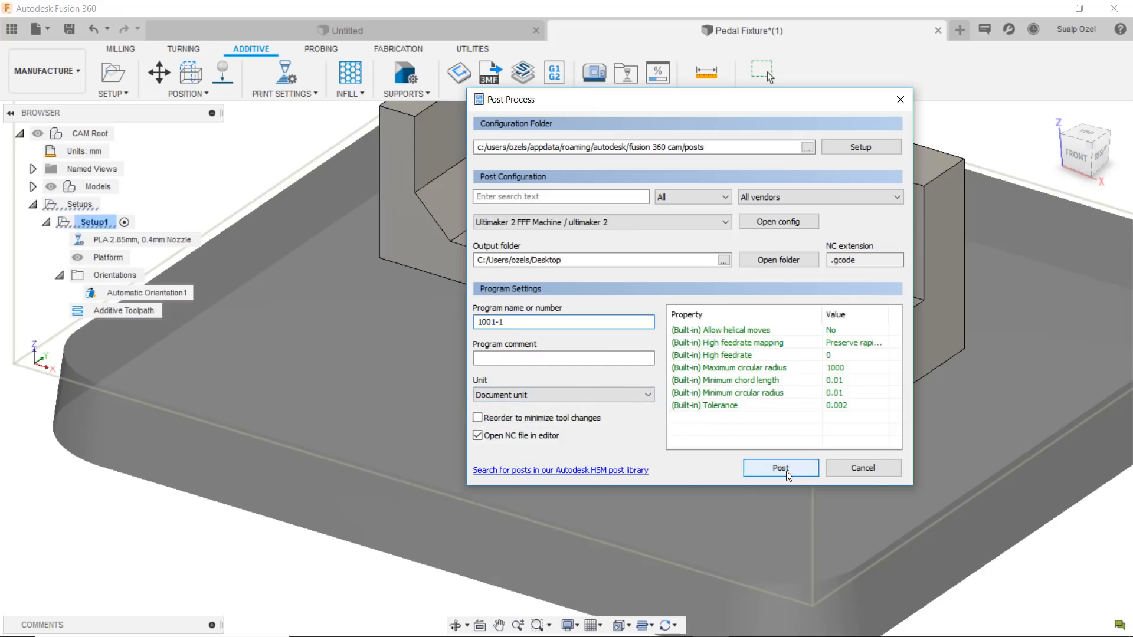
mouse_move(788, 476)
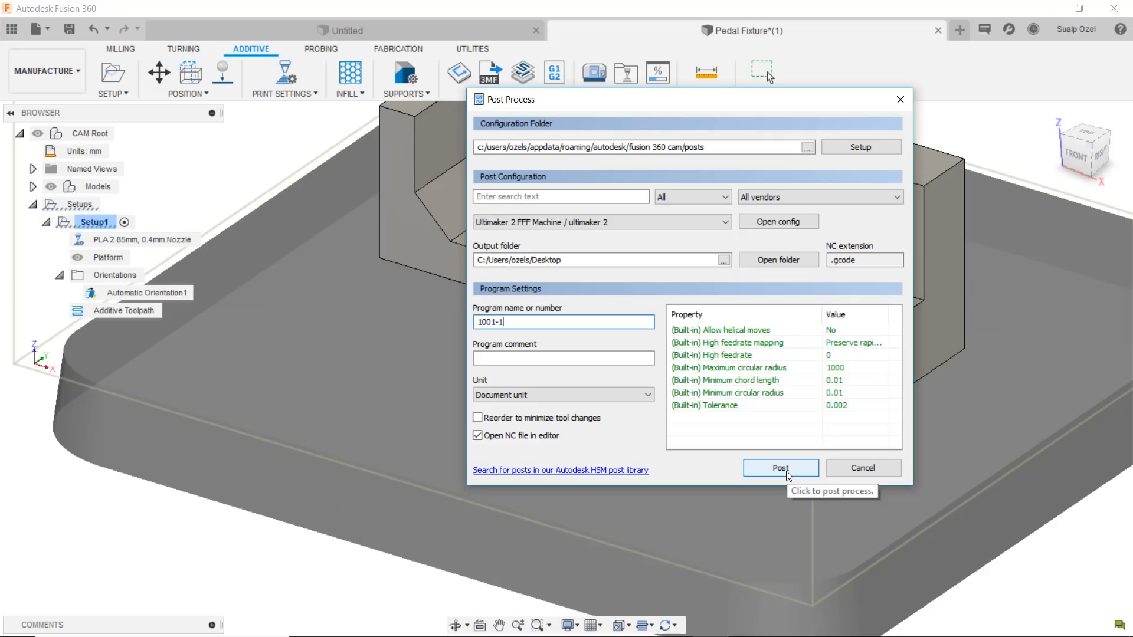
mouse_move(602, 233)
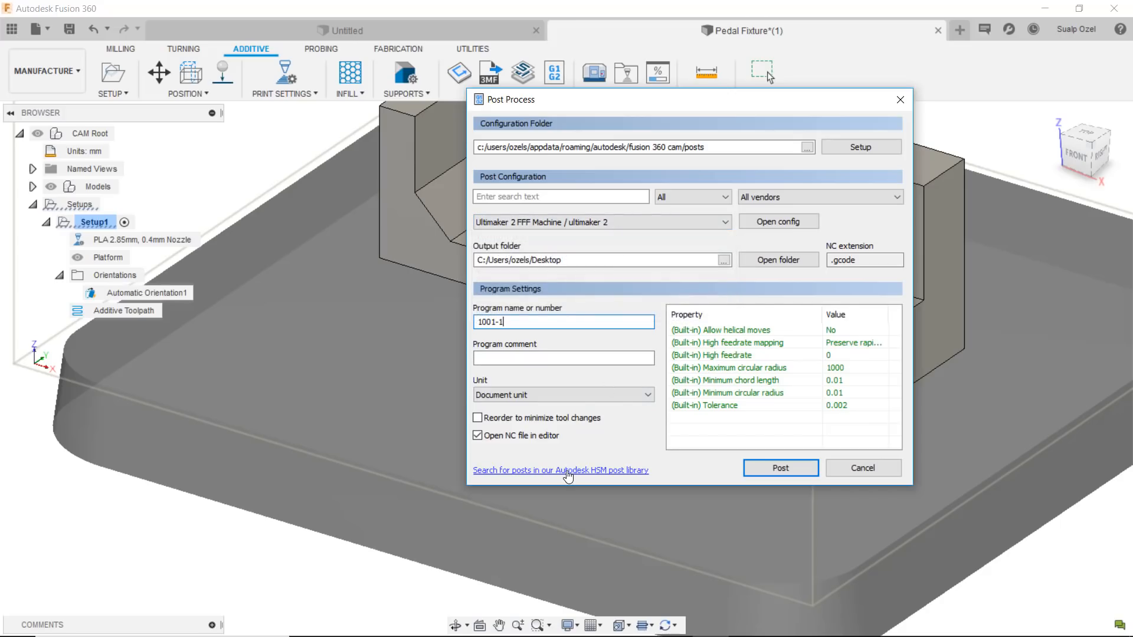
Filter the online Autodesk HSM post library to Additive post processors
click(560, 470)
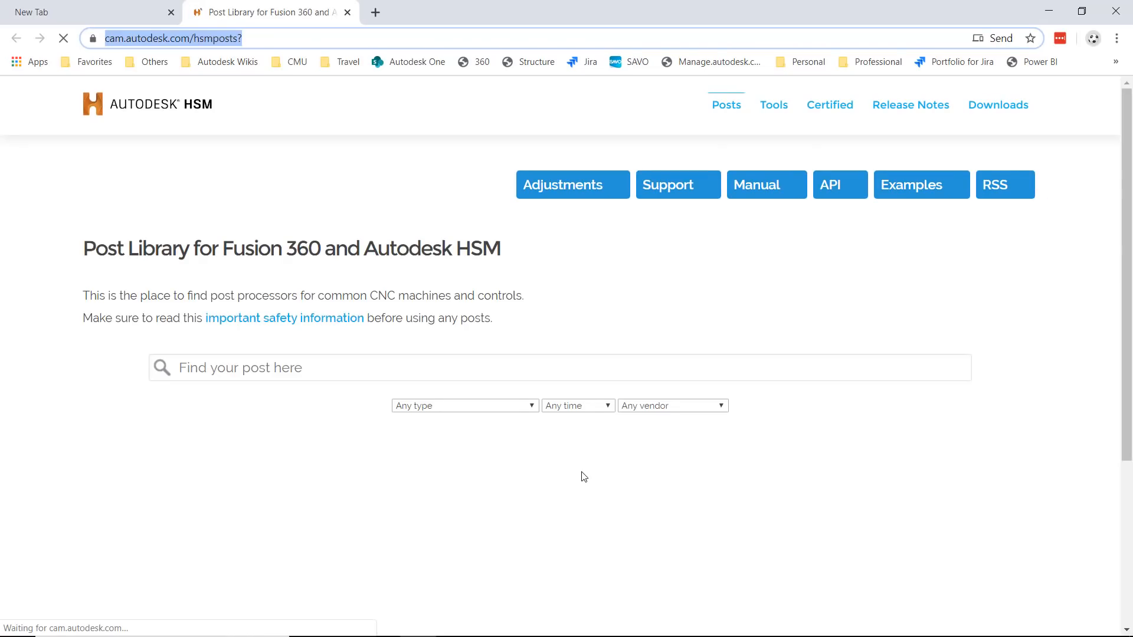
click(462, 405)
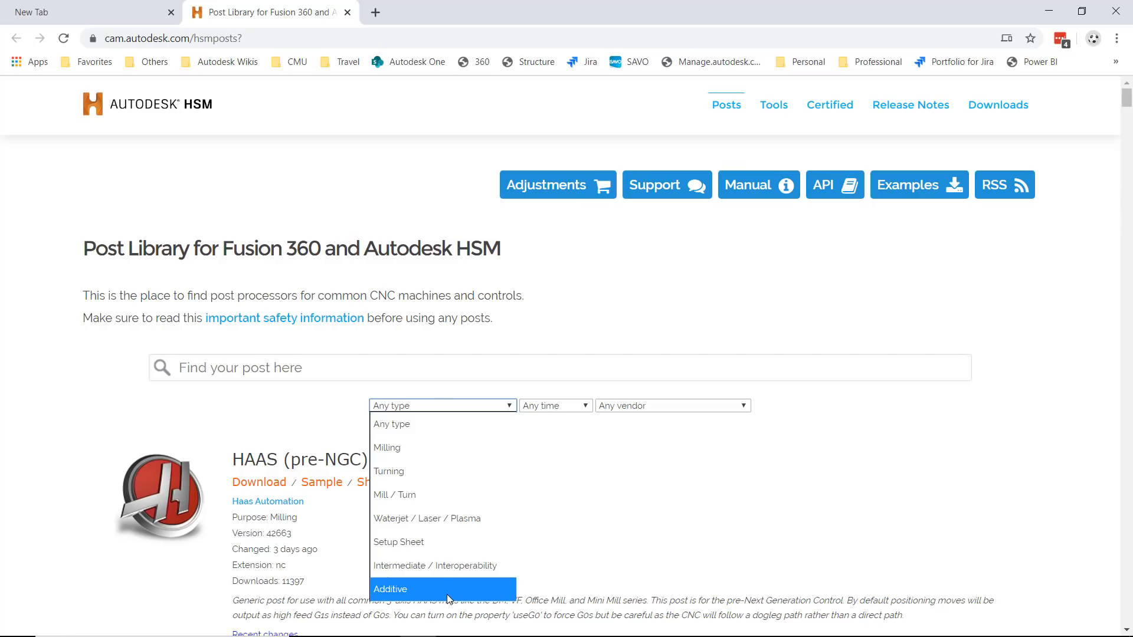
click(559, 367)
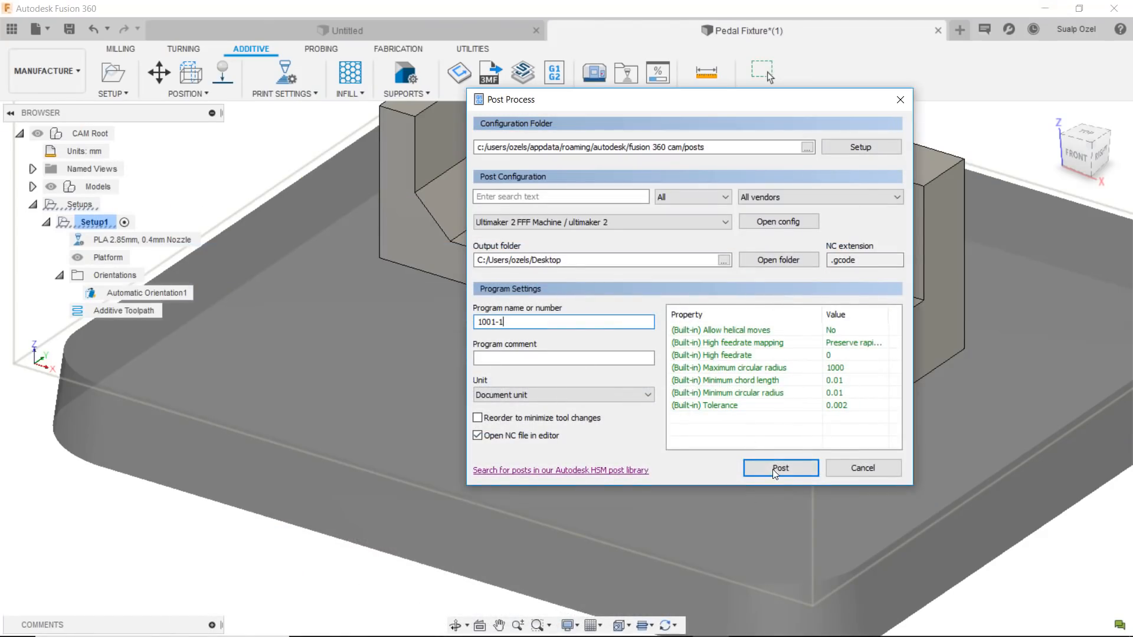
Post the toolpath and save 1001-1.gcode to the Desktop
click(780, 468)
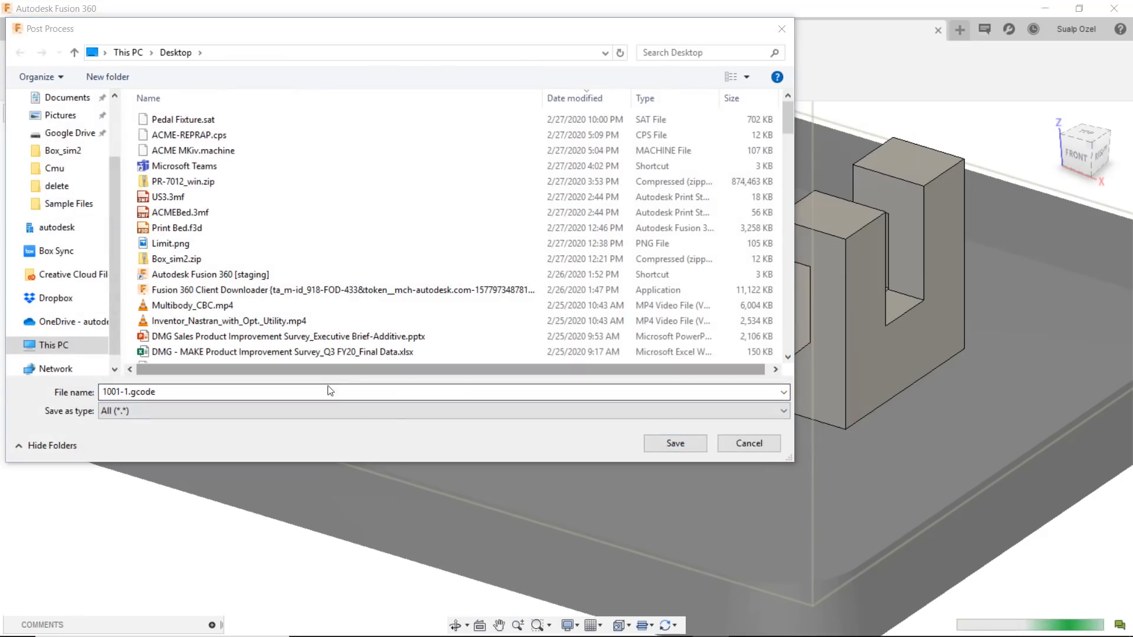
click(674, 444)
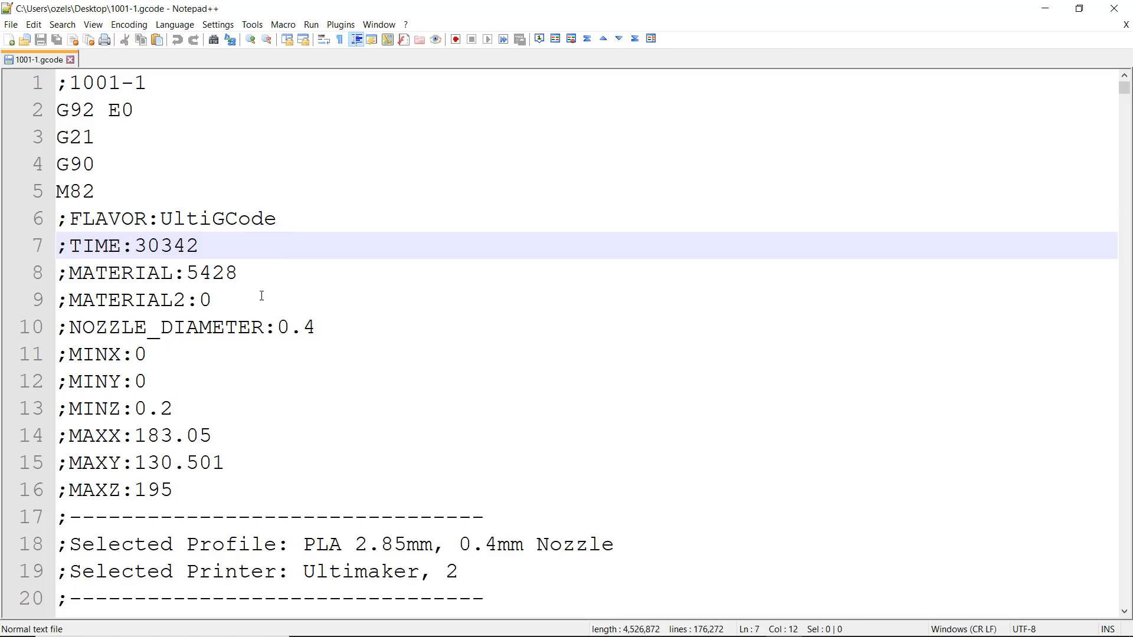
scroll(down, 3)
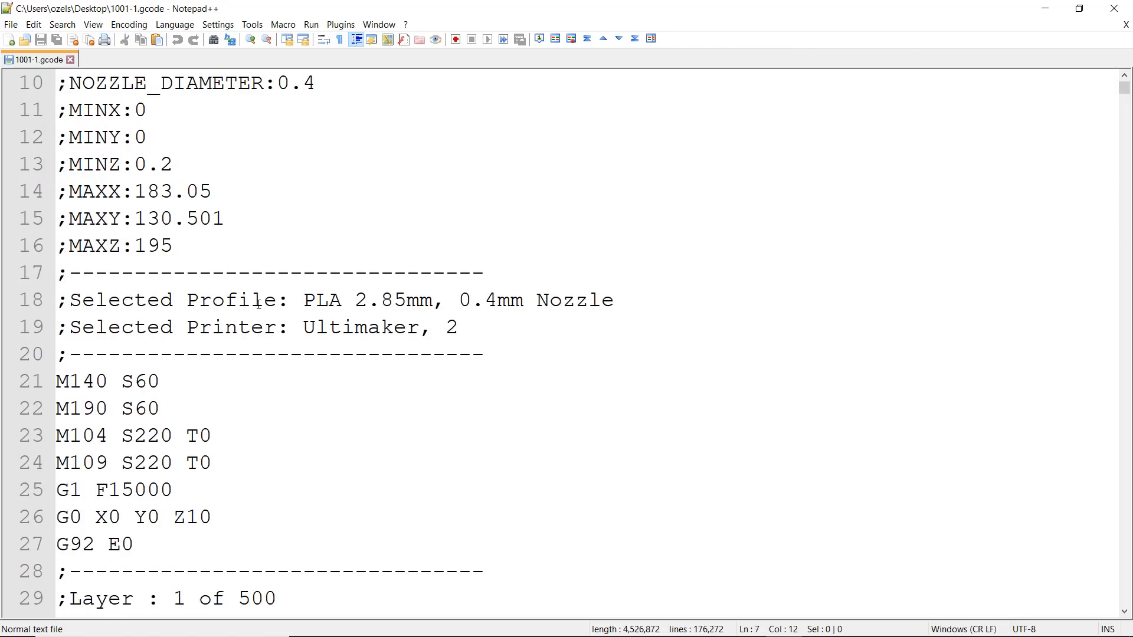
scroll(down, 3)
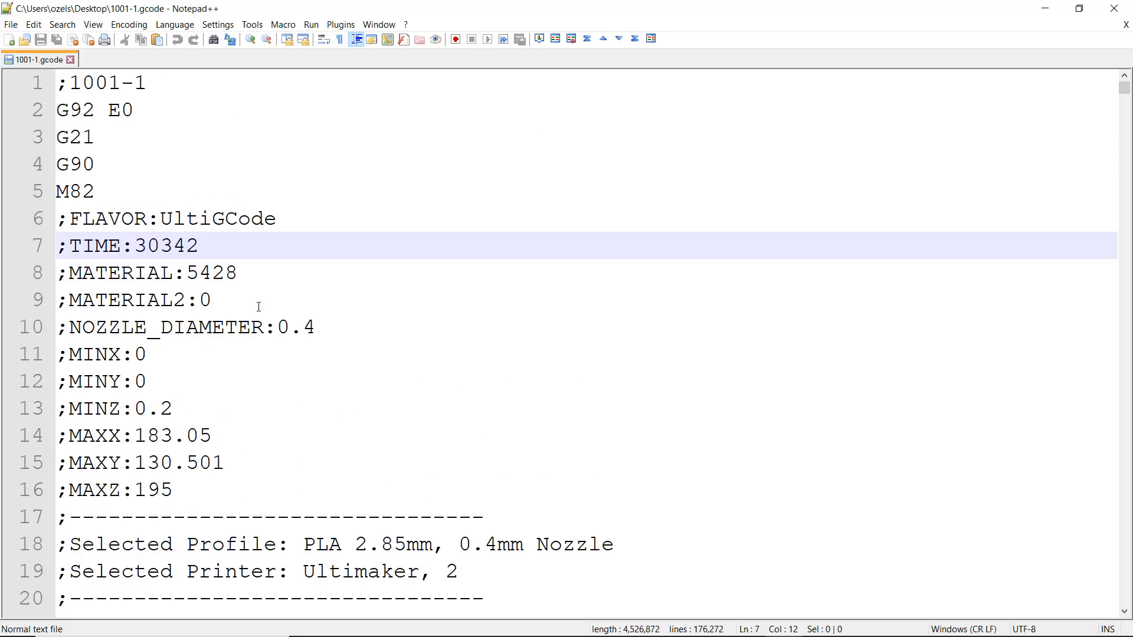
mouse_move(291, 313)
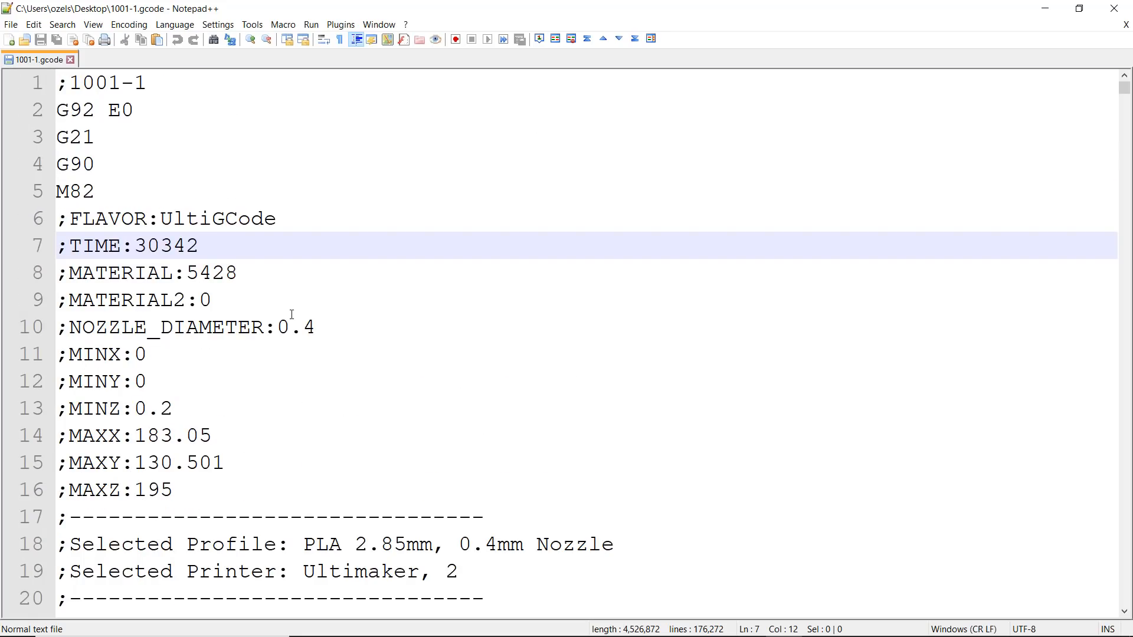
mouse_move(45, 64)
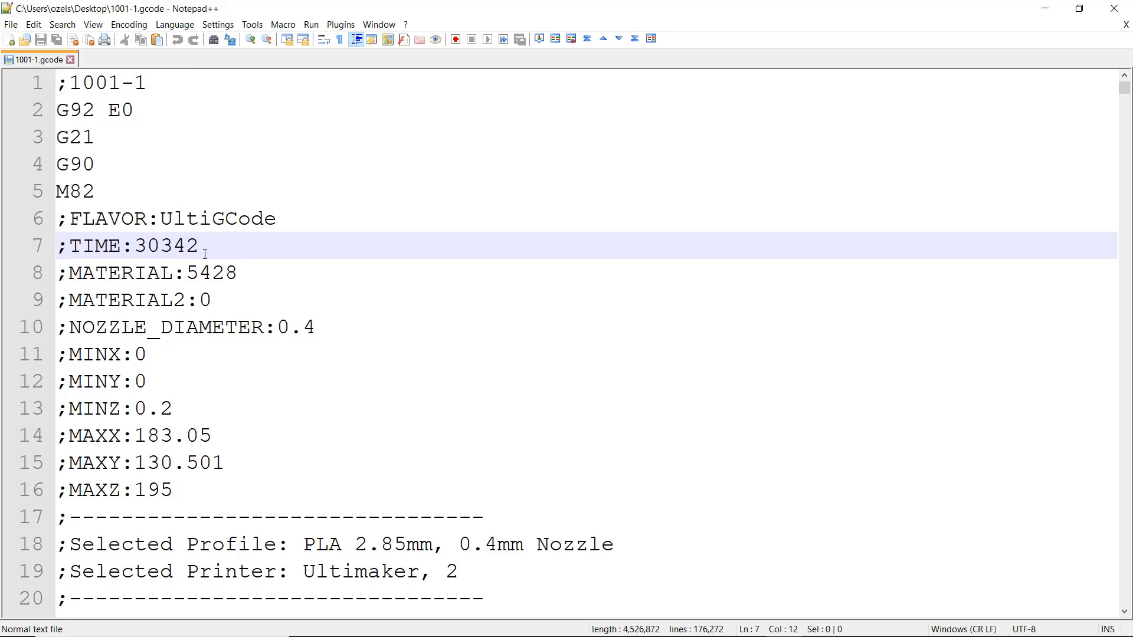
double_click(164, 245)
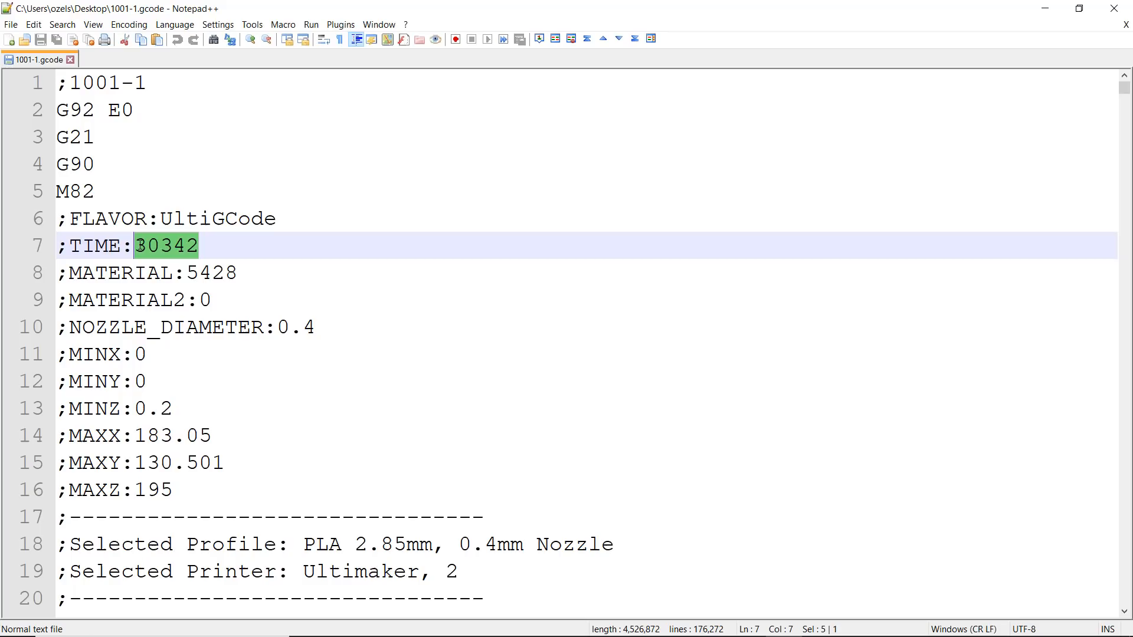
click(175, 245)
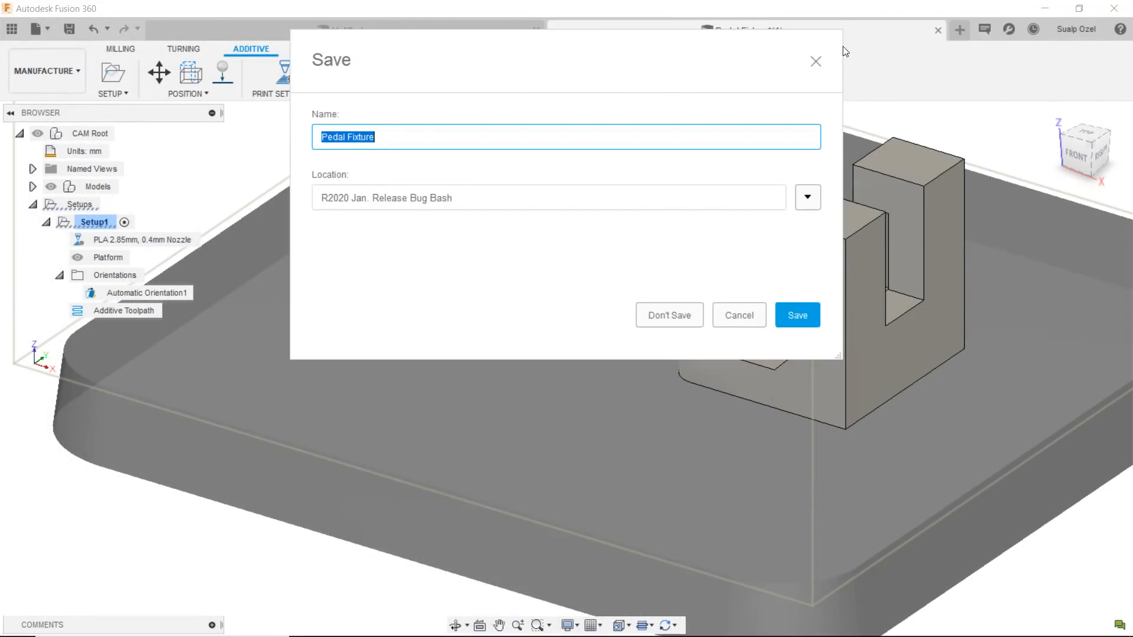
Dismiss the save prompt without saving
click(796, 315)
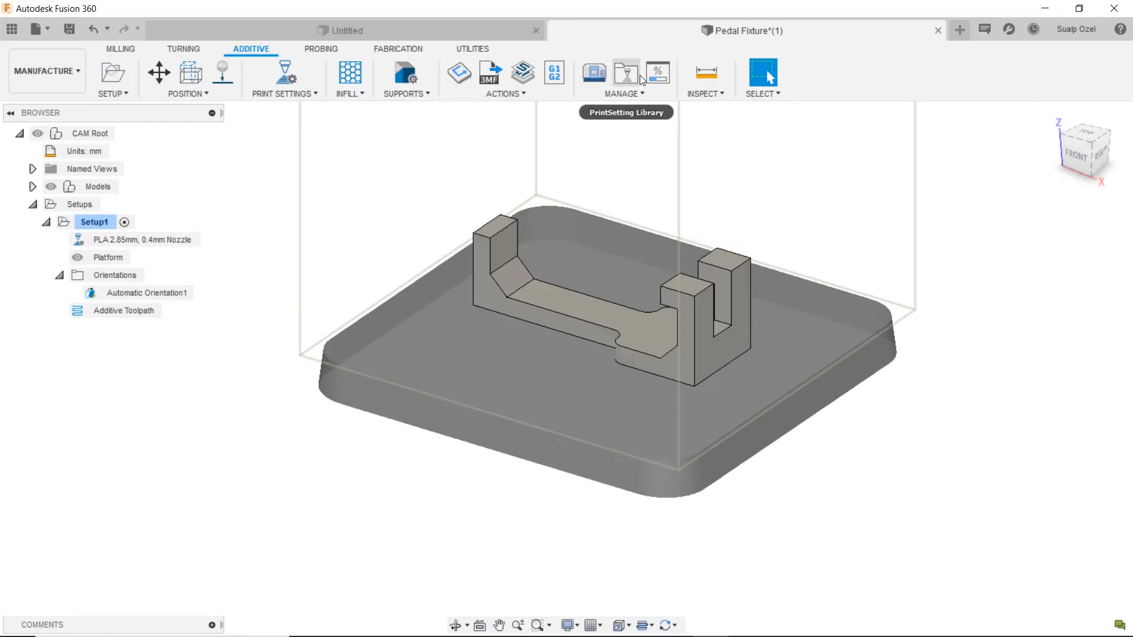
mouse_move(625, 76)
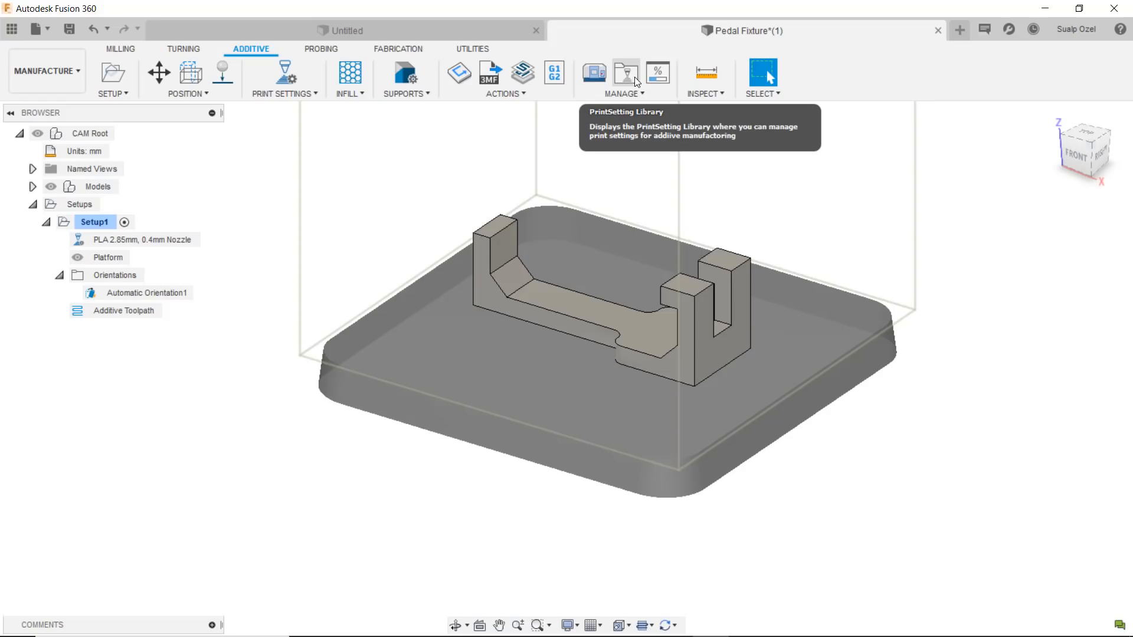
mouse_move(593, 72)
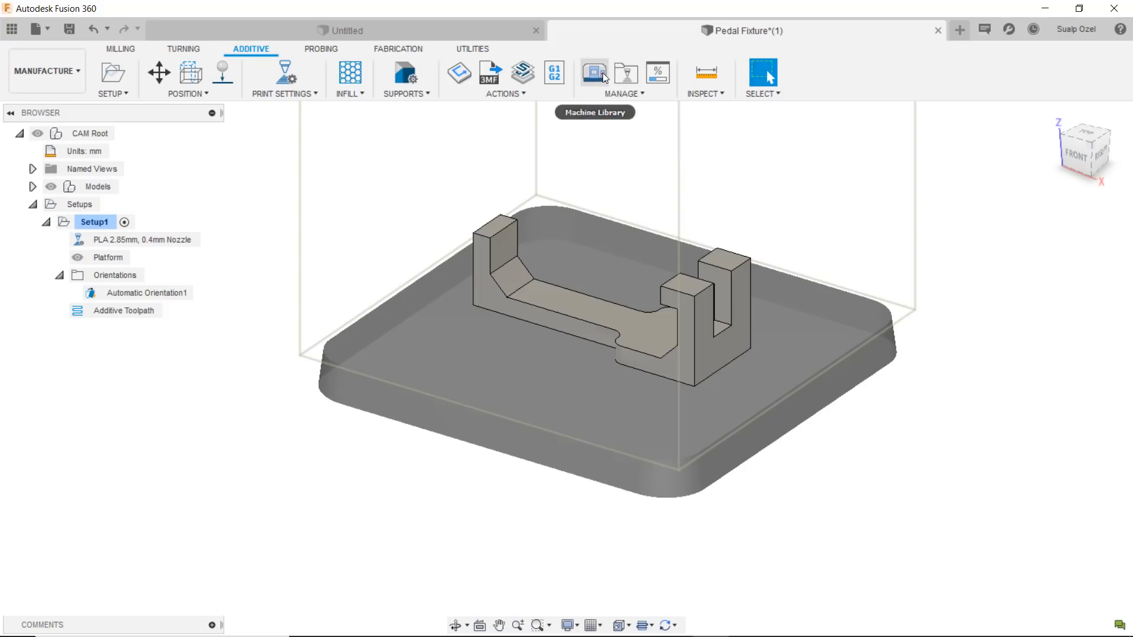
Import ACME MKiv.machine into the local machine library and bring up its options menu
click(594, 71)
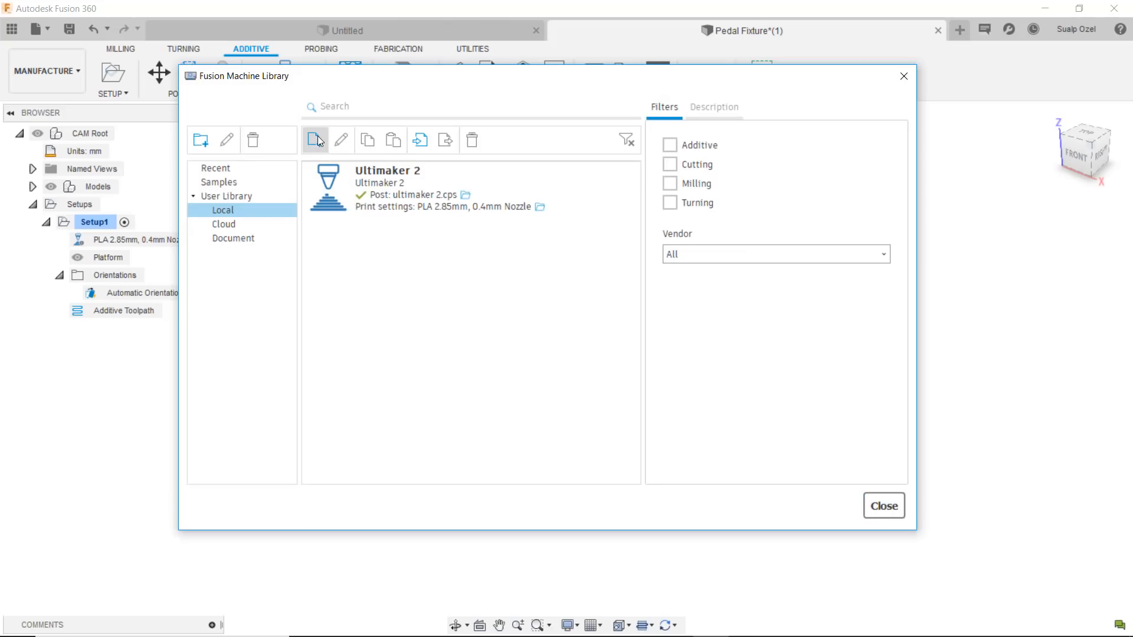
mouse_move(314, 139)
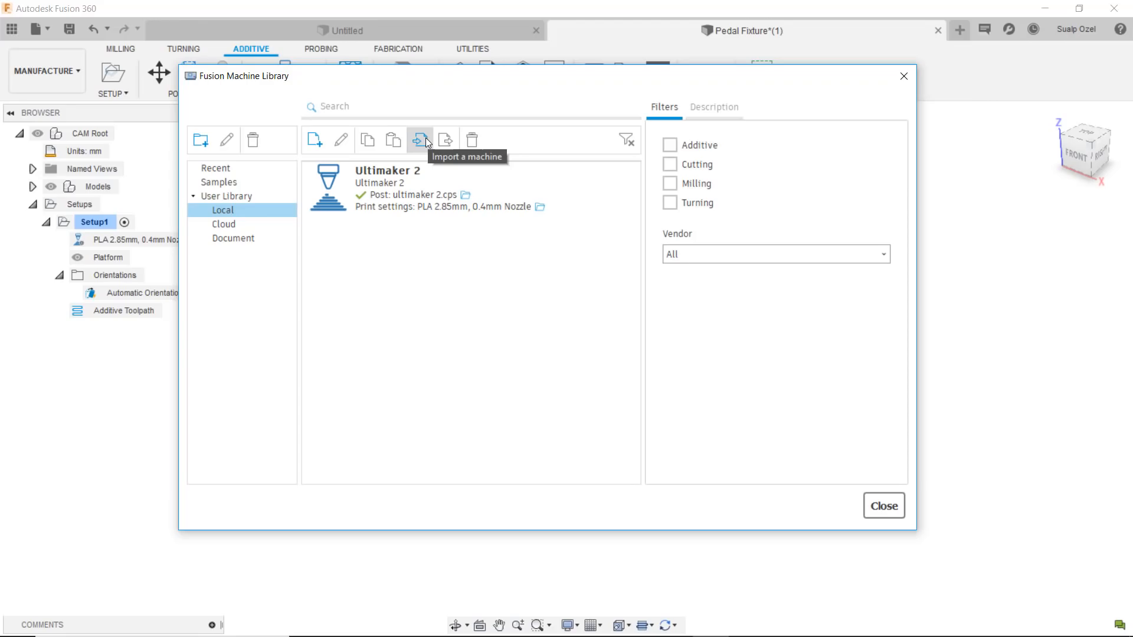
click(419, 140)
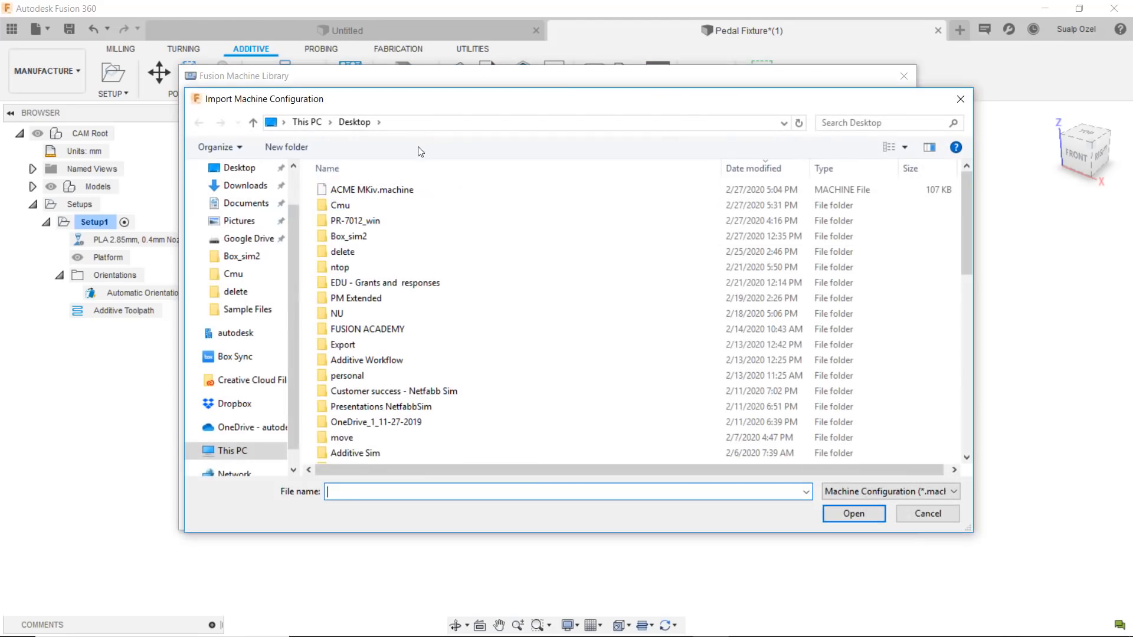
click(373, 189)
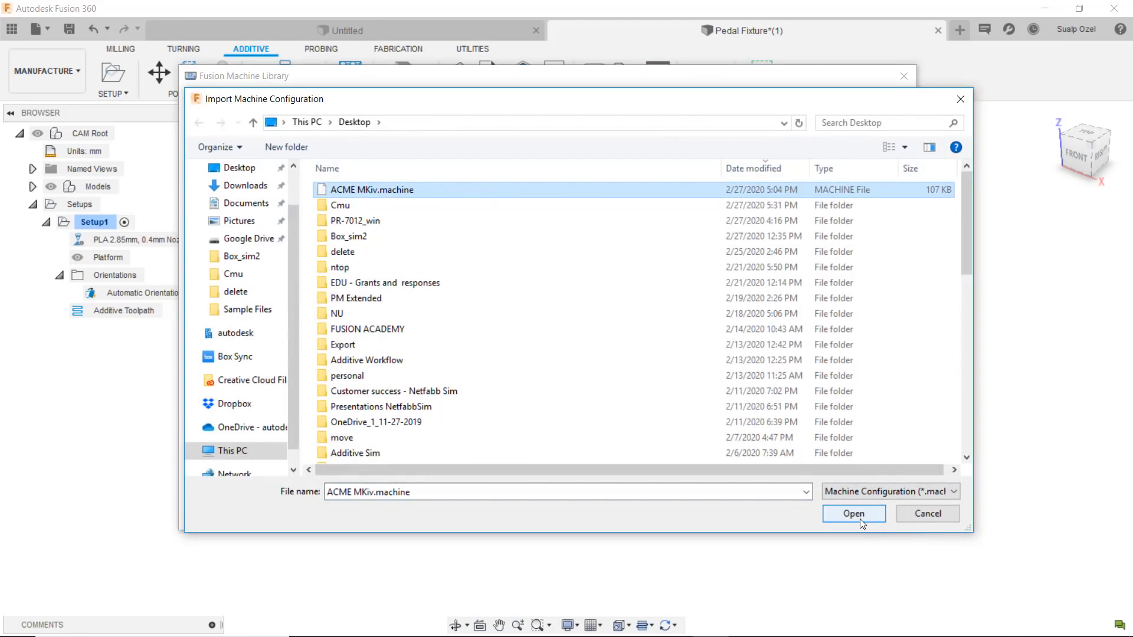
click(853, 514)
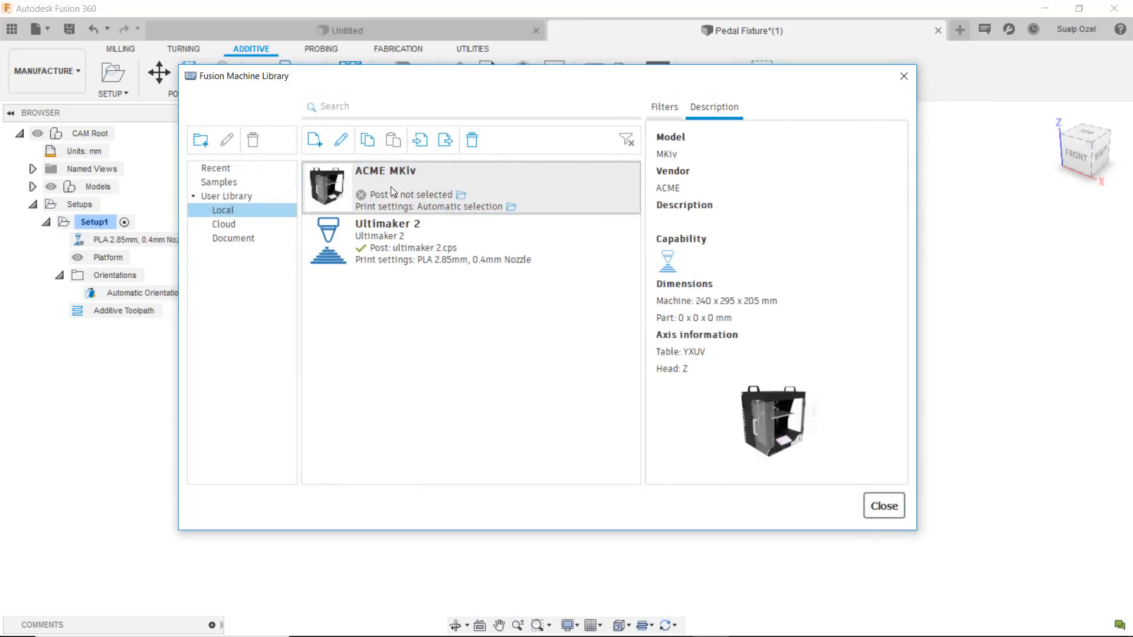
right_click(393, 187)
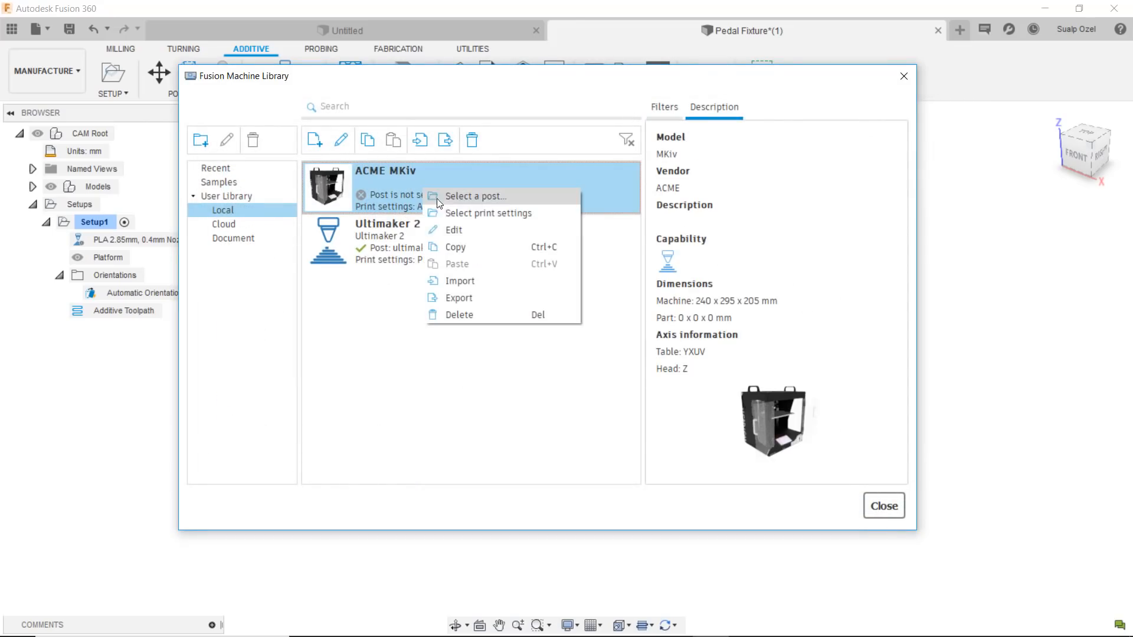
Review the ACME MKiv machine configuration, dismiss it unchanged, and close the Machine Library
click(454, 229)
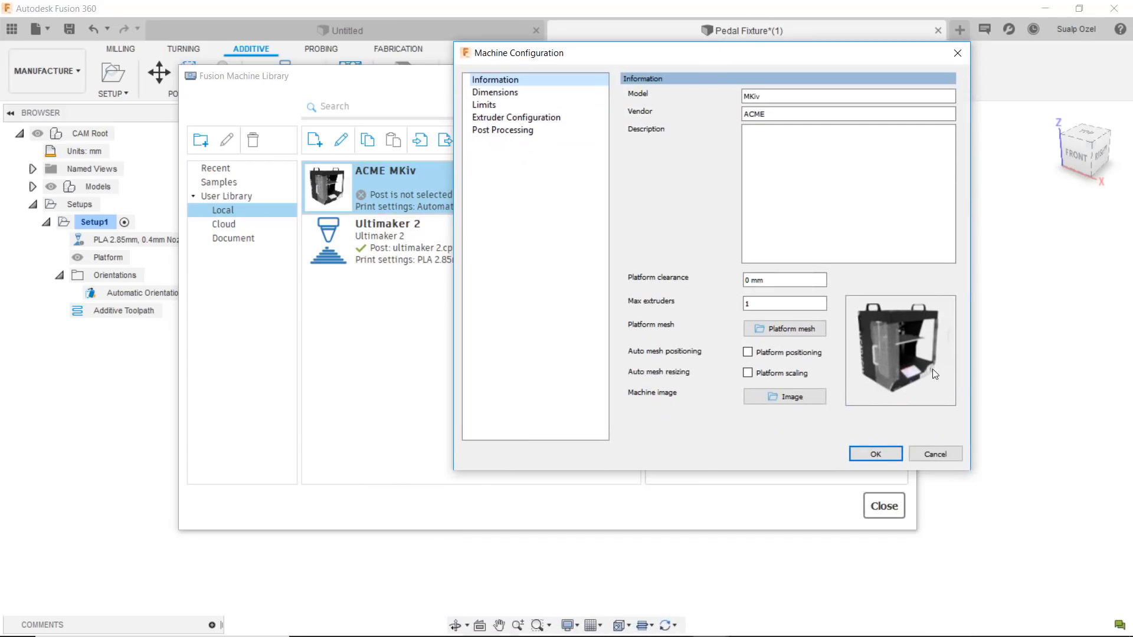
mouse_move(792, 125)
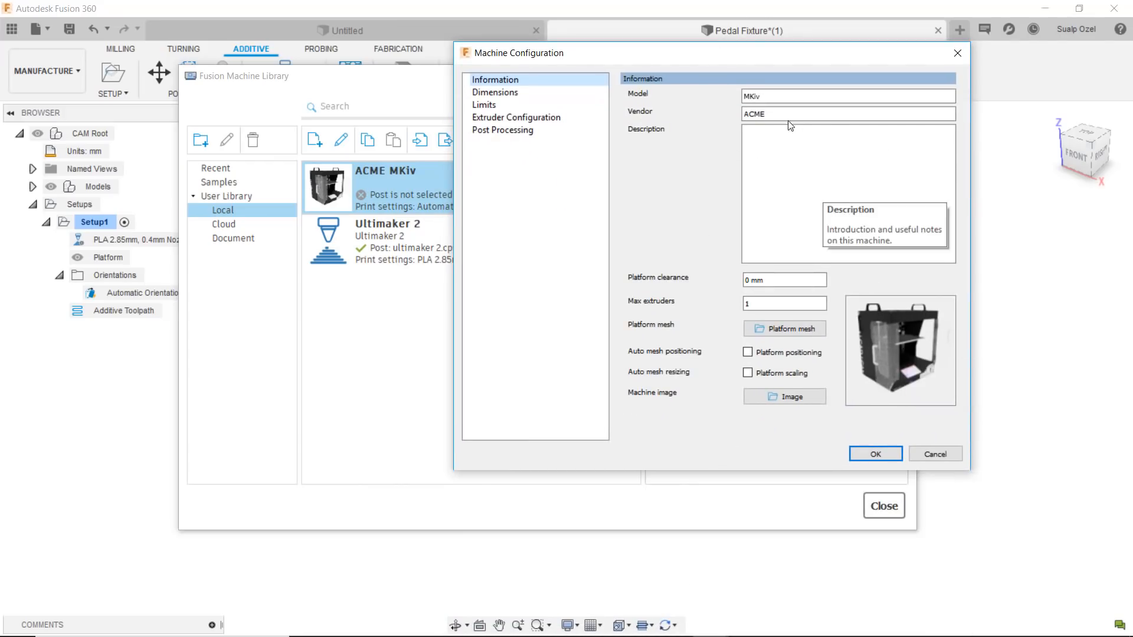
mouse_move(527, 322)
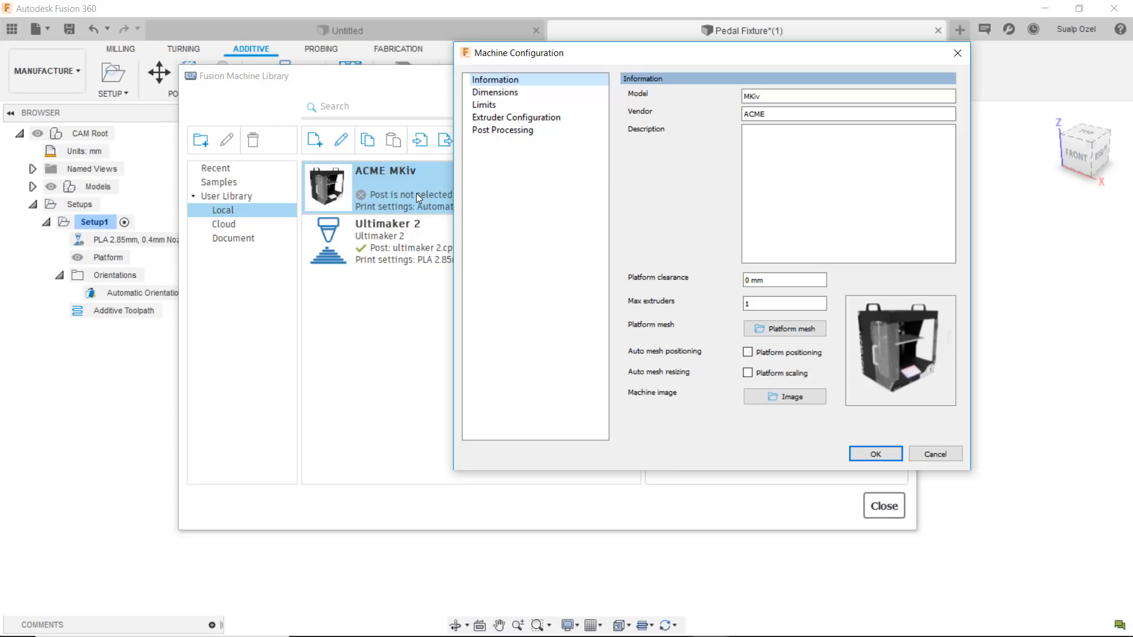
mouse_move(233, 222)
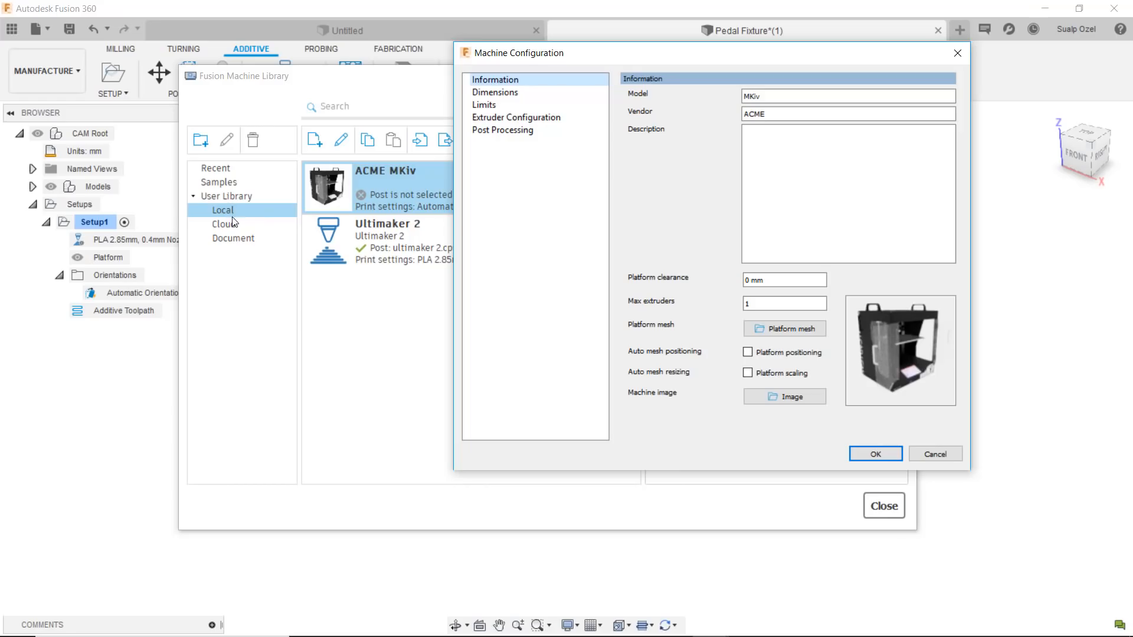
mouse_move(233, 225)
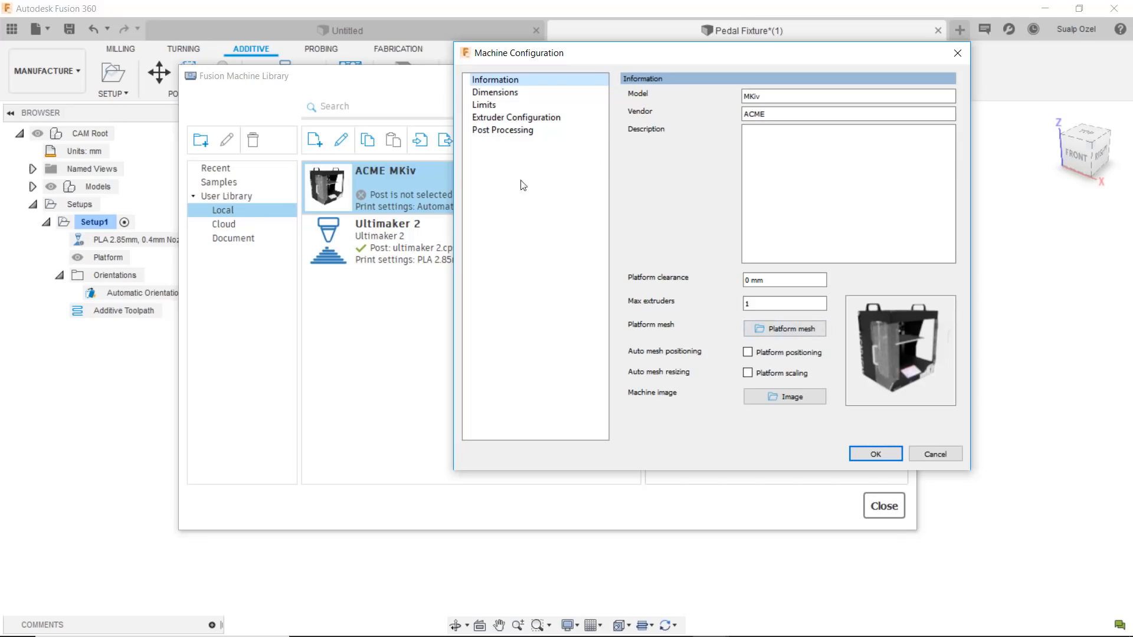
mouse_move(432, 184)
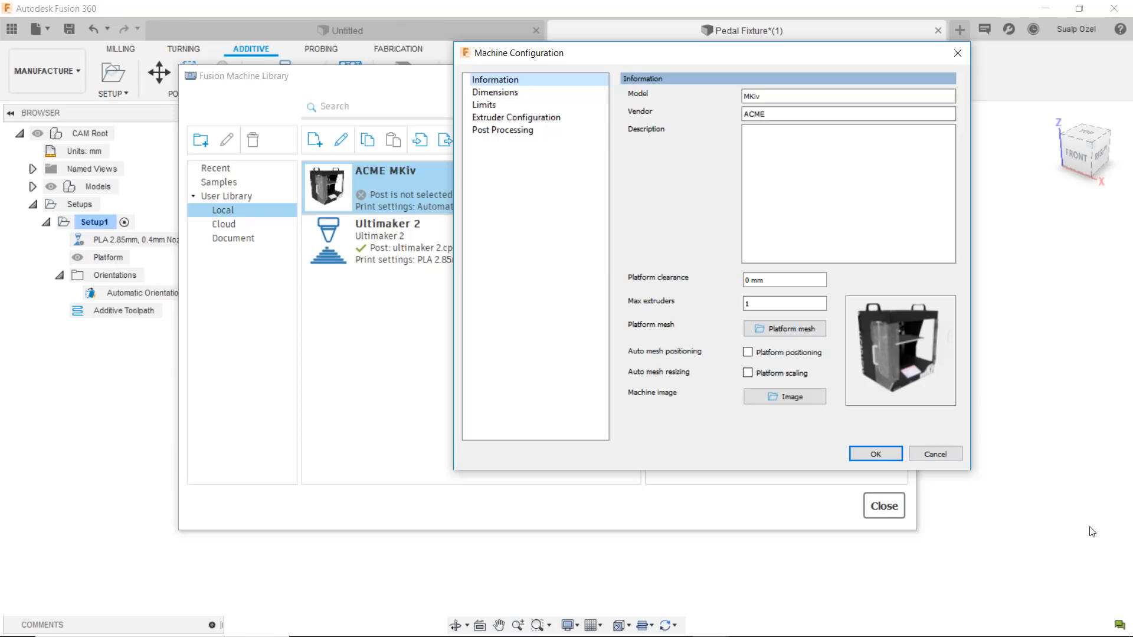
click(875, 454)
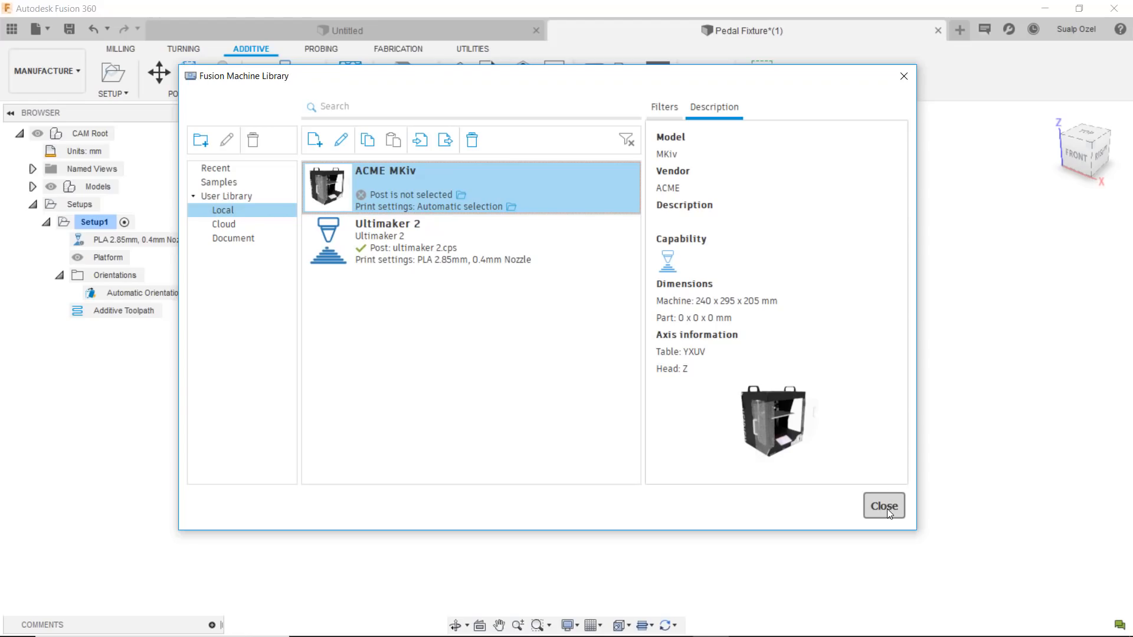
click(883, 505)
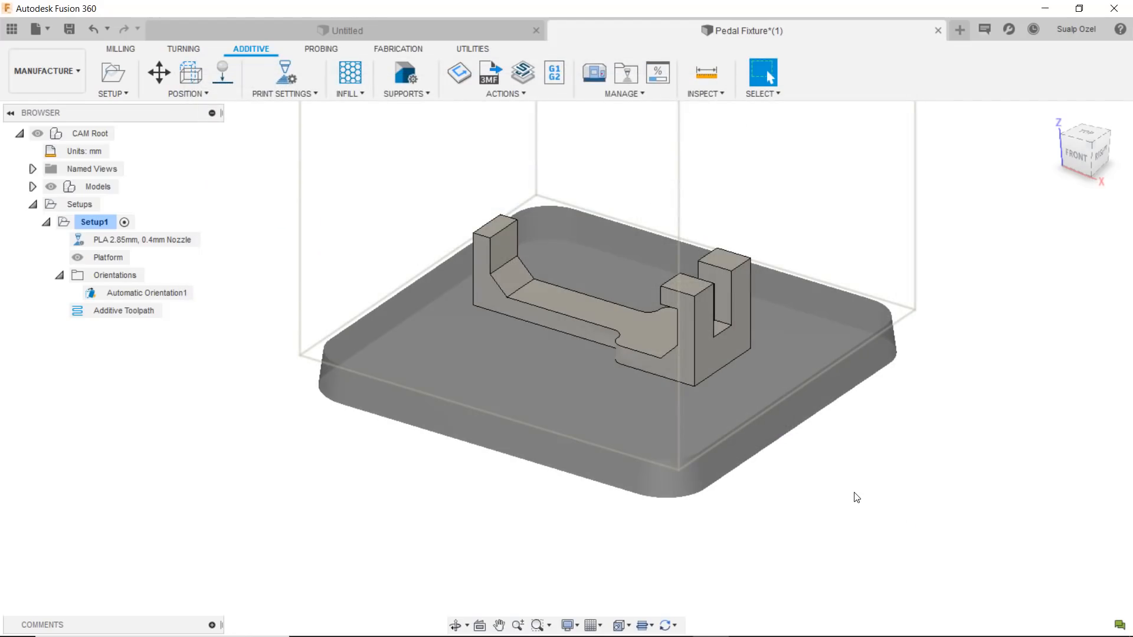